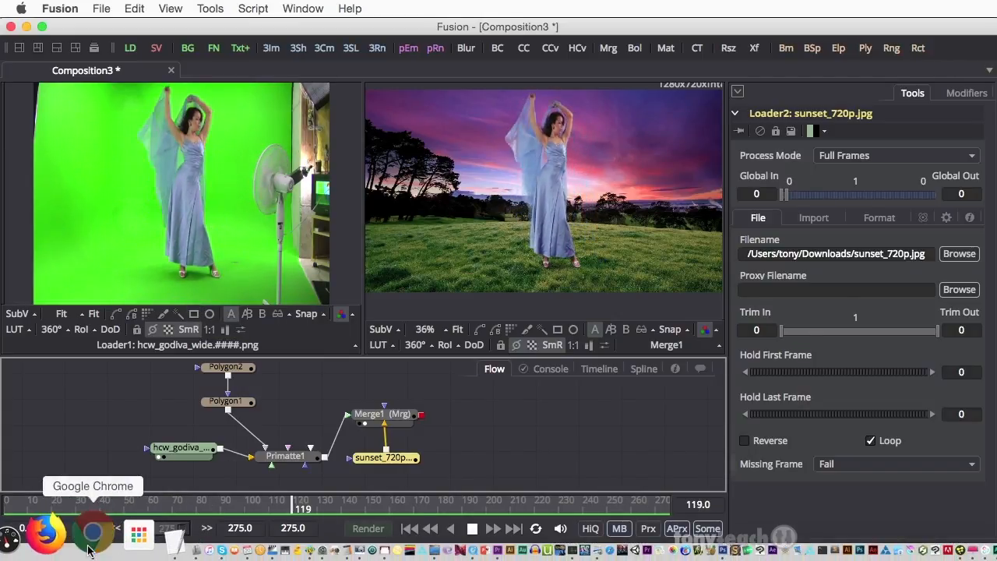
- Play the finished dancer-over-sunset composite from the transport controls, then stop it
click(93, 532)
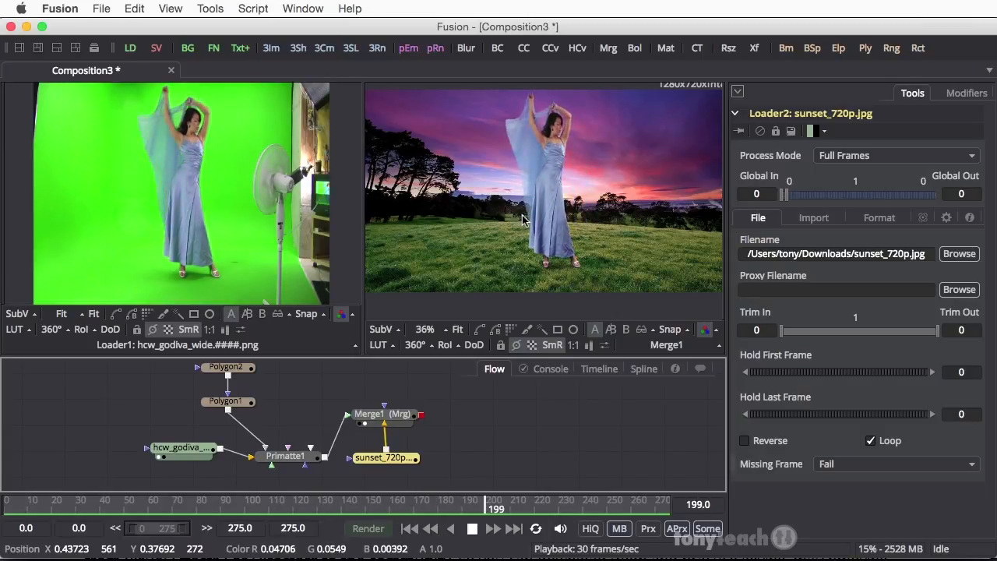
click(492, 528)
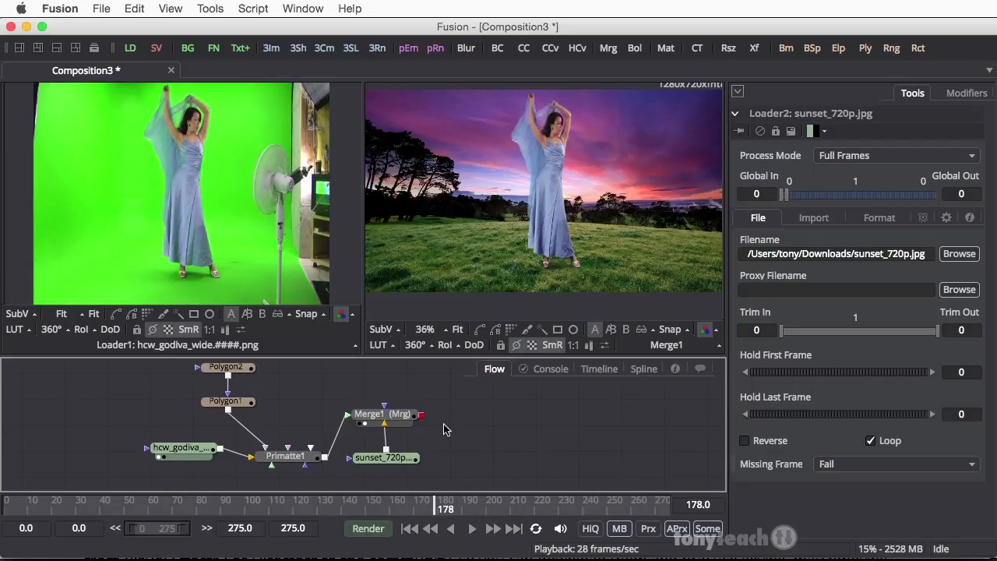
- Create a new empty composition via File > New
click(101, 9)
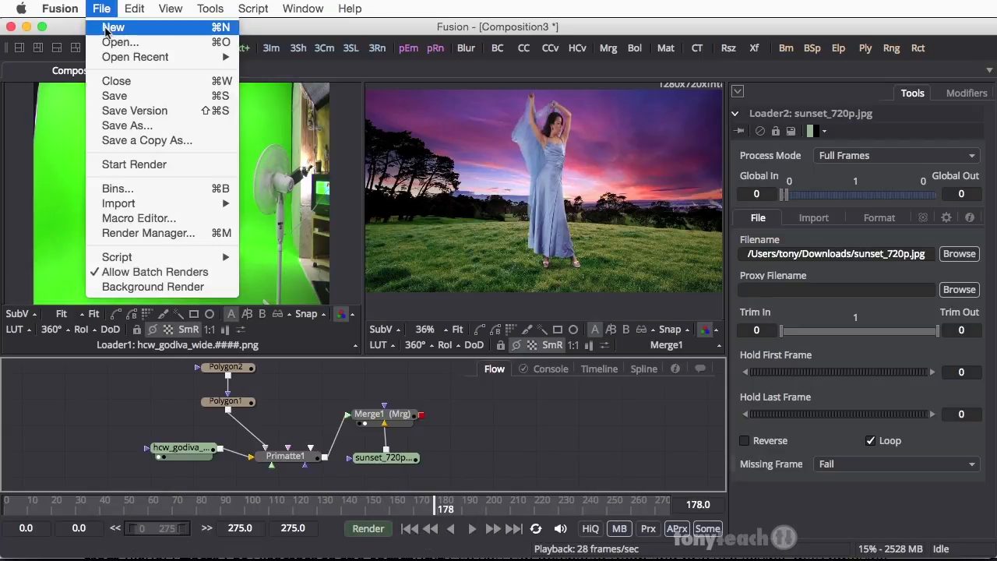
click(112, 28)
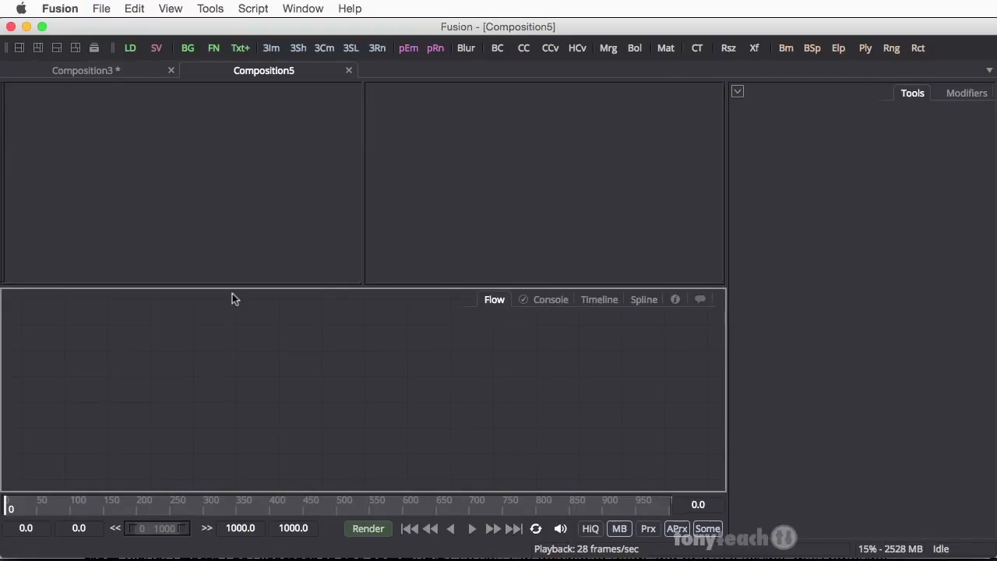
mouse_move(390, 383)
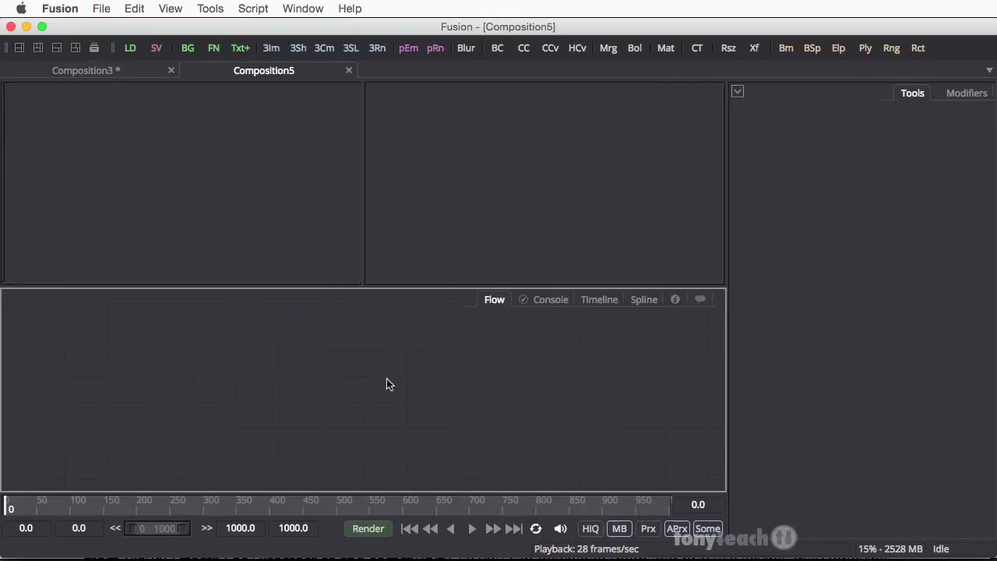
mouse_move(455, 371)
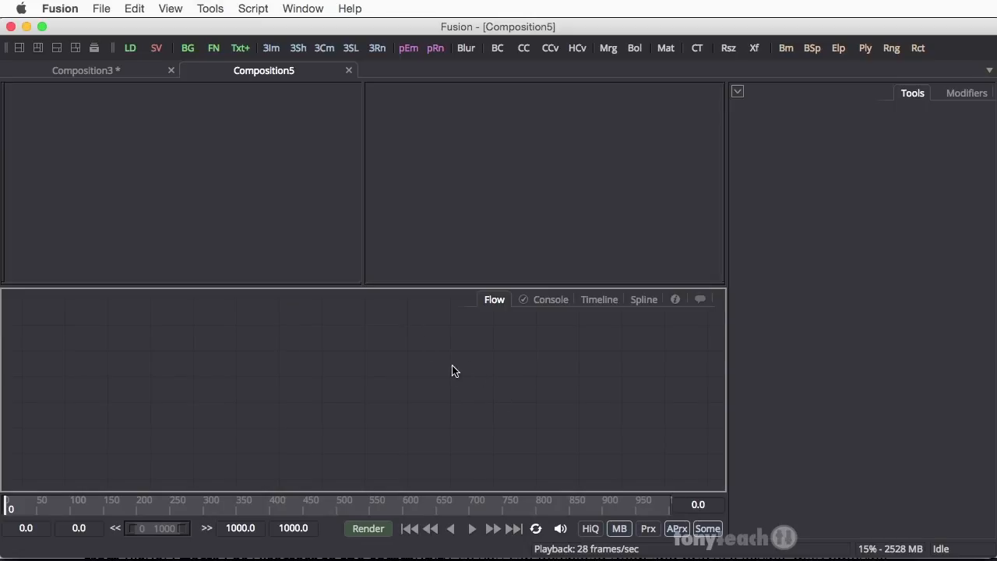
mouse_move(380, 371)
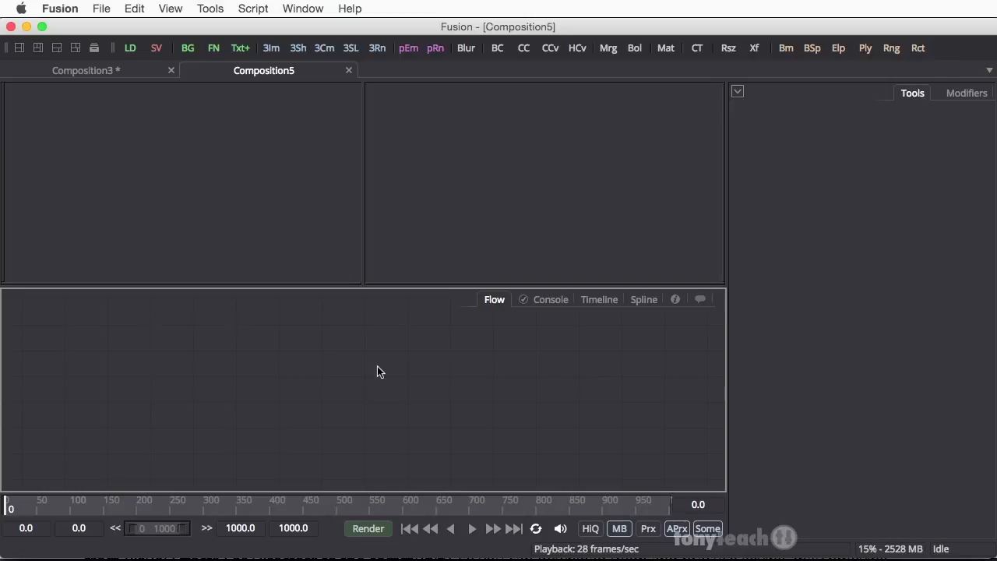
mouse_move(243, 361)
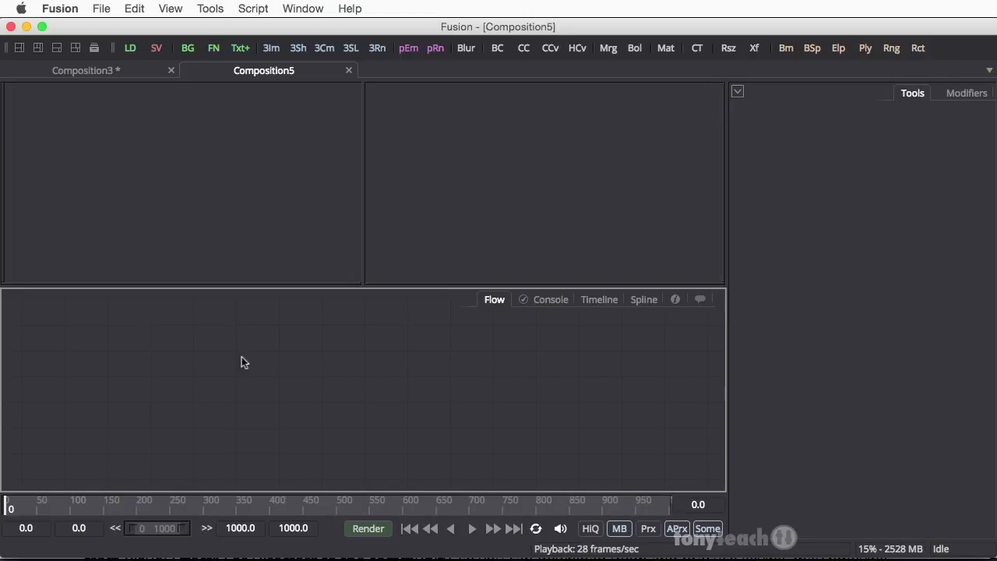
mouse_move(221, 352)
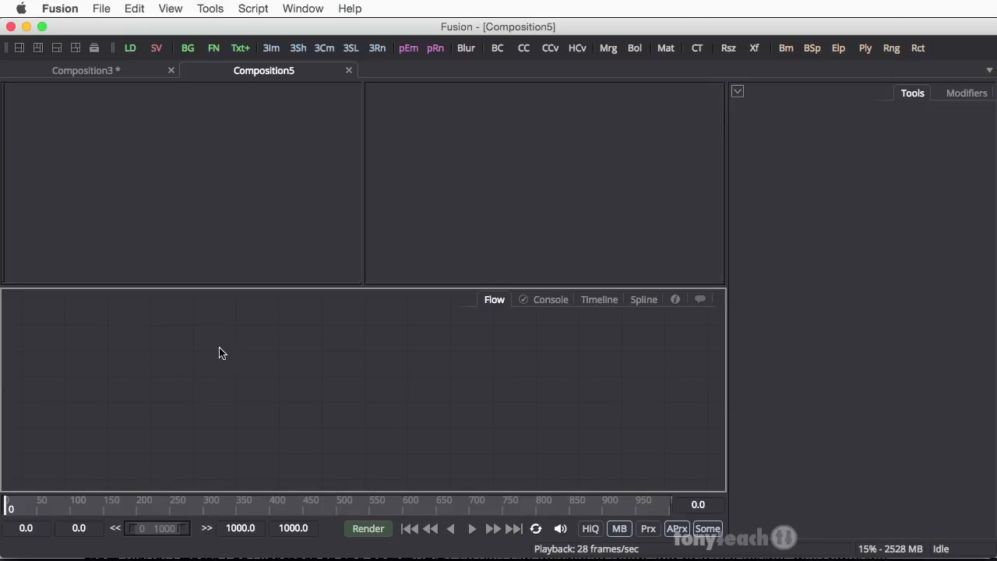
mouse_move(165, 148)
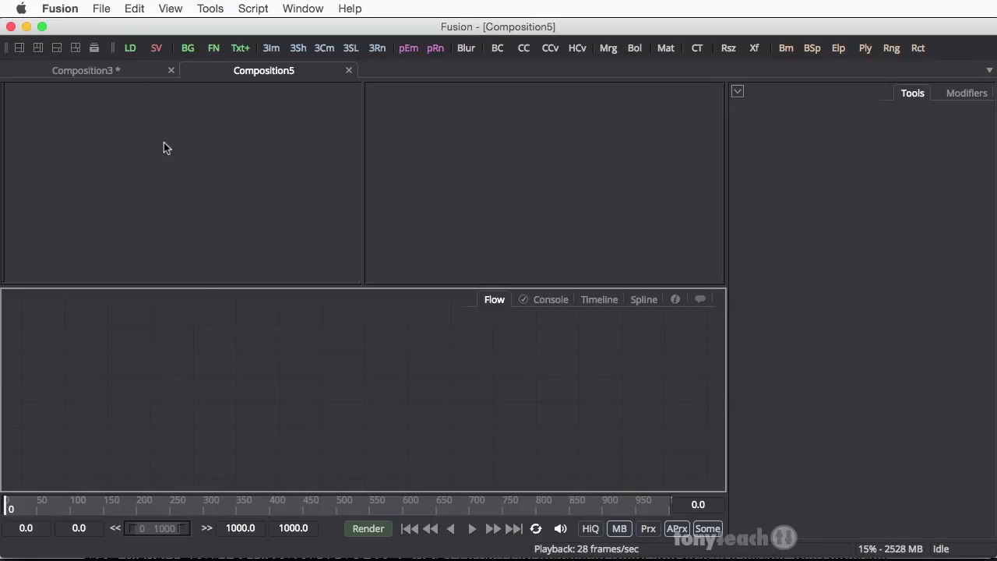
mouse_move(130, 47)
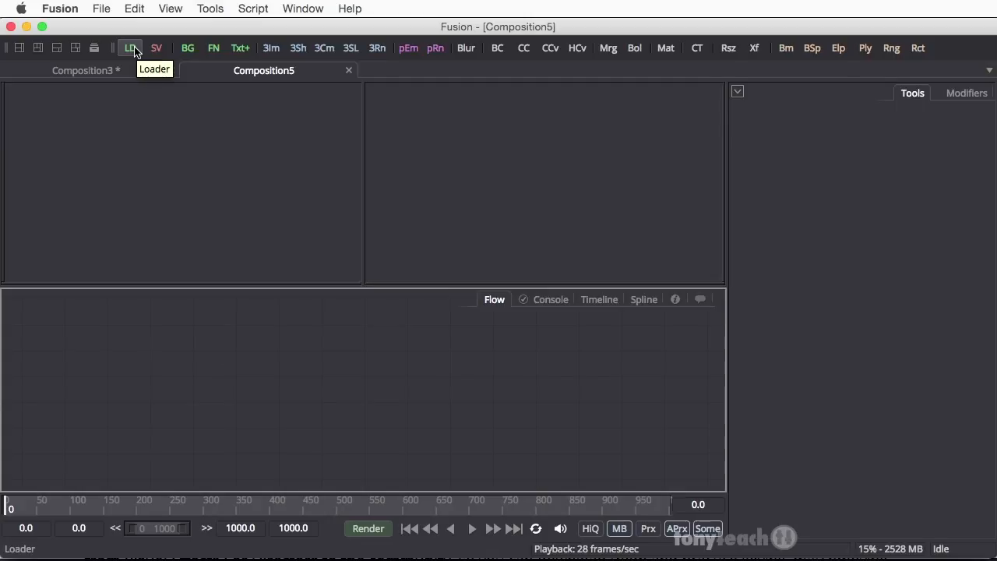
mouse_move(173, 206)
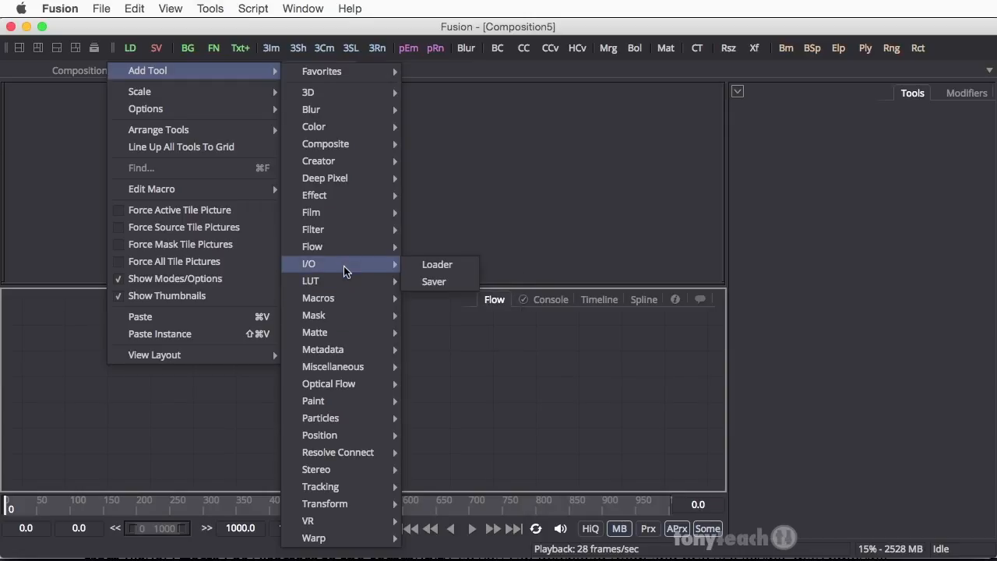
- Add a Loader and pick the hcw_godiva_wide.####.png sequence from the Godiva Wide folder
click(436, 265)
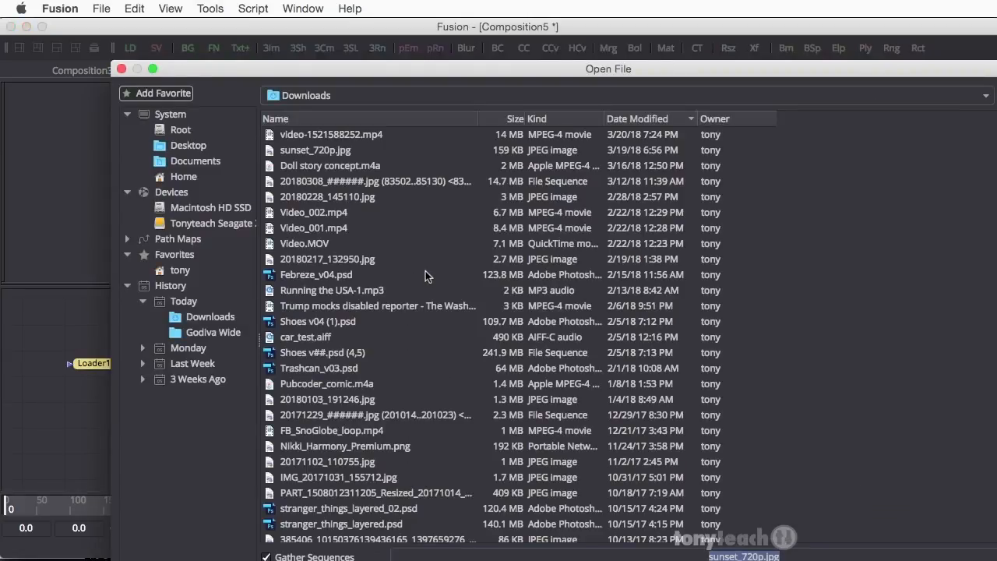
mouse_move(380, 101)
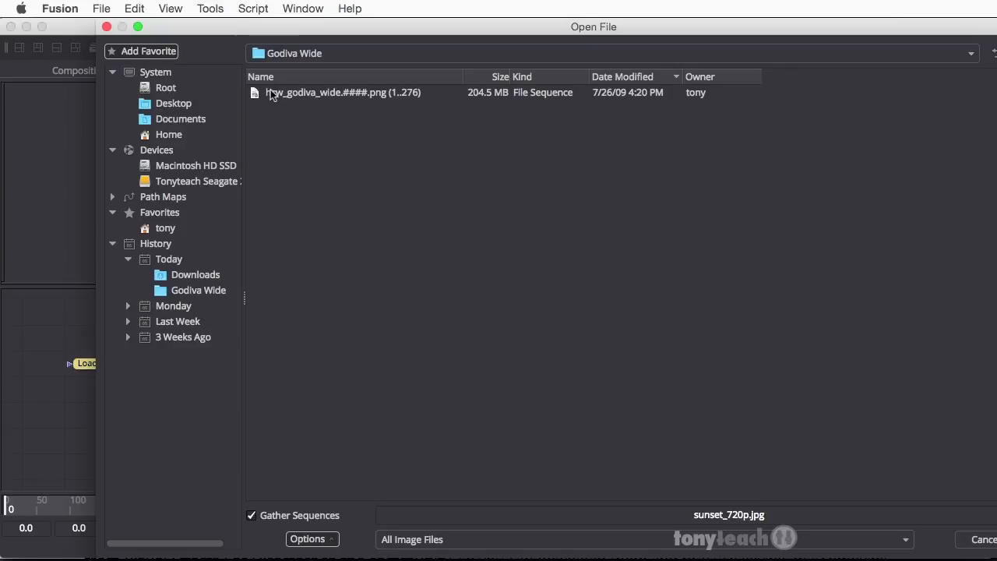
click(343, 92)
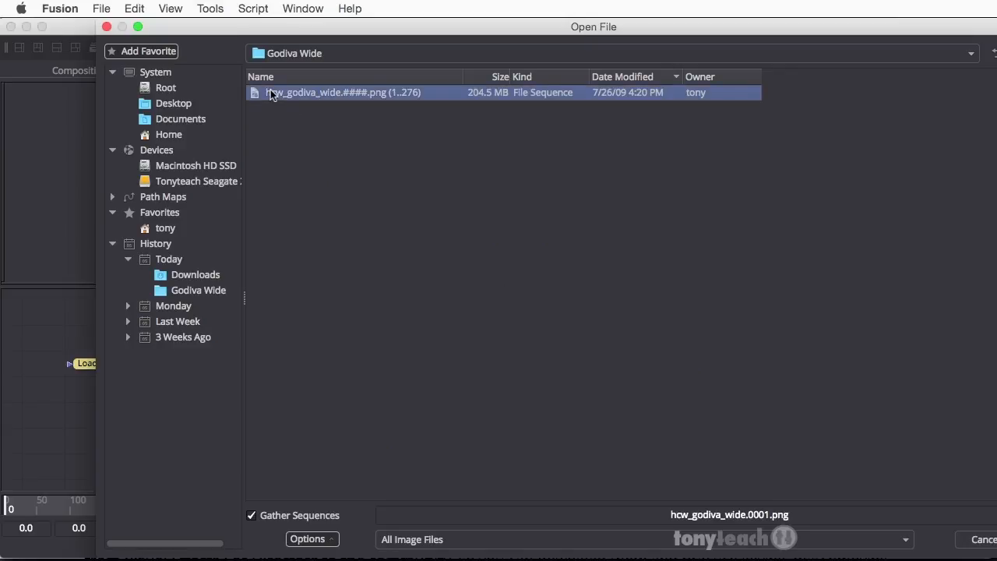
mouse_move(268, 331)
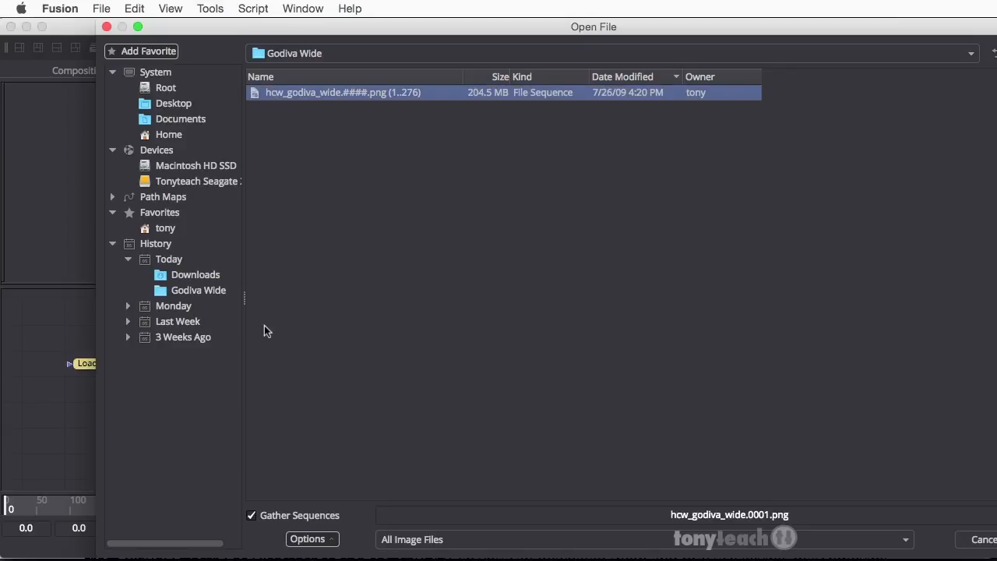
mouse_move(274, 522)
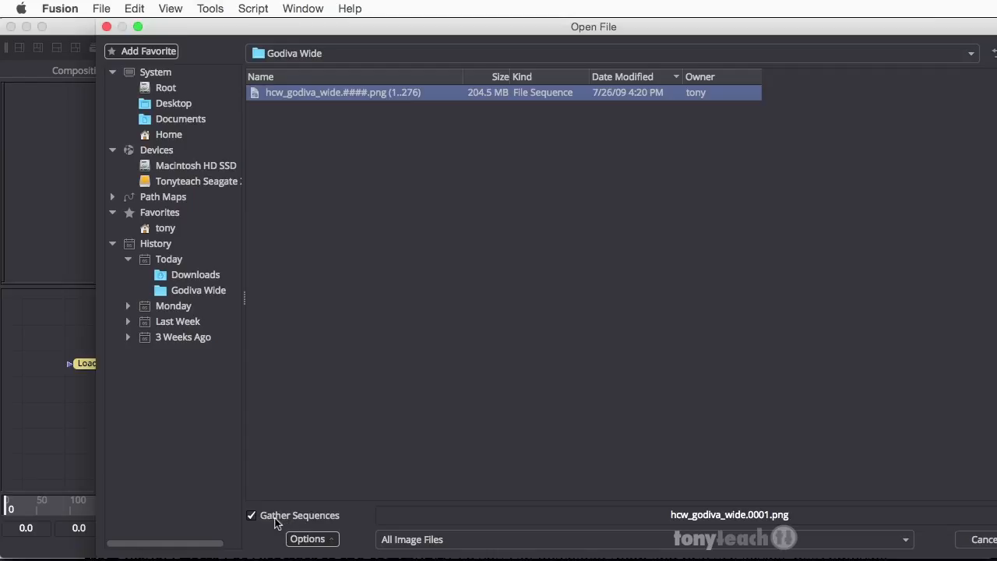
mouse_move(361, 95)
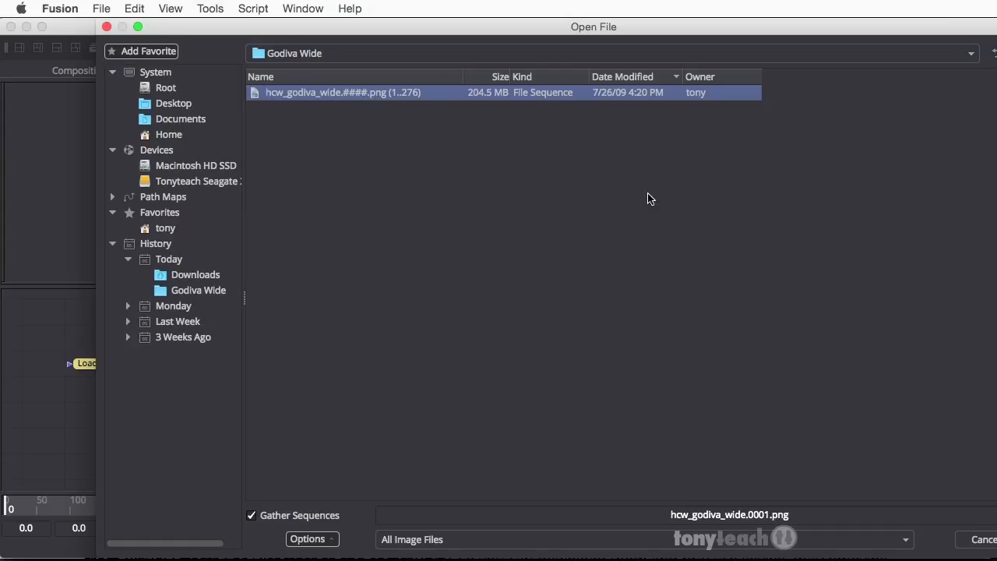
mouse_move(954, 535)
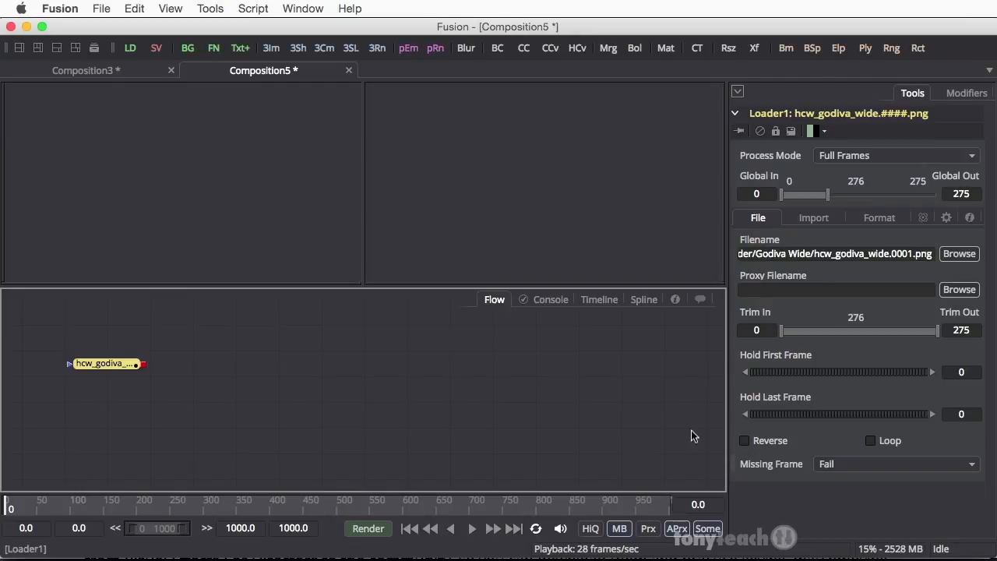
mouse_move(436, 150)
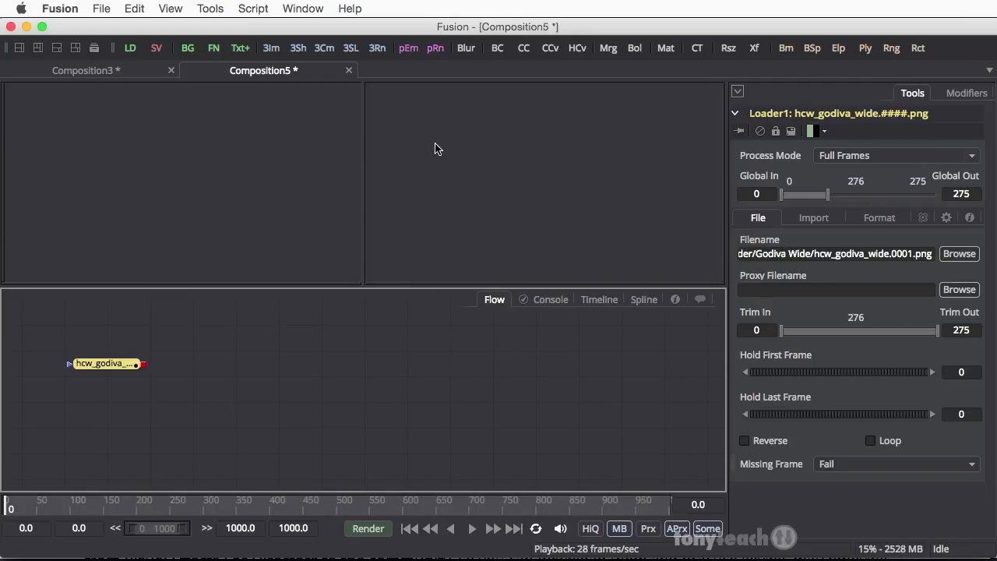
mouse_move(403, 175)
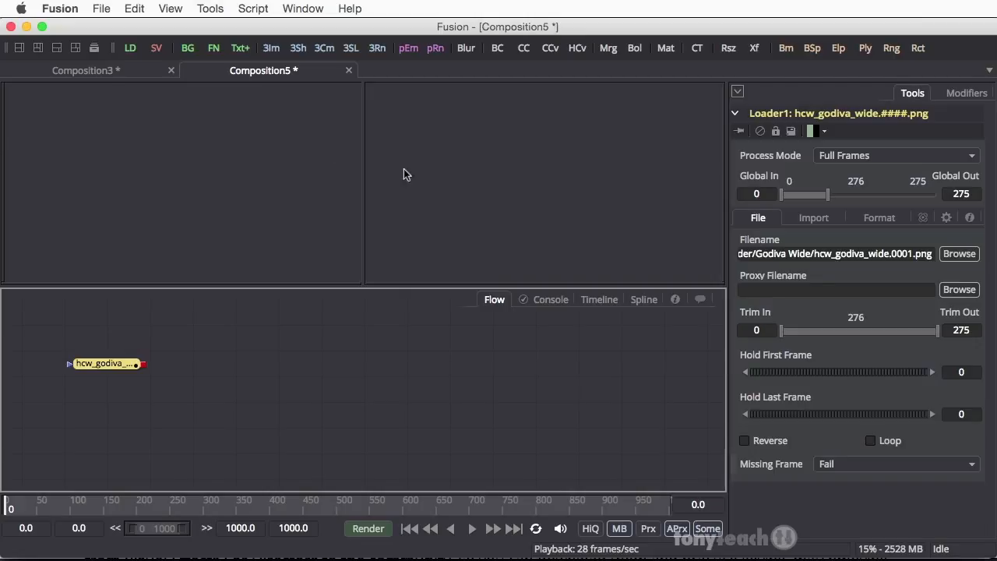
mouse_move(419, 172)
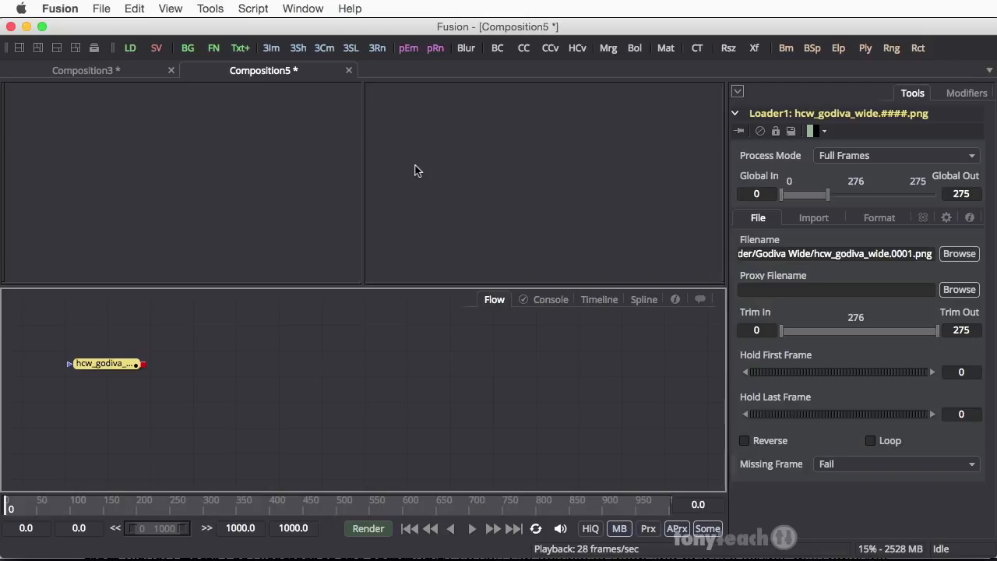
- Select the Loader node holding the 276-frame dancer sequence to view it
click(106, 363)
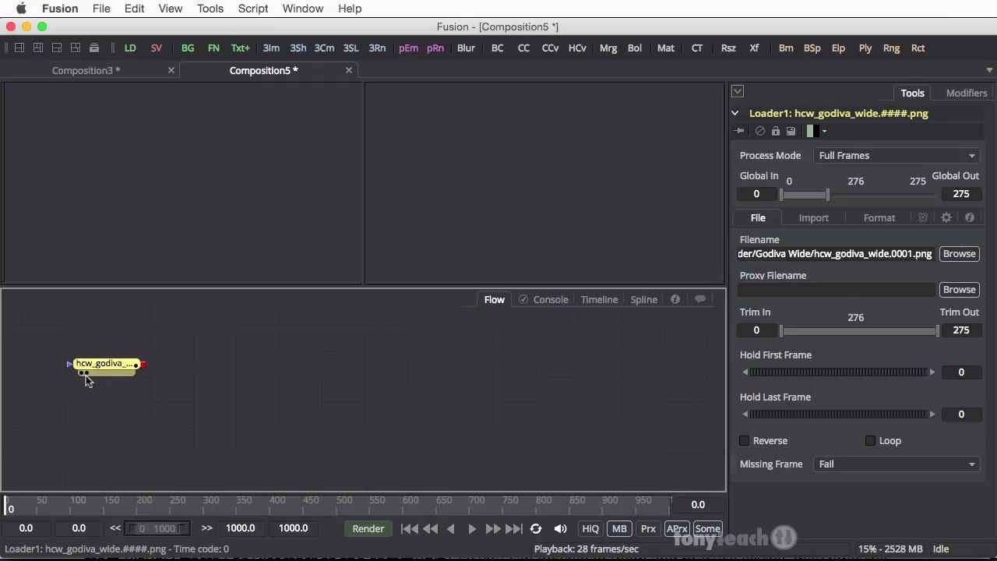
mouse_move(85, 374)
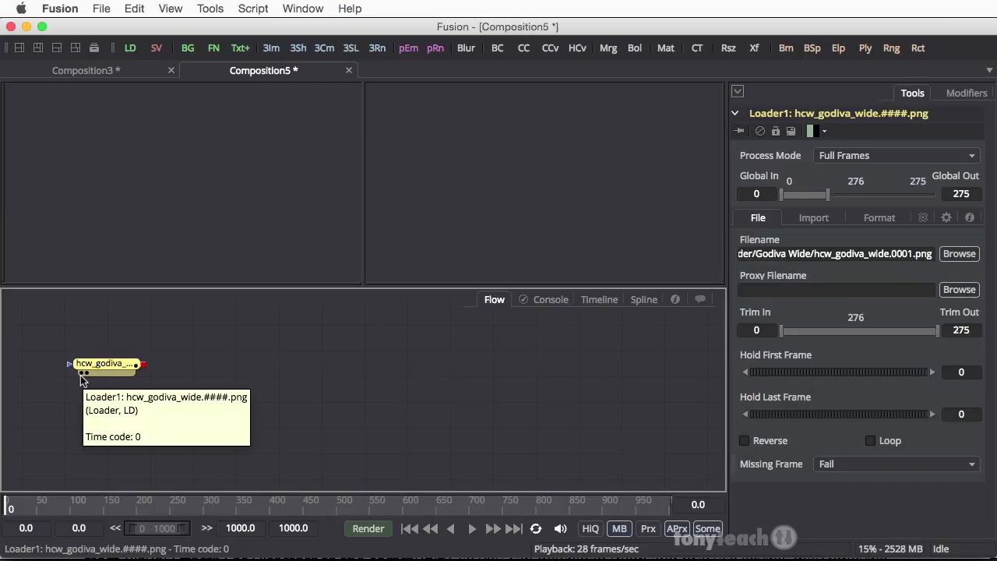
mouse_move(436, 165)
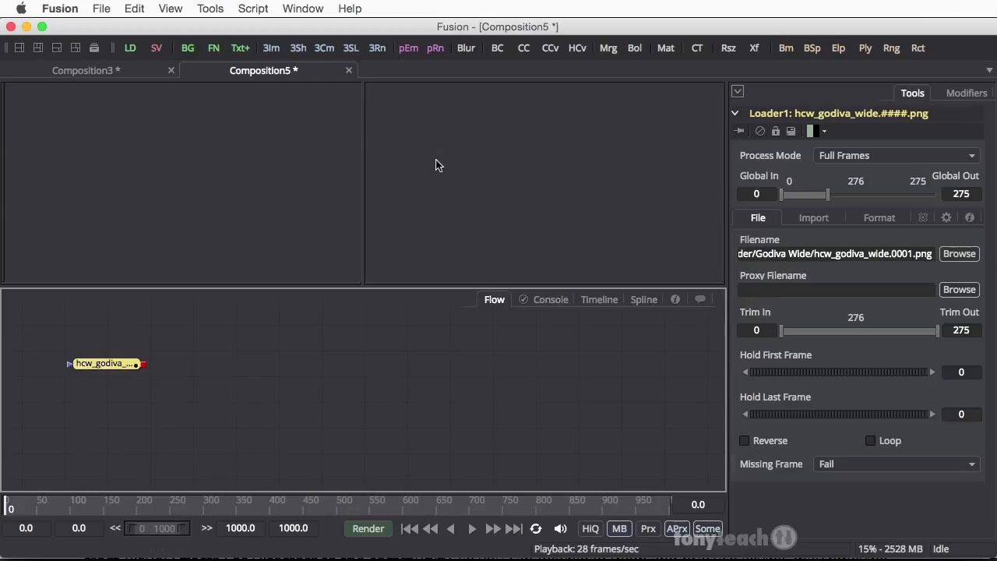
click(106, 363)
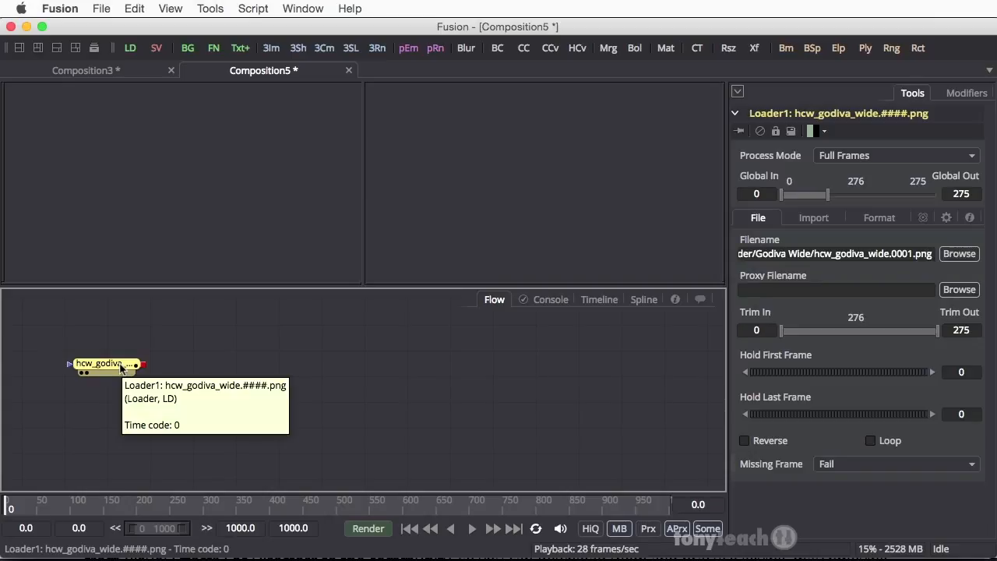
mouse_move(153, 195)
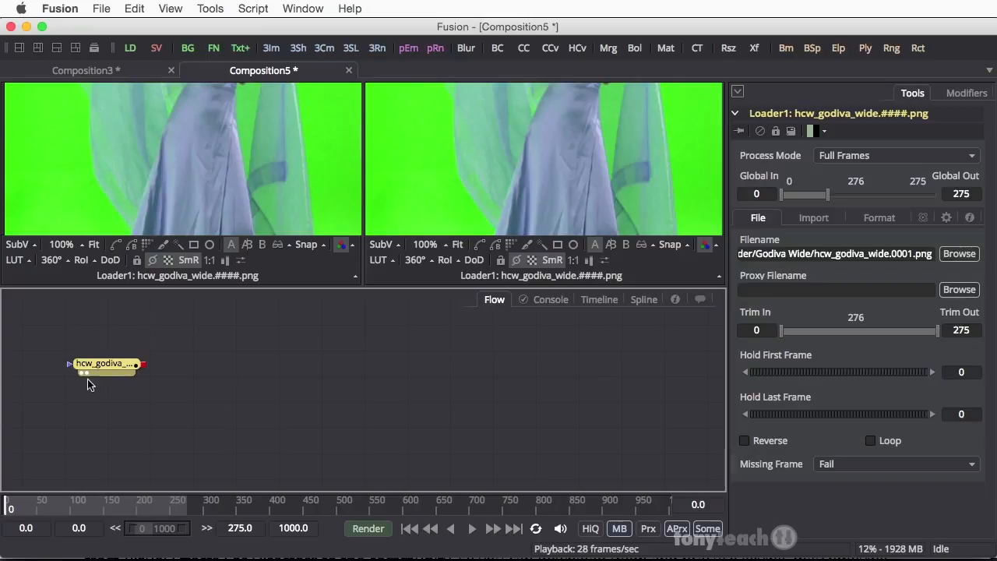
mouse_move(86, 373)
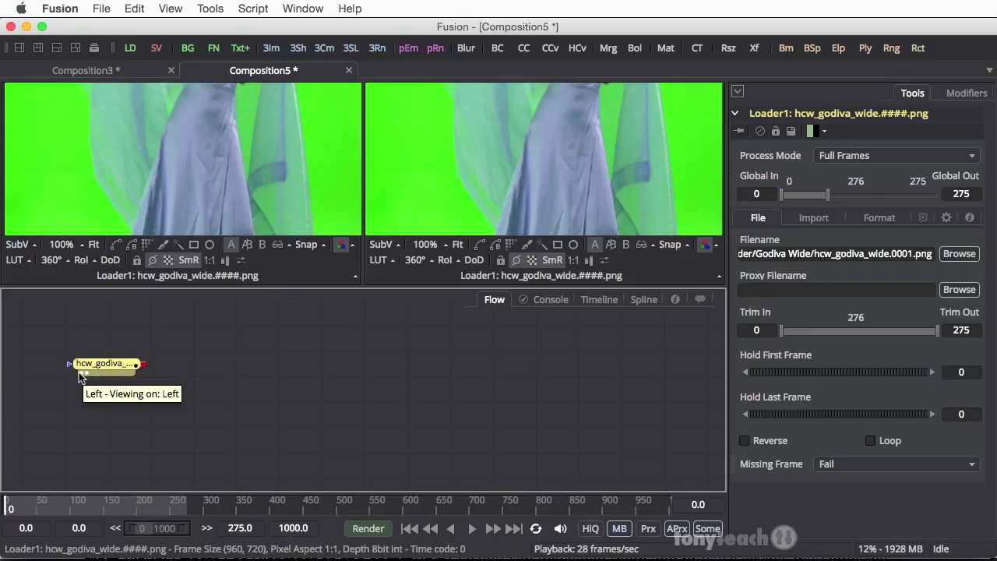
mouse_move(106, 362)
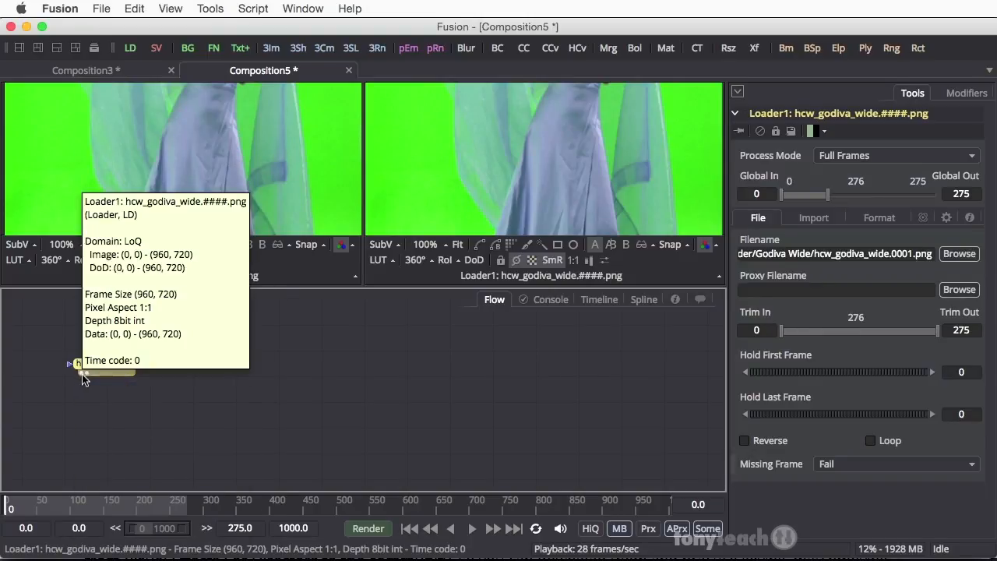
mouse_move(149, 433)
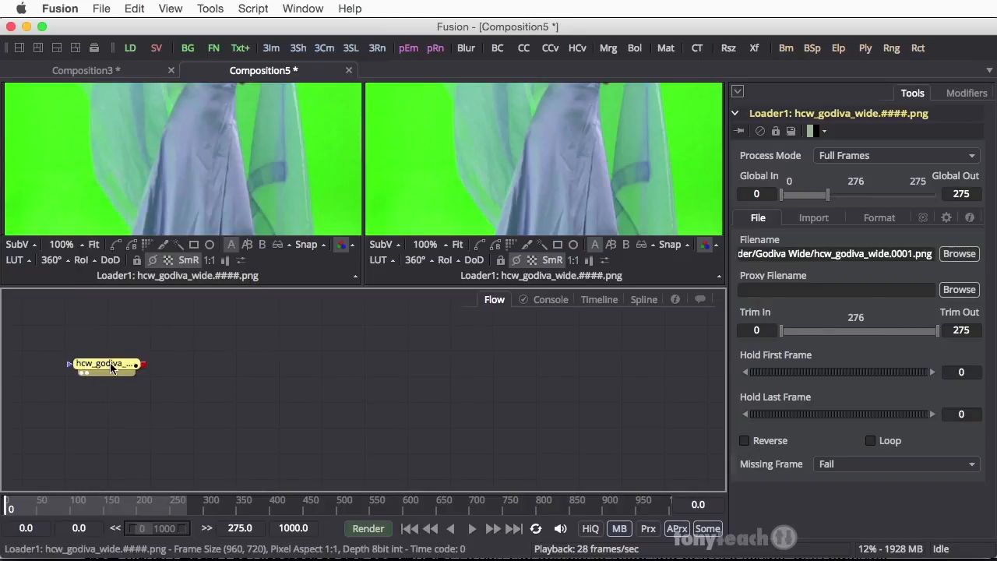
mouse_move(106, 366)
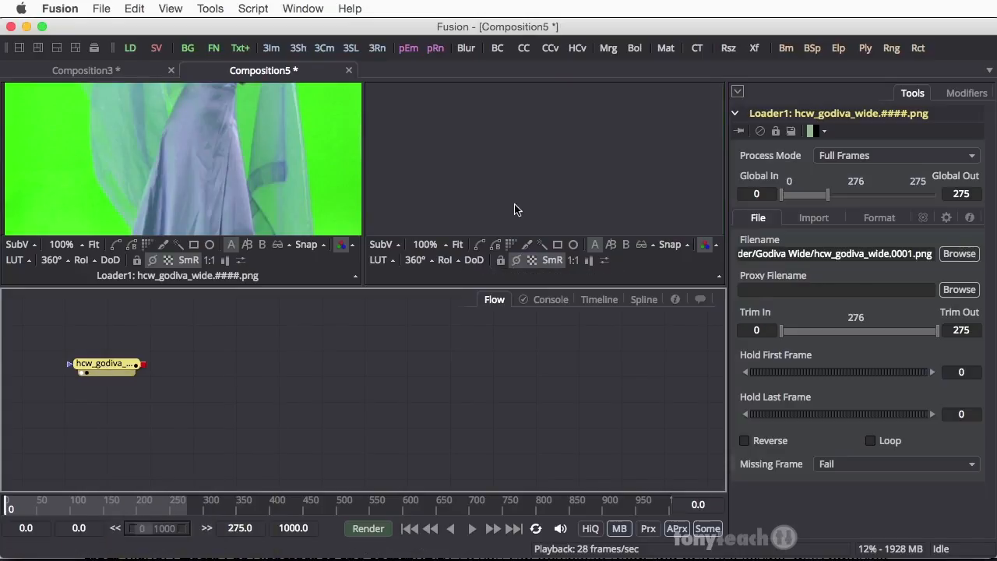
mouse_move(264, 149)
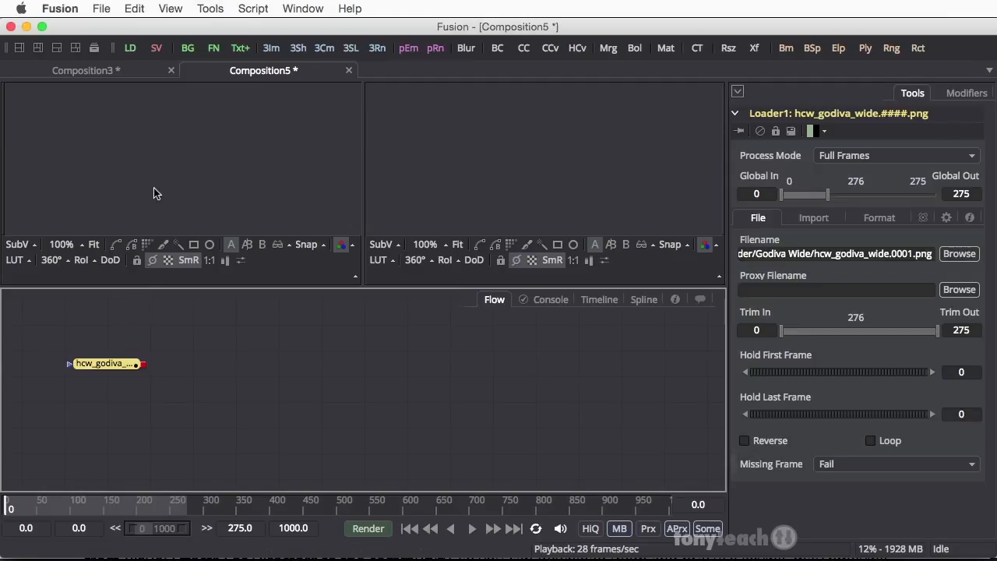
mouse_move(158, 186)
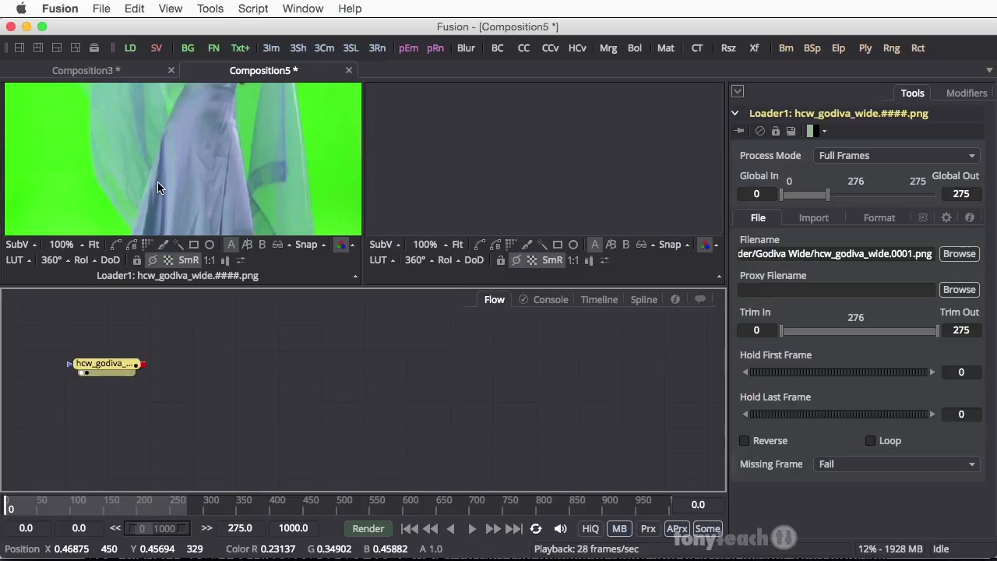
mouse_move(159, 187)
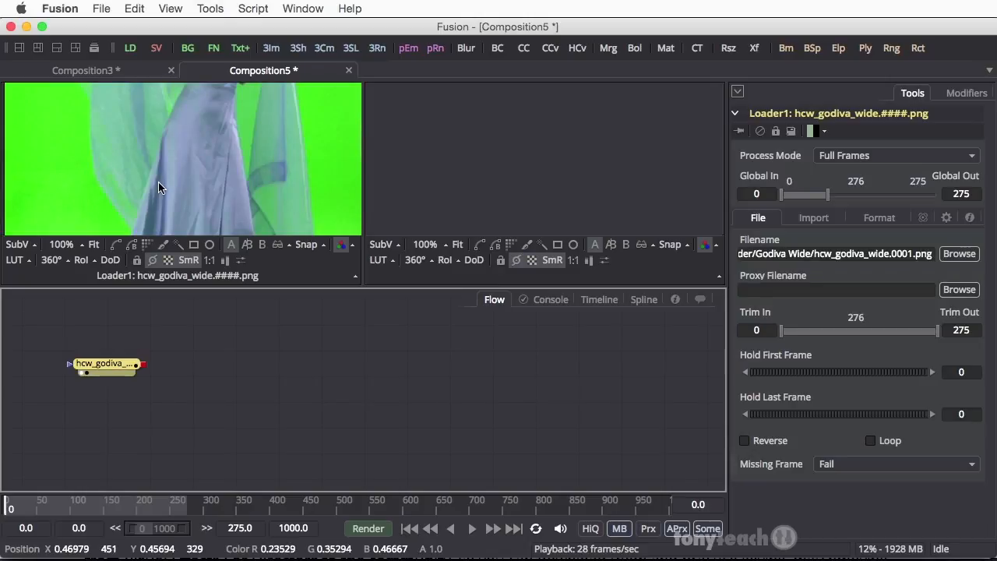
mouse_move(64, 243)
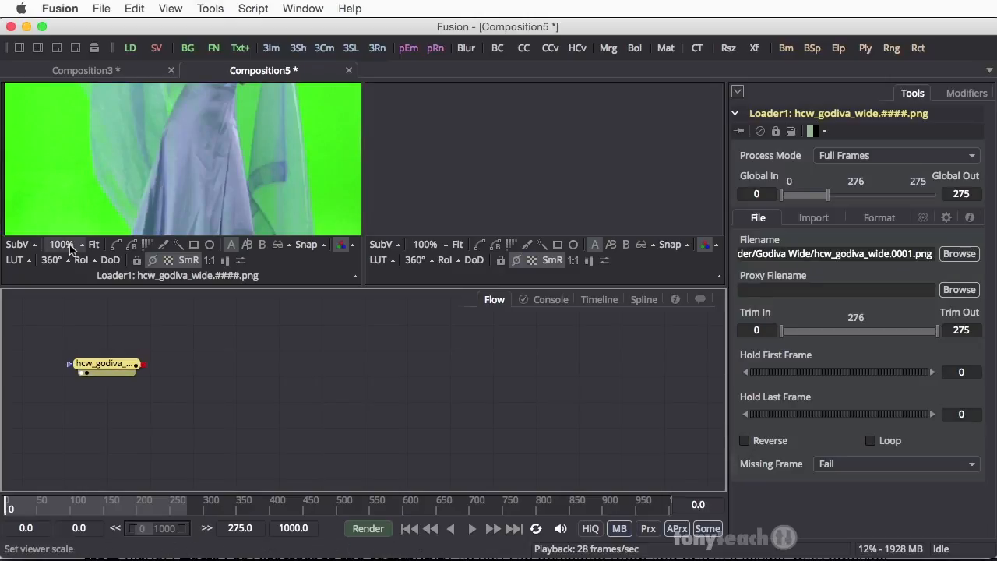
mouse_move(93, 244)
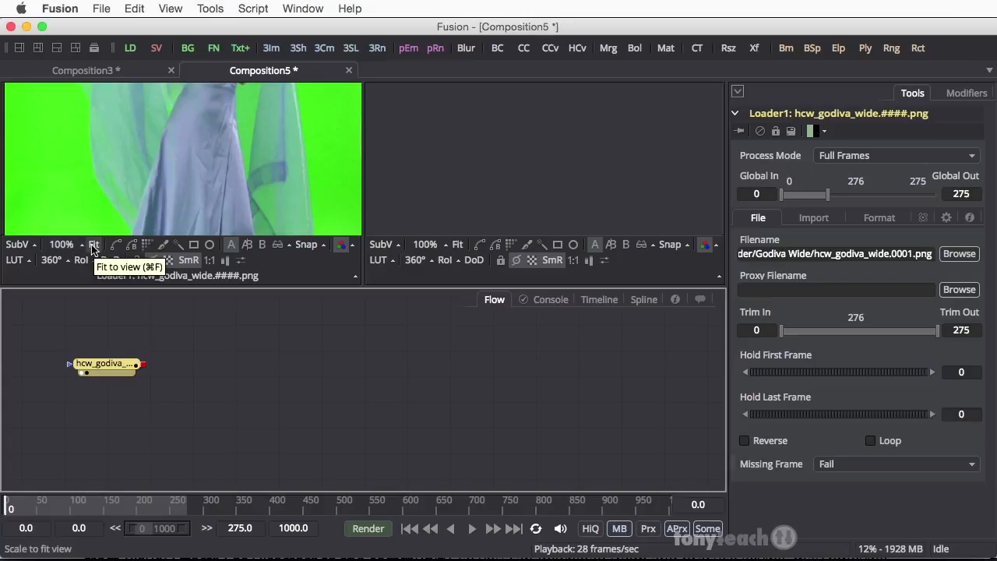
- Fit the whole green-screen dancer frame in the left viewer
click(93, 243)
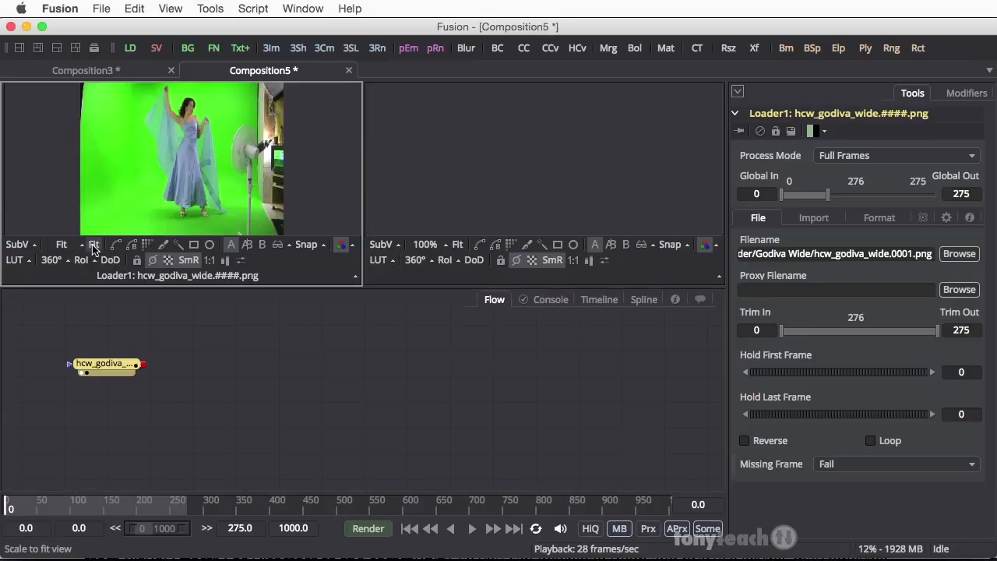
mouse_move(249, 187)
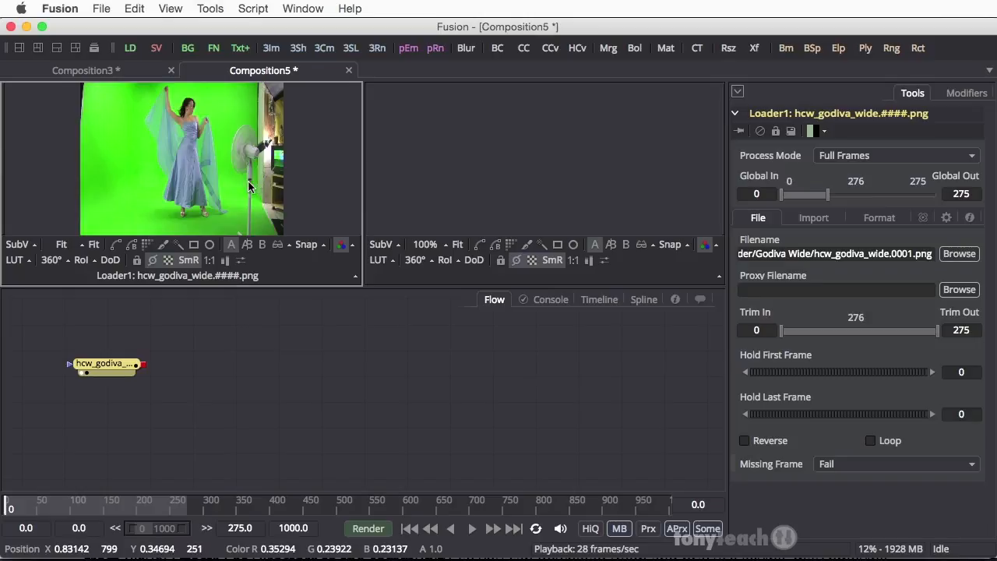
mouse_move(243, 103)
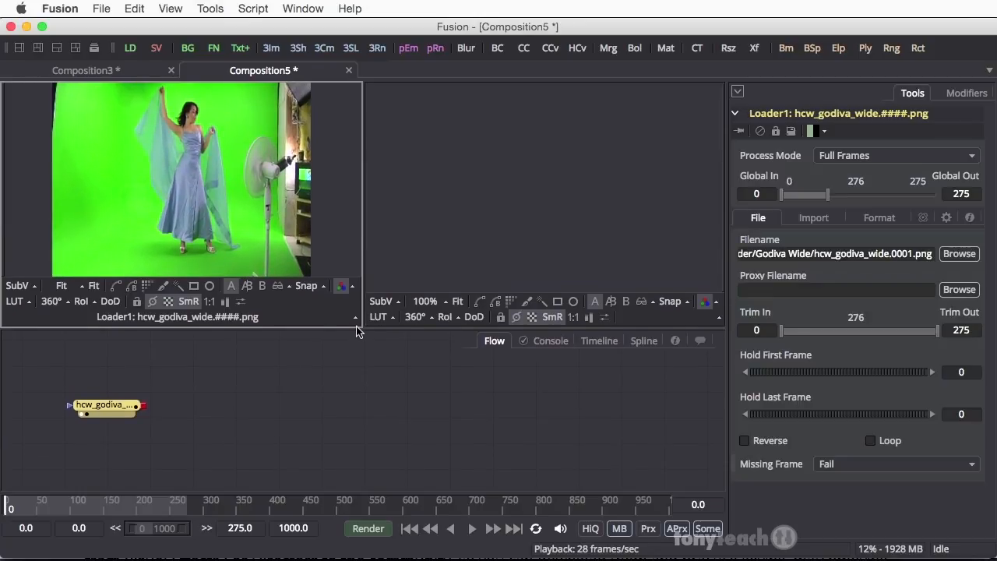
mouse_move(215, 134)
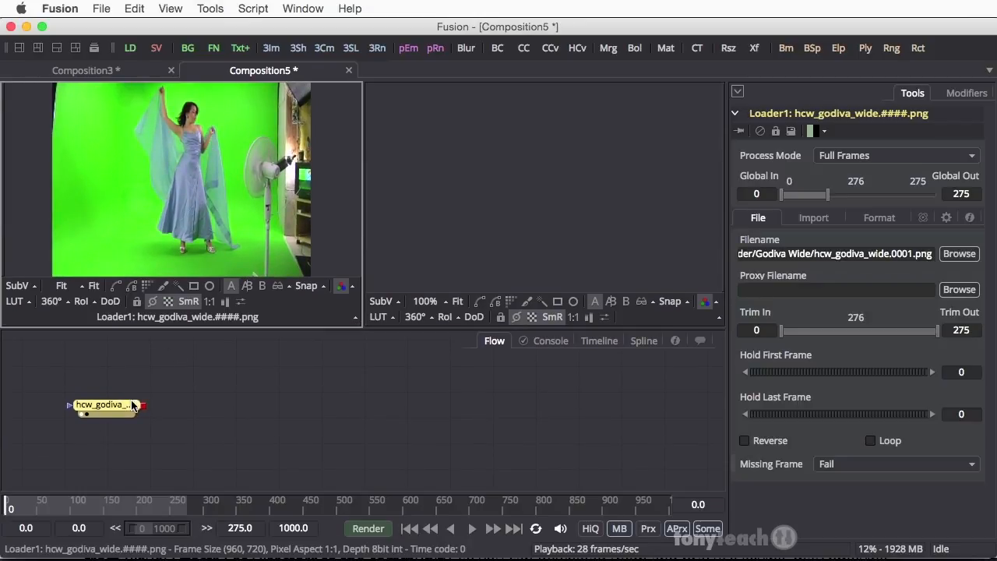
mouse_move(103, 405)
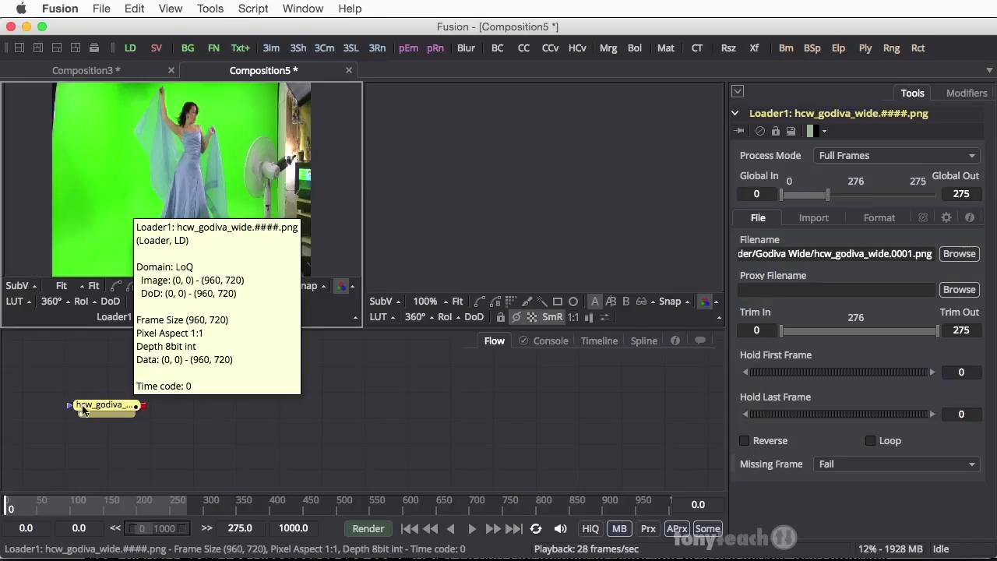
mouse_move(111, 424)
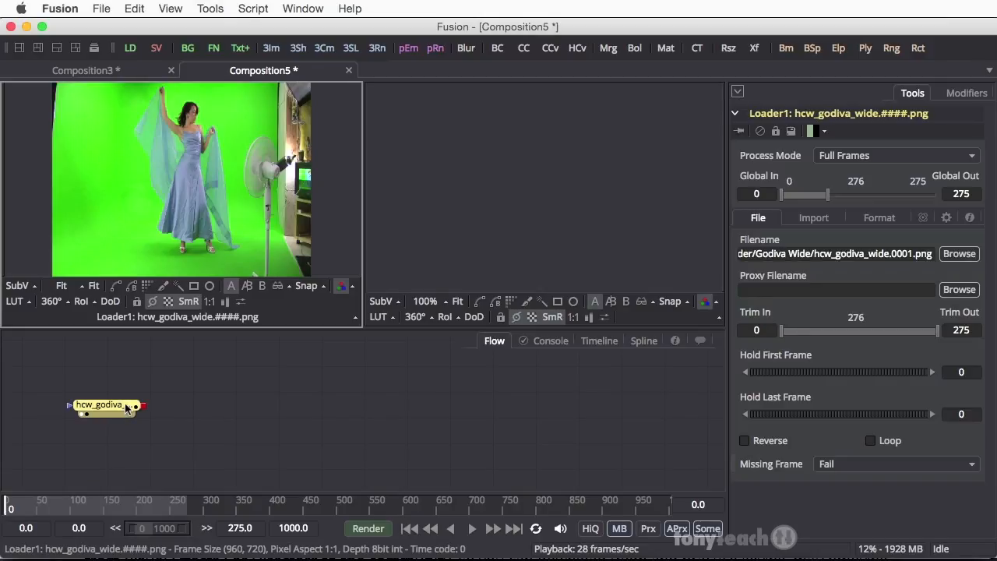
mouse_move(106, 406)
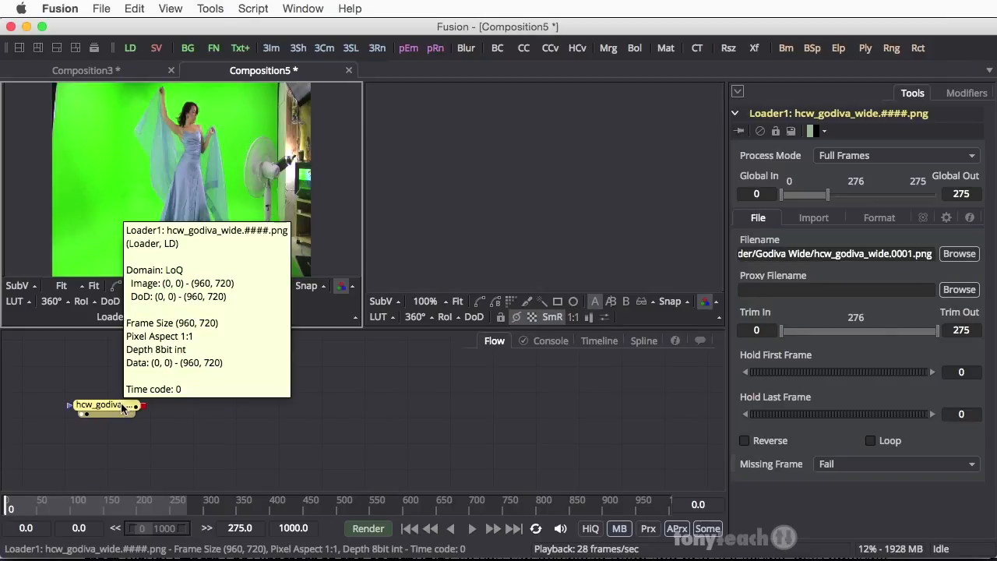
- Insert a Primatte keyer from the Matte tools after the dancer Loader
right_click(102, 405)
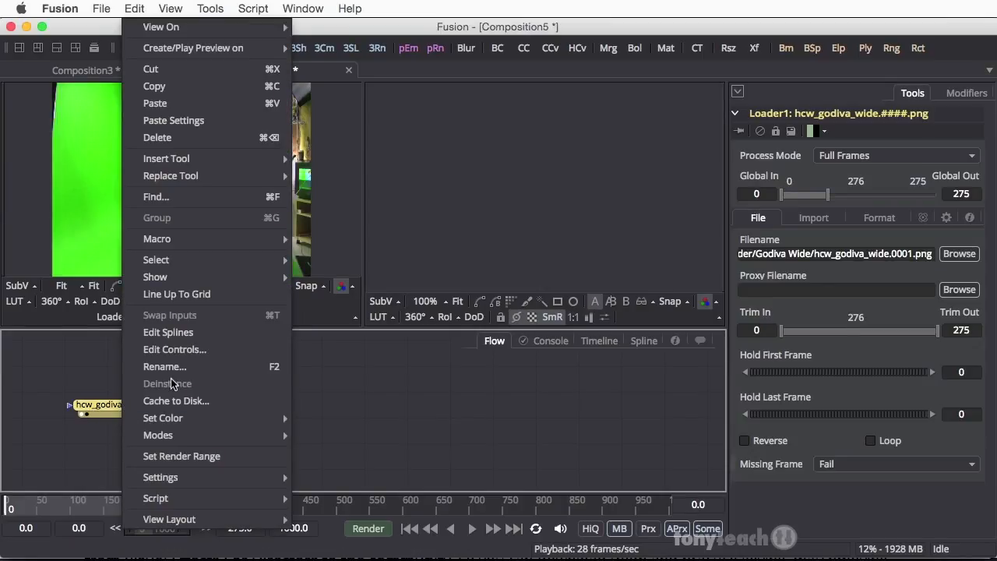
mouse_move(156, 314)
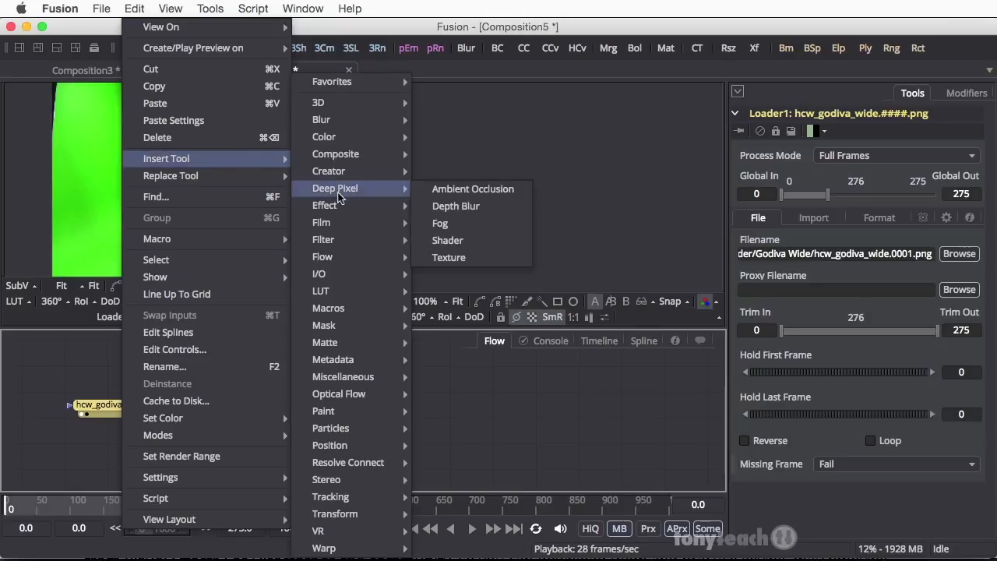
mouse_move(340, 342)
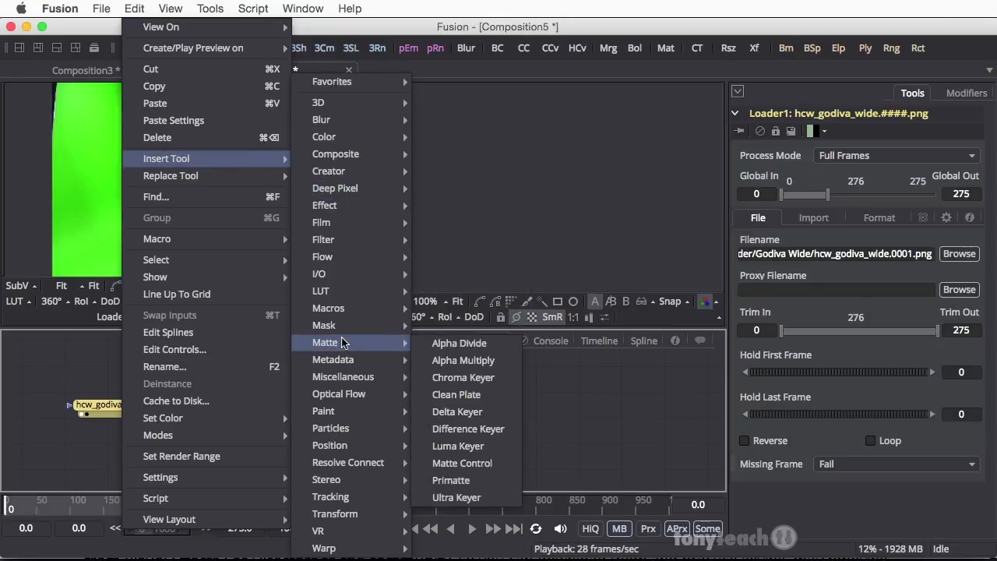
mouse_move(452, 480)
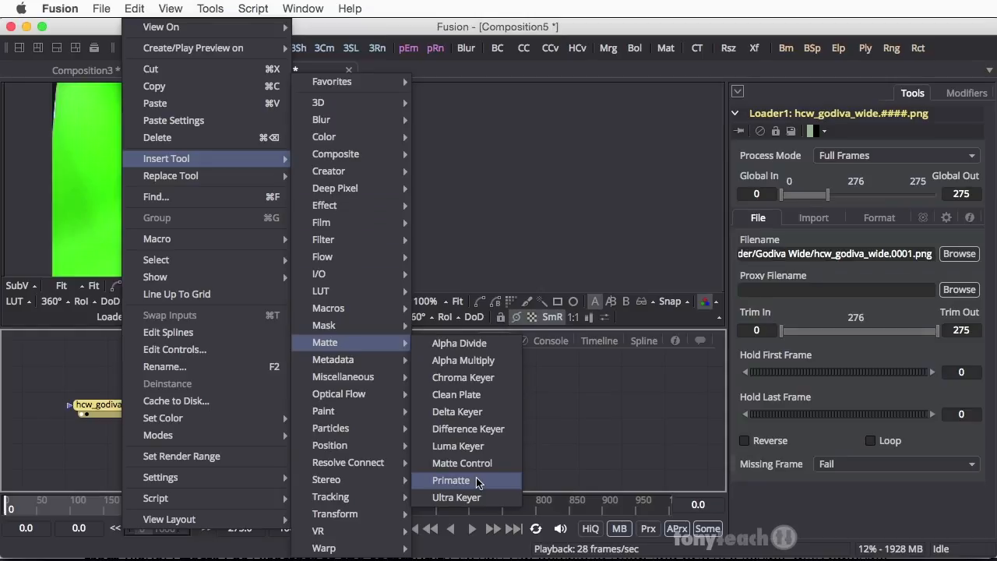
click(451, 480)
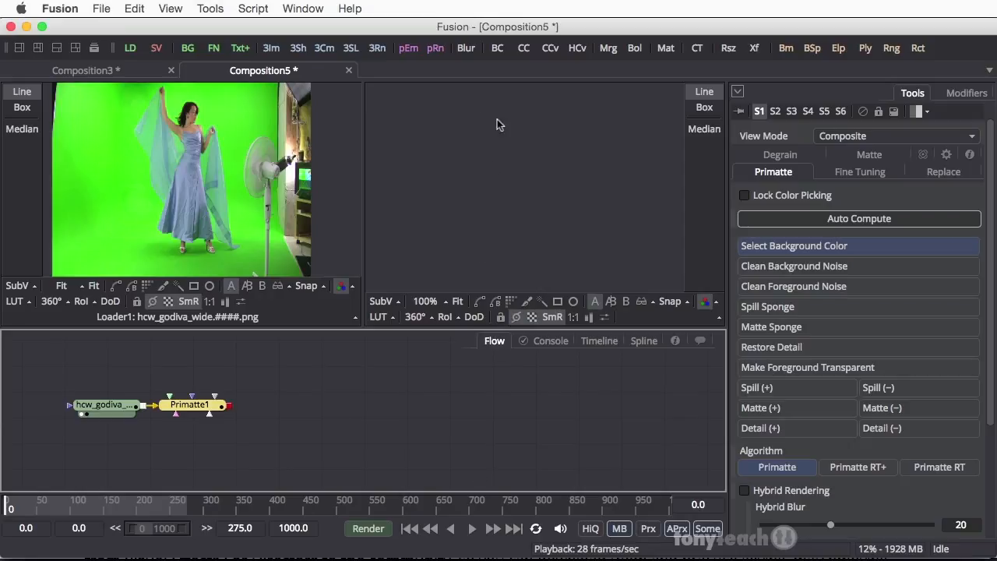
- Show the Primatte1 node's output in the right viewer
click(190, 405)
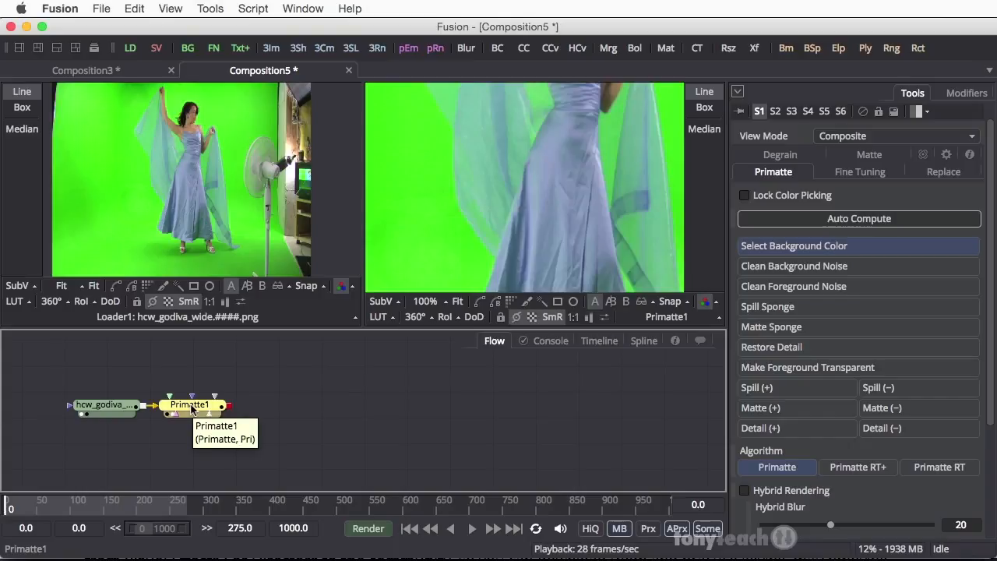
mouse_move(604, 175)
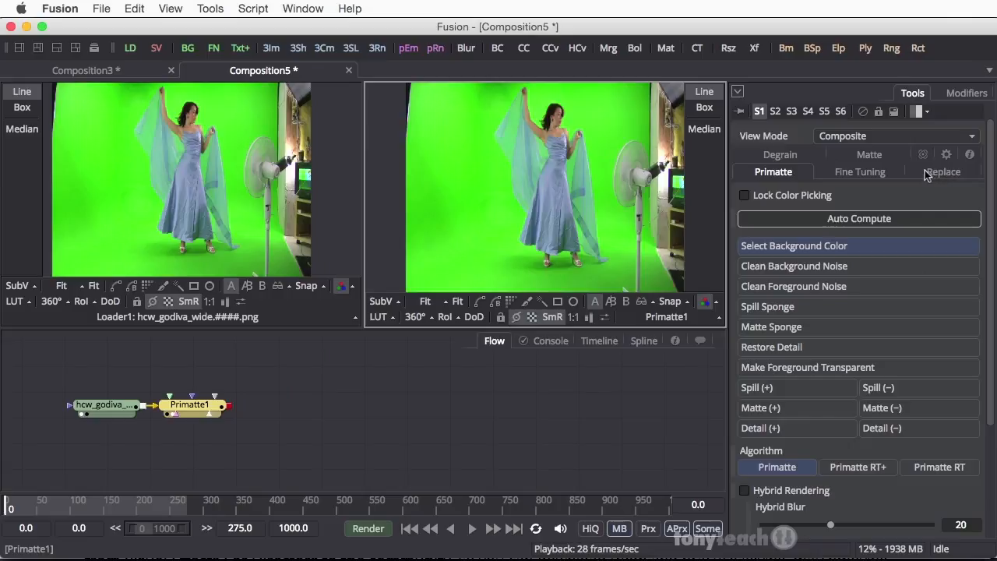
mouse_move(814, 171)
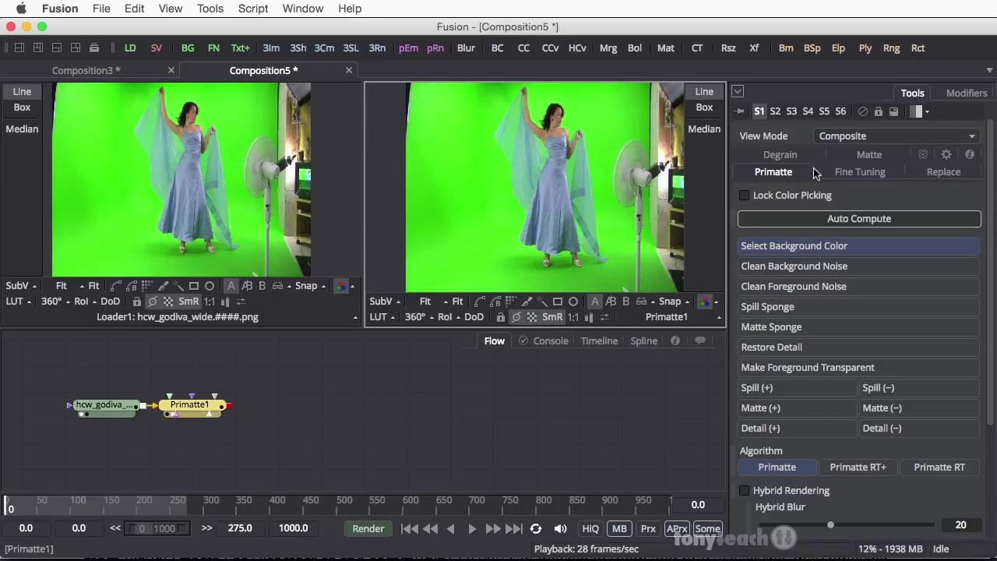
mouse_move(766, 179)
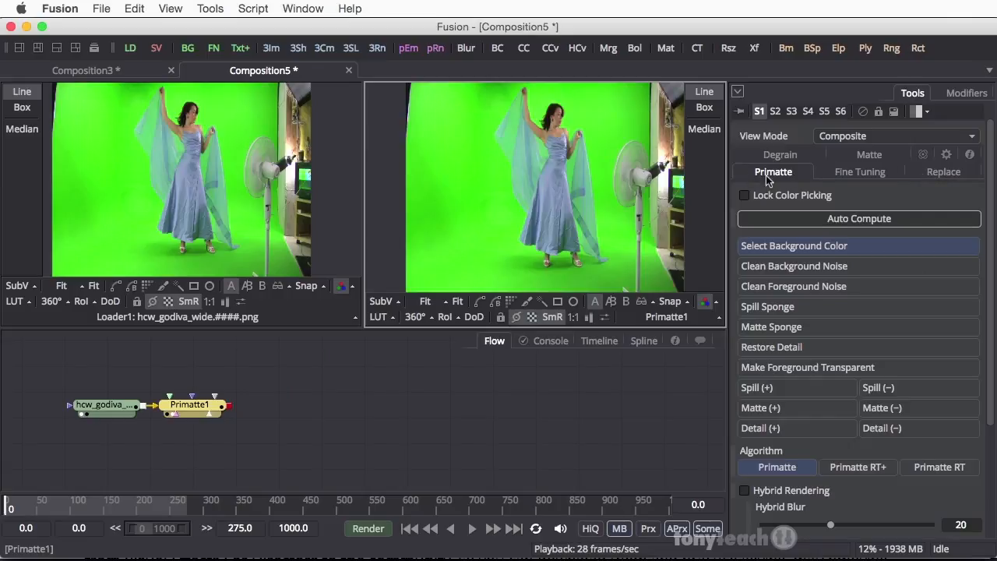
- Sample the green screen as Primatte's background colour to key it out
click(858, 218)
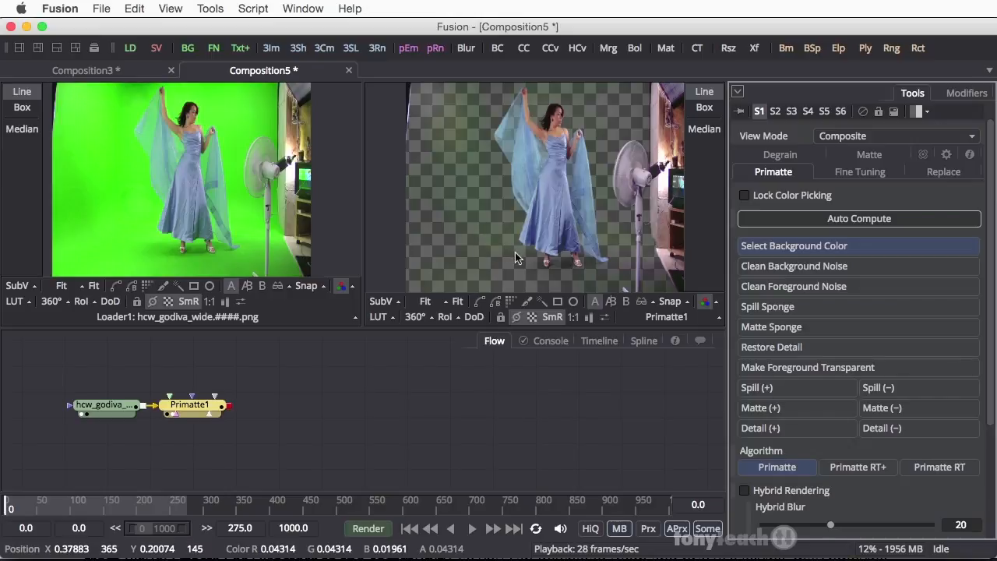
mouse_move(593, 274)
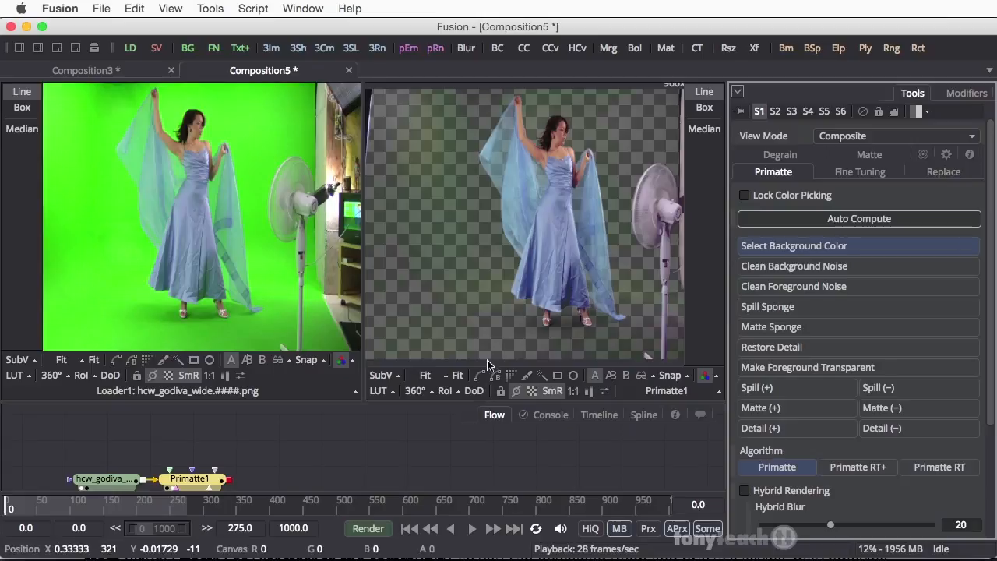
mouse_move(500, 339)
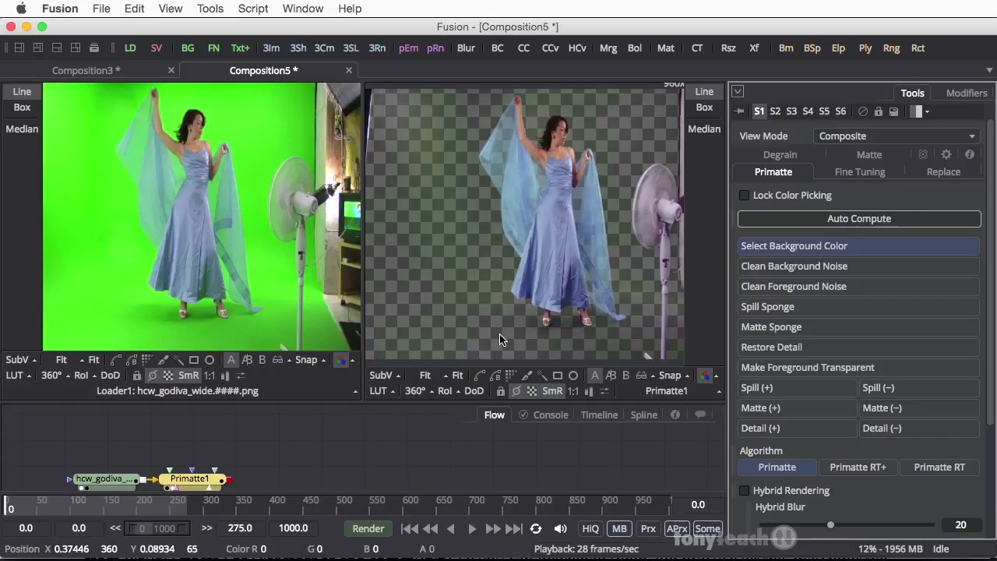
mouse_move(671, 375)
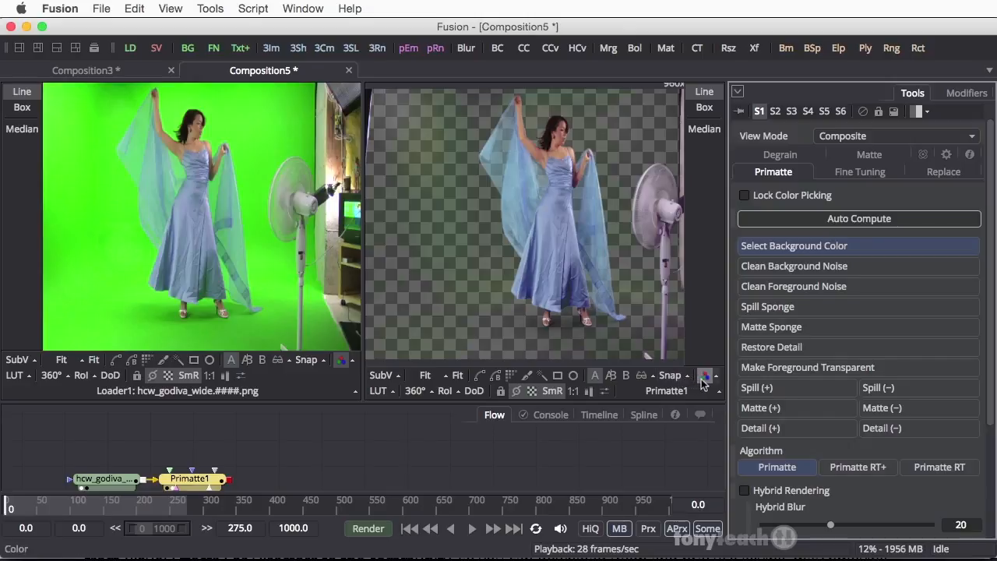
mouse_move(704, 375)
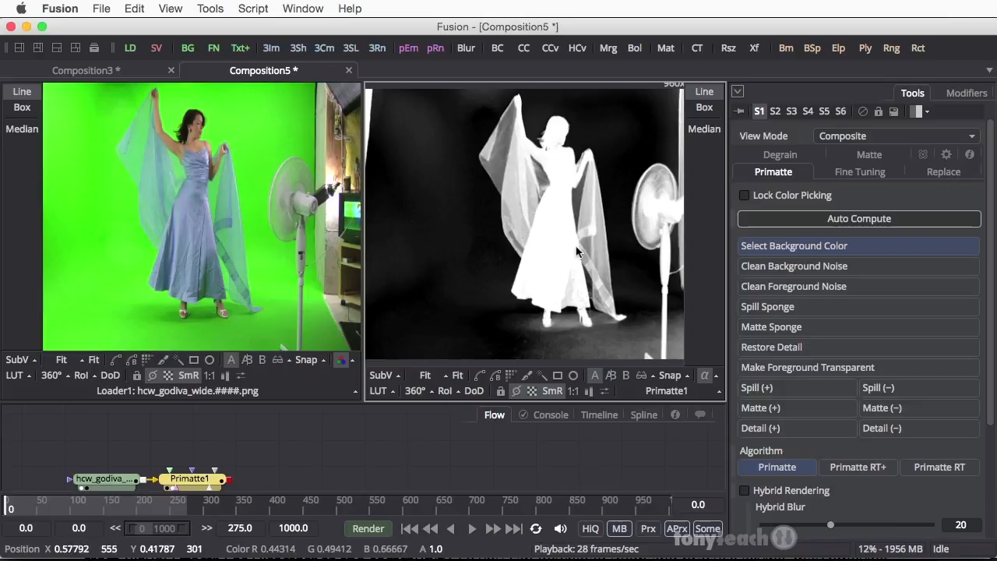
mouse_move(499, 260)
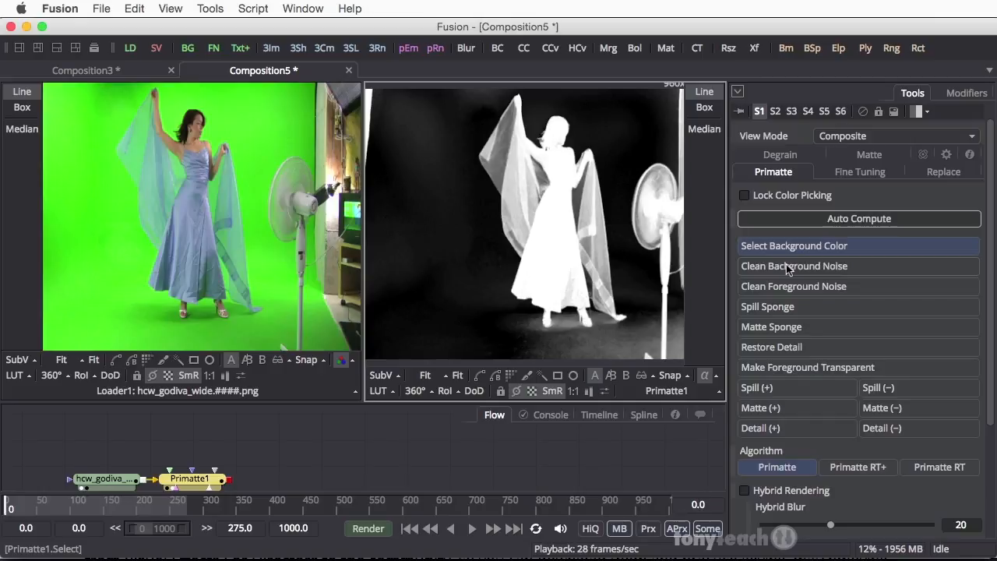
- Clean background noise by sampling grey matte areas, then undo the samples that ate into the dancer
click(794, 265)
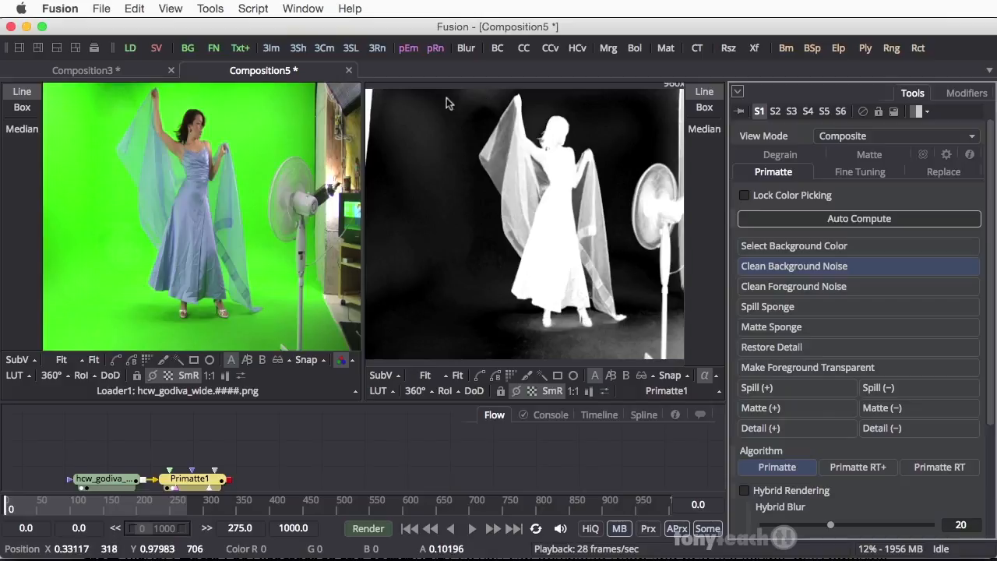
mouse_move(483, 101)
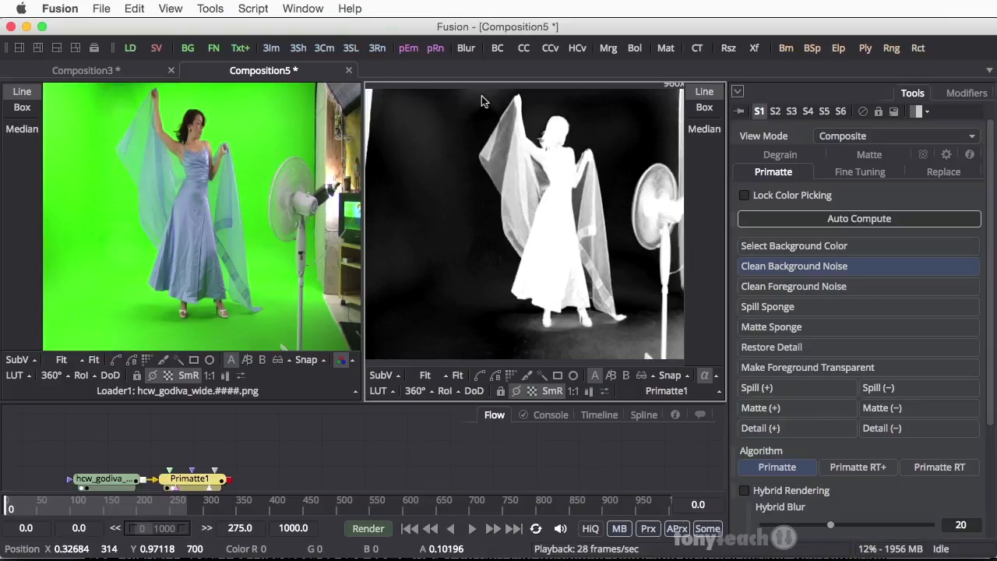
drag(483, 99, 386, 262)
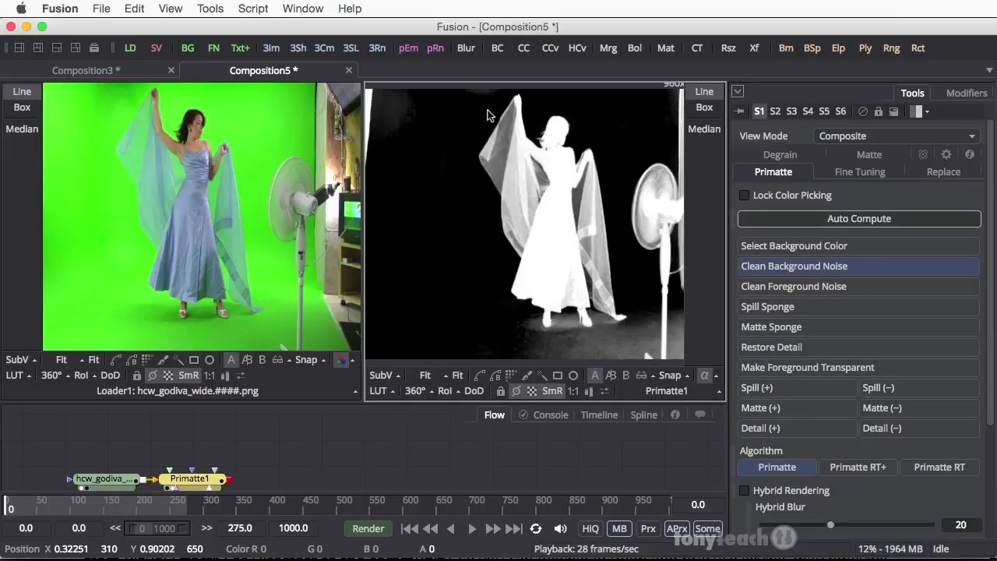
mouse_move(405, 101)
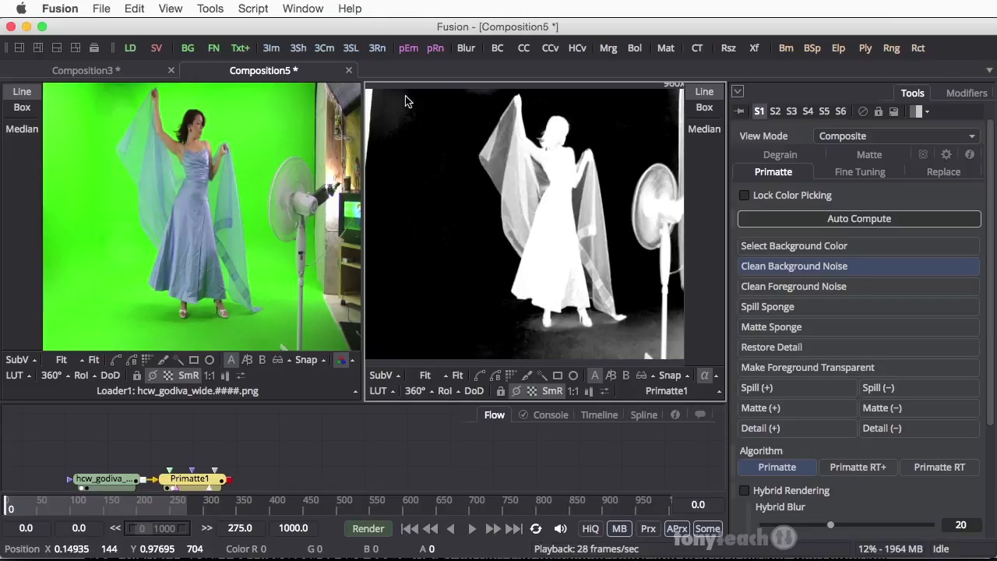
mouse_move(389, 115)
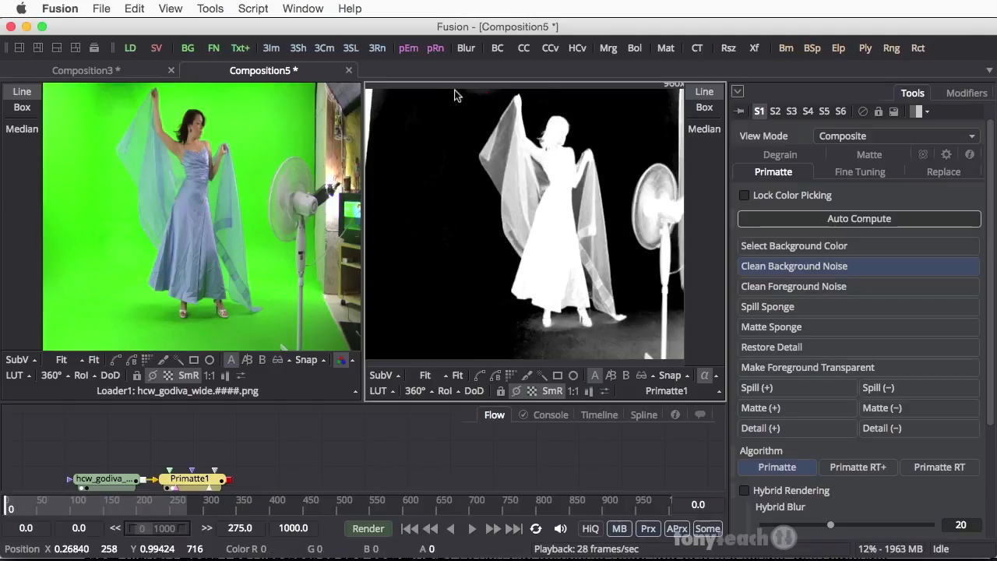
mouse_move(414, 109)
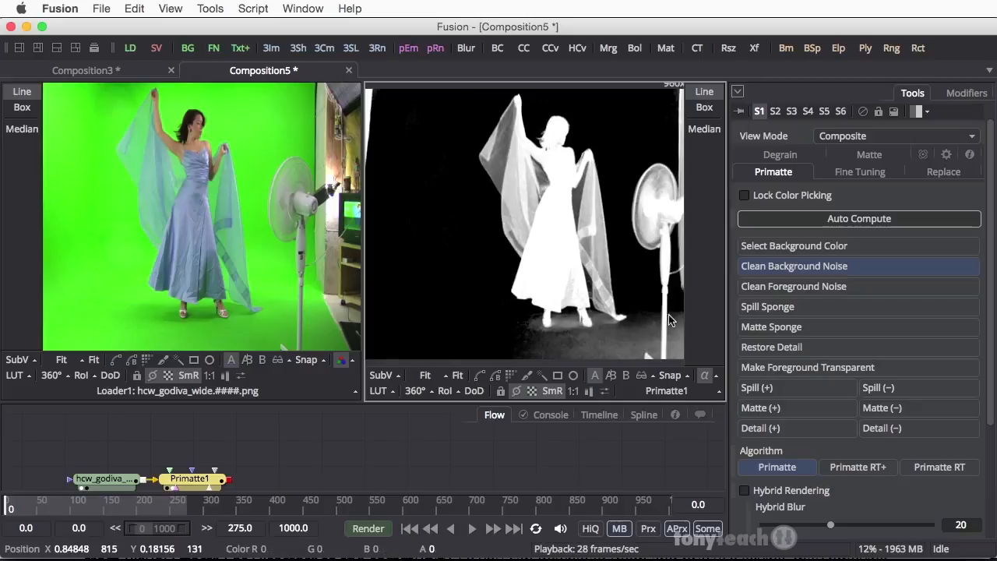
mouse_move(679, 331)
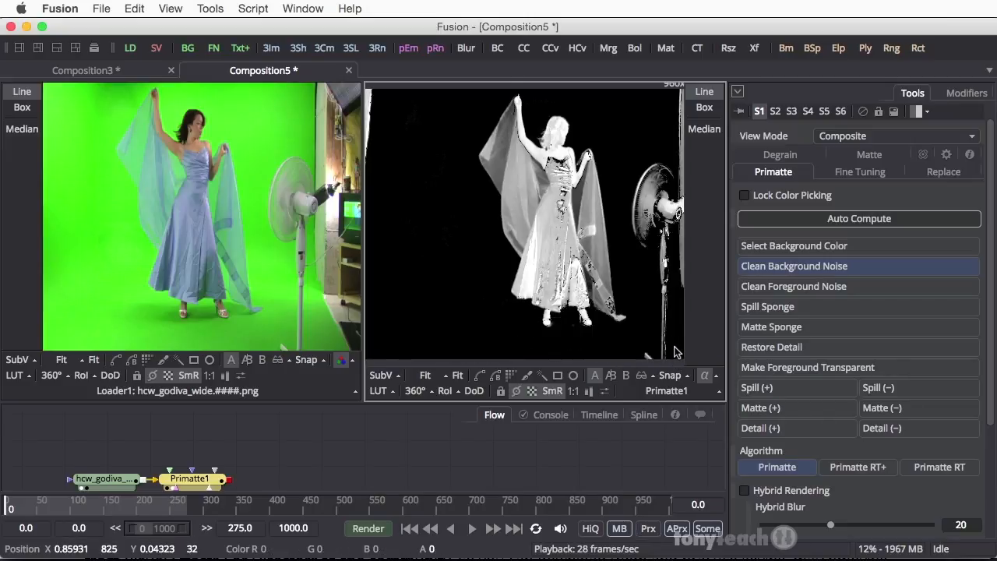
key(cmd+z)
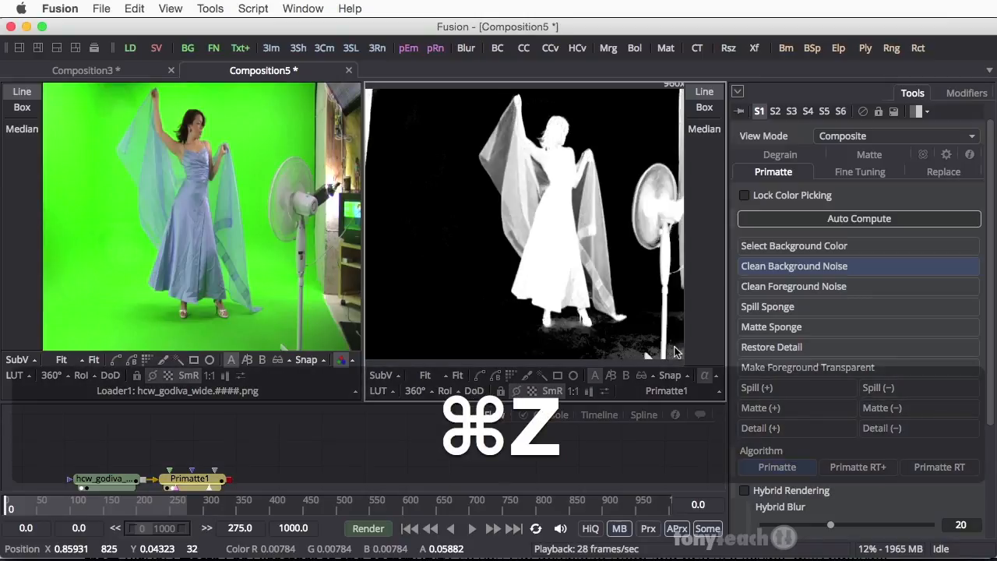
key(cmd+z)
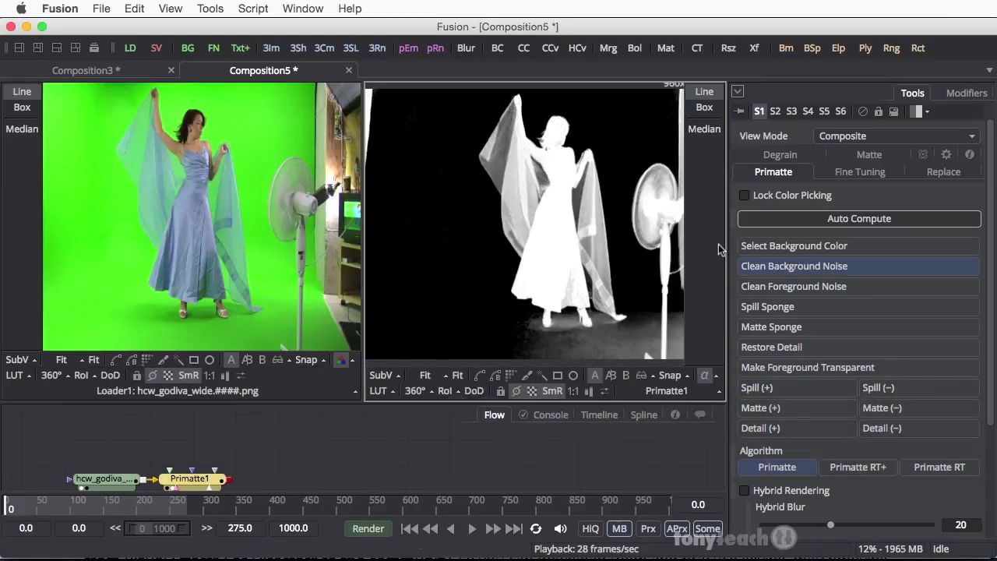
mouse_move(576, 146)
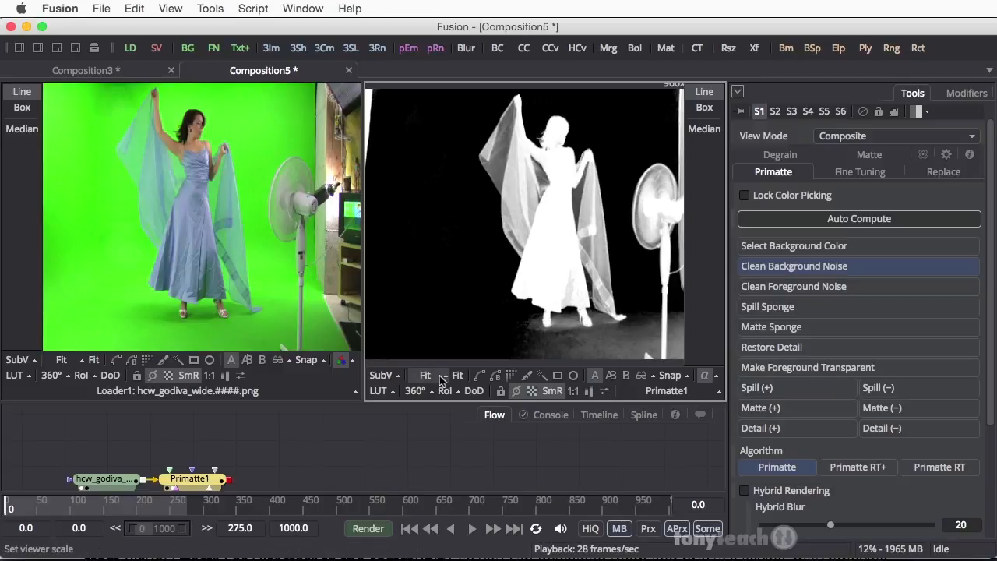
- Zoom the right viewer's matte in on the dancer's veil
click(426, 374)
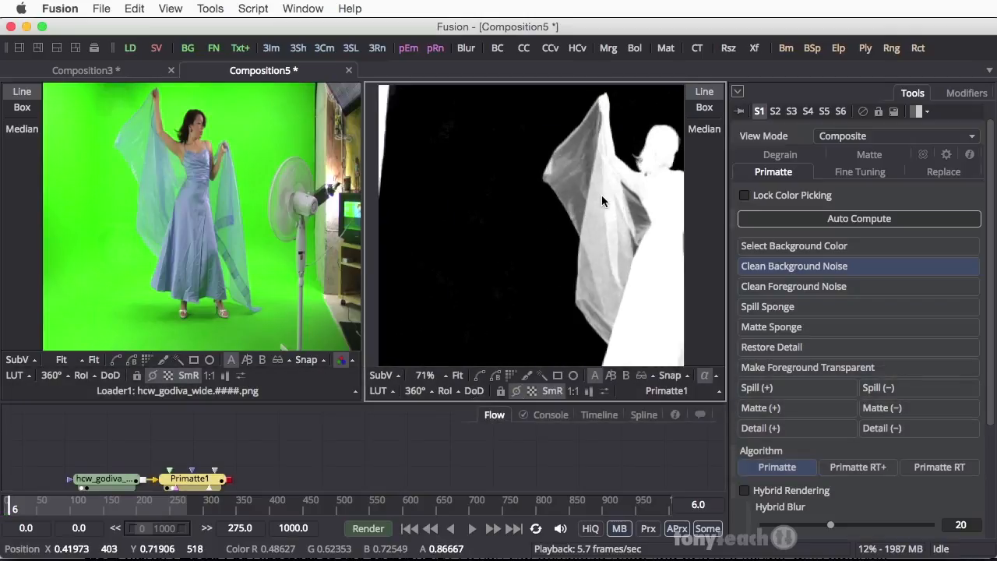
mouse_move(645, 201)
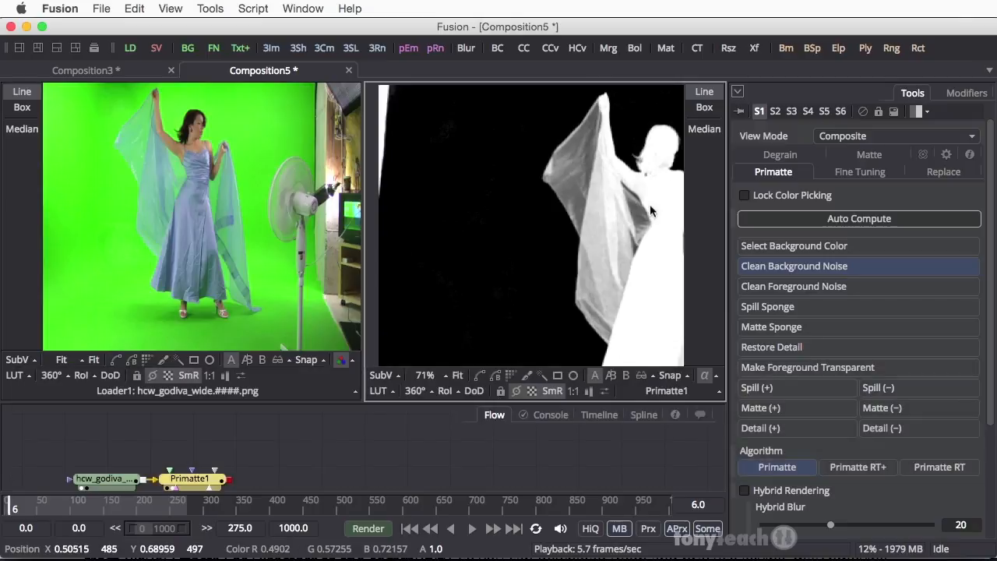
mouse_move(662, 208)
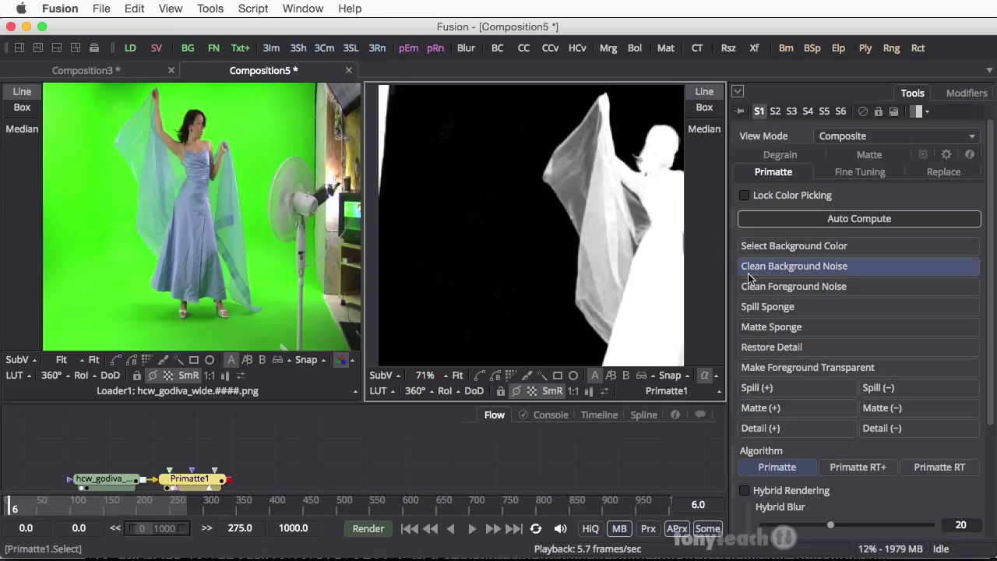
mouse_move(766, 291)
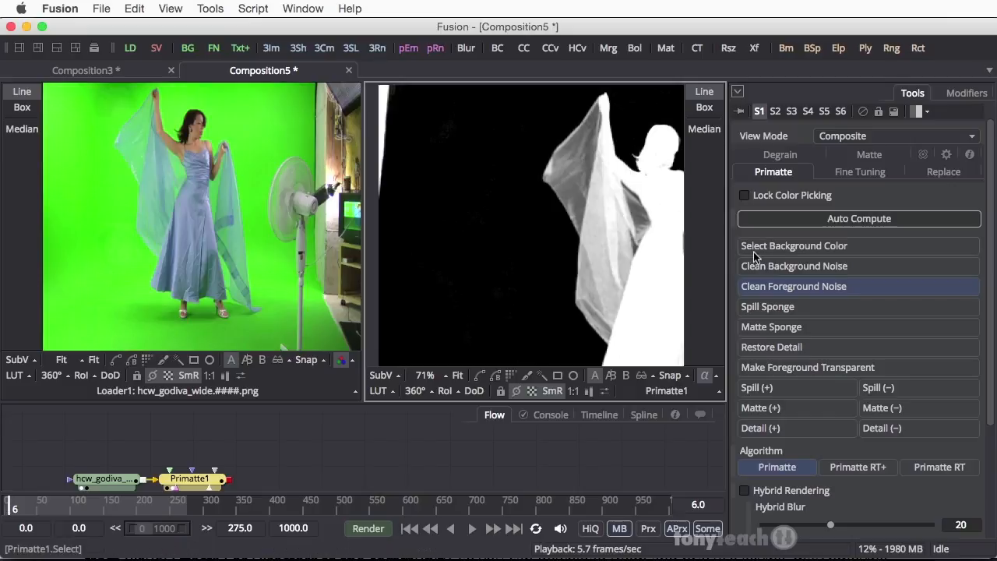
mouse_move(689, 243)
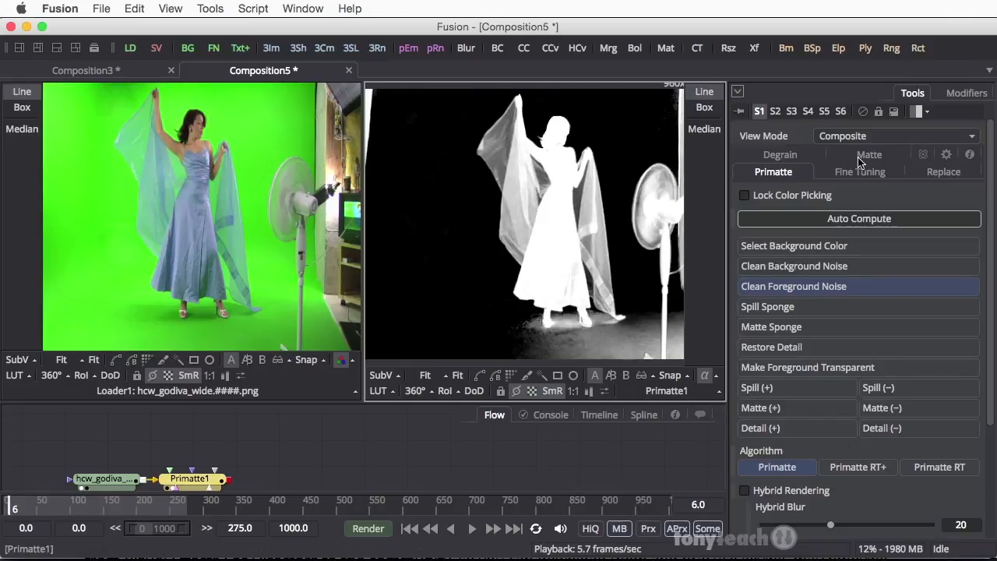
- In the Matte settings, raise matte gamma and lift the low threshold to darken the background
click(869, 171)
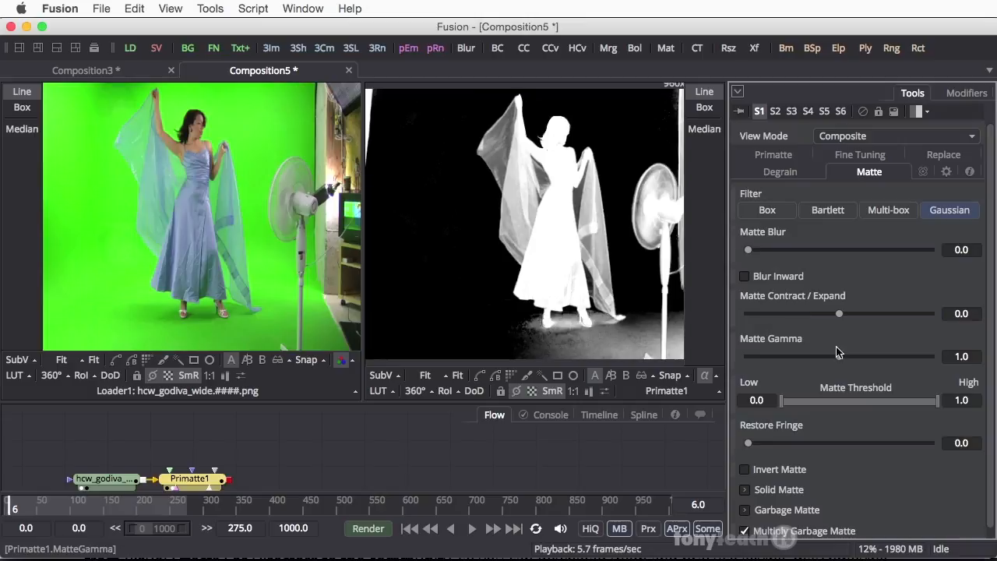
mouse_move(841, 360)
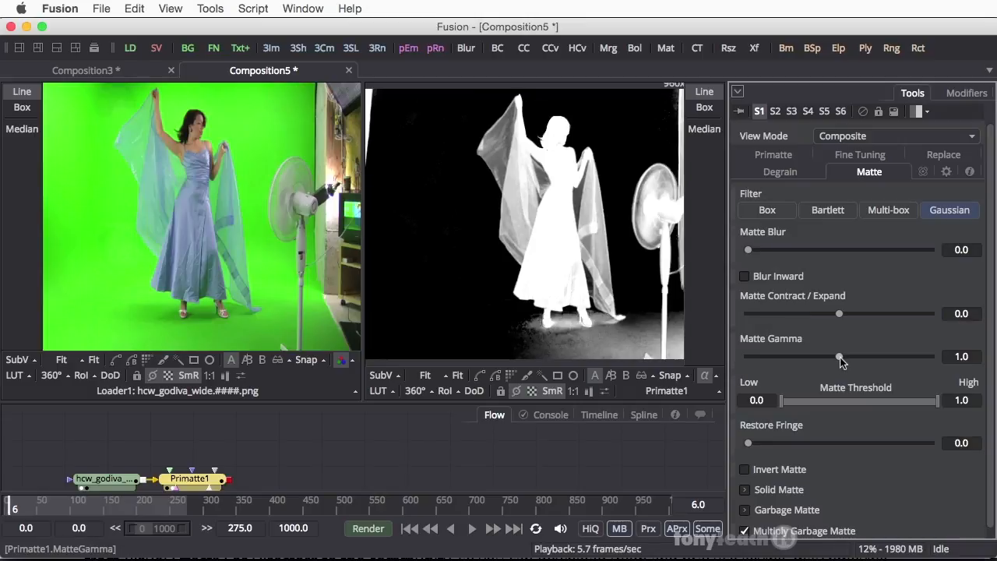
drag(838, 355, 849, 355)
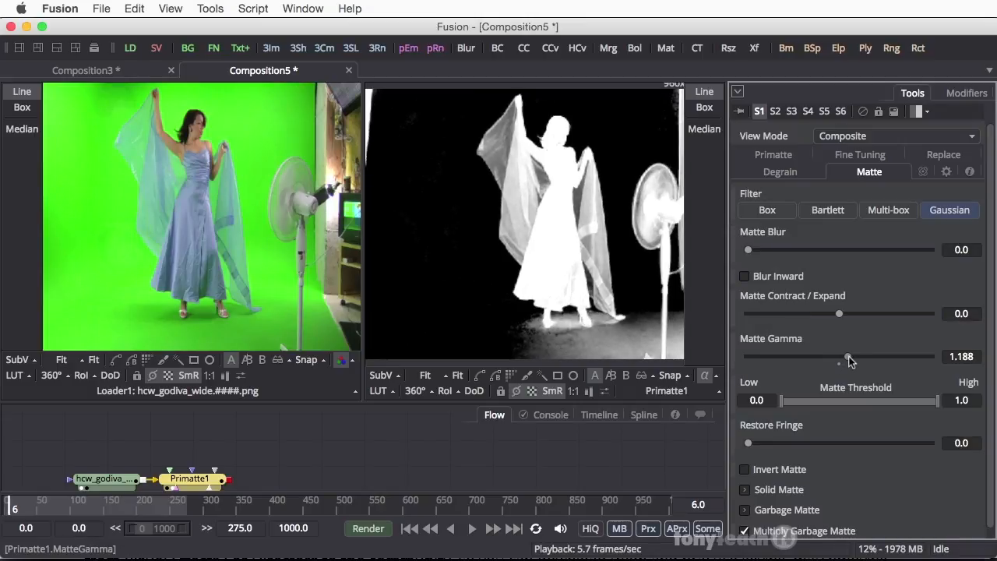
drag(848, 355, 844, 355)
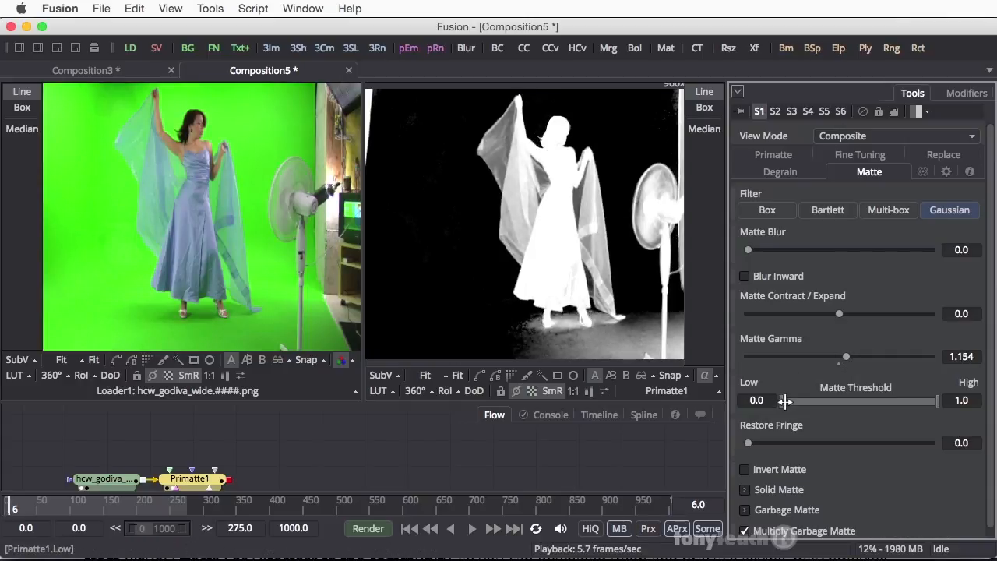
drag(748, 399, 782, 399)
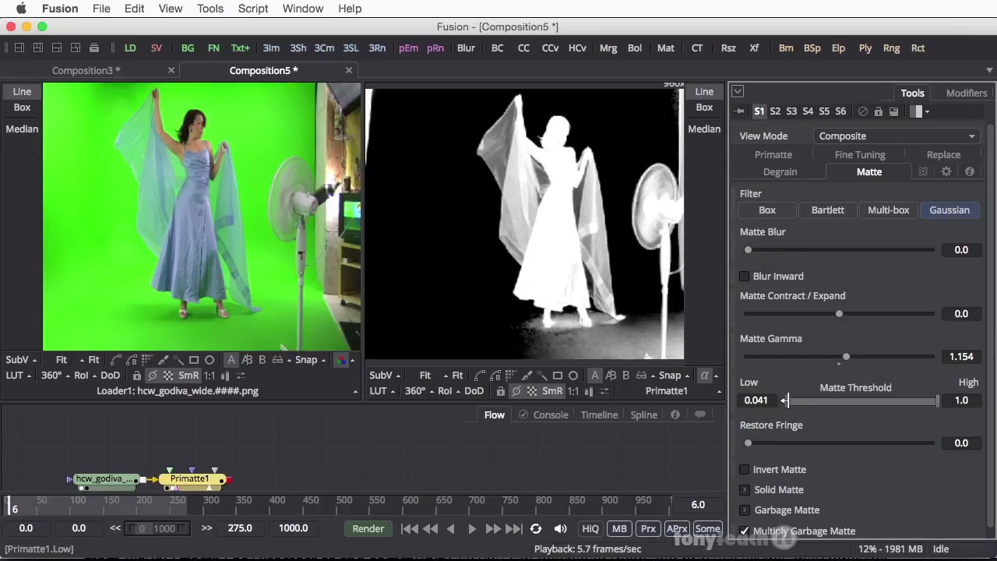
drag(778, 399, 792, 399)
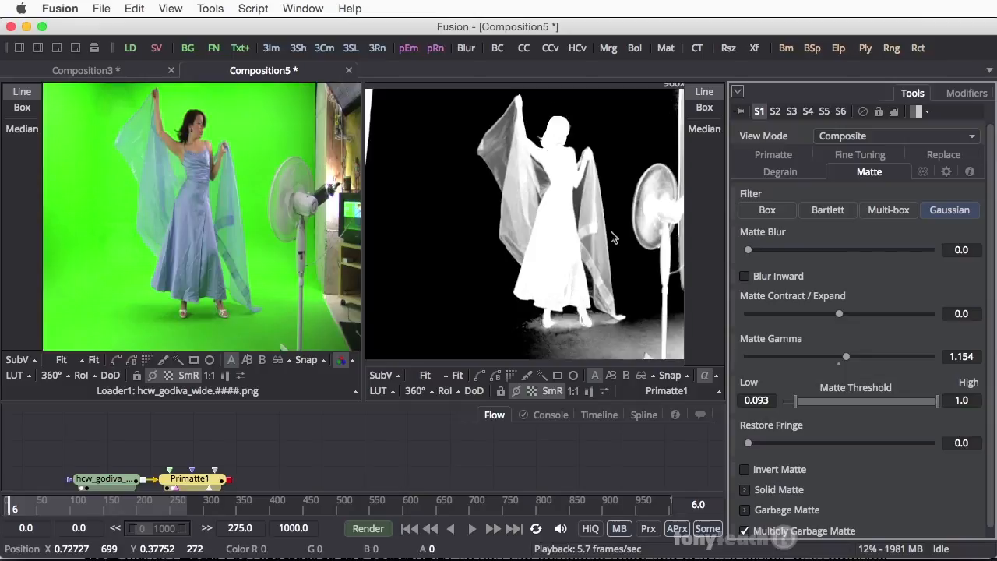
mouse_move(606, 180)
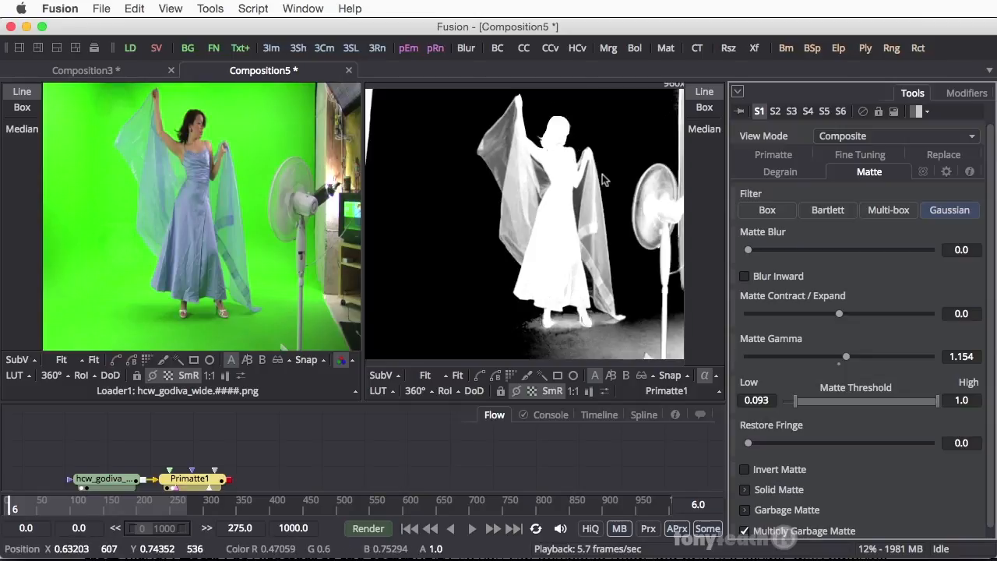
mouse_move(678, 357)
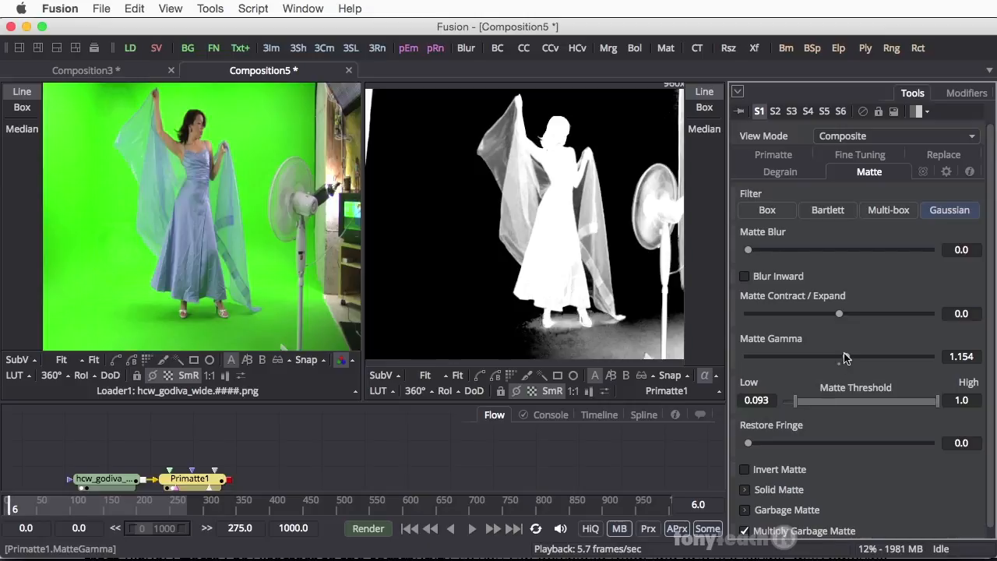
- Push gamma higher, set low threshold near 0.16 and lower the high threshold to firm the dancer
drag(838, 355, 857, 356)
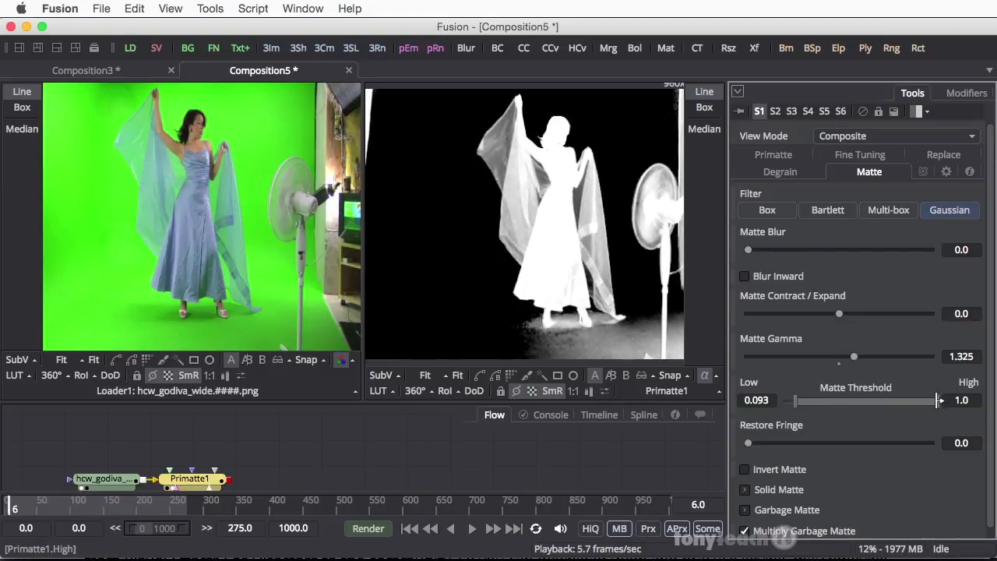
drag(934, 398, 926, 399)
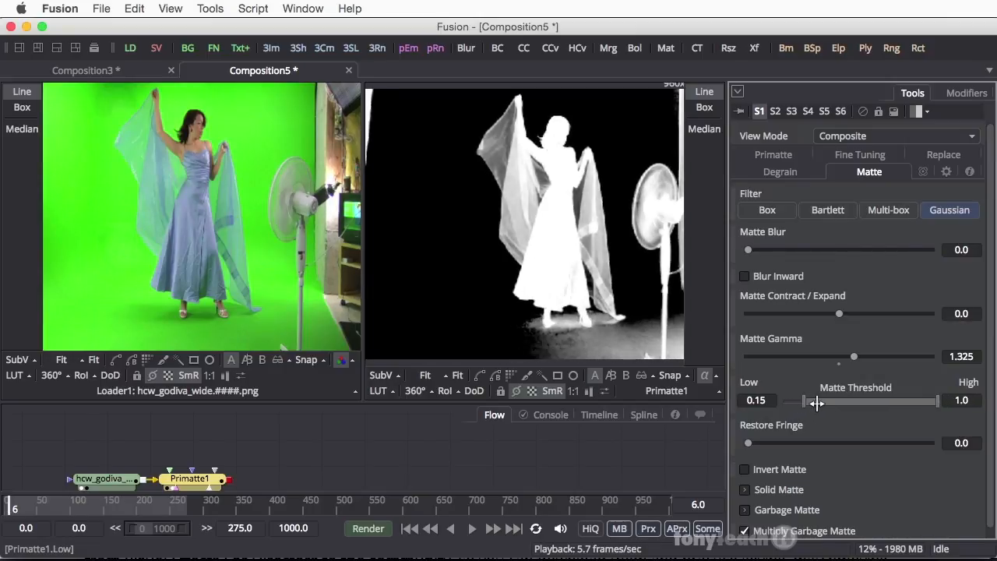
drag(807, 401, 816, 404)
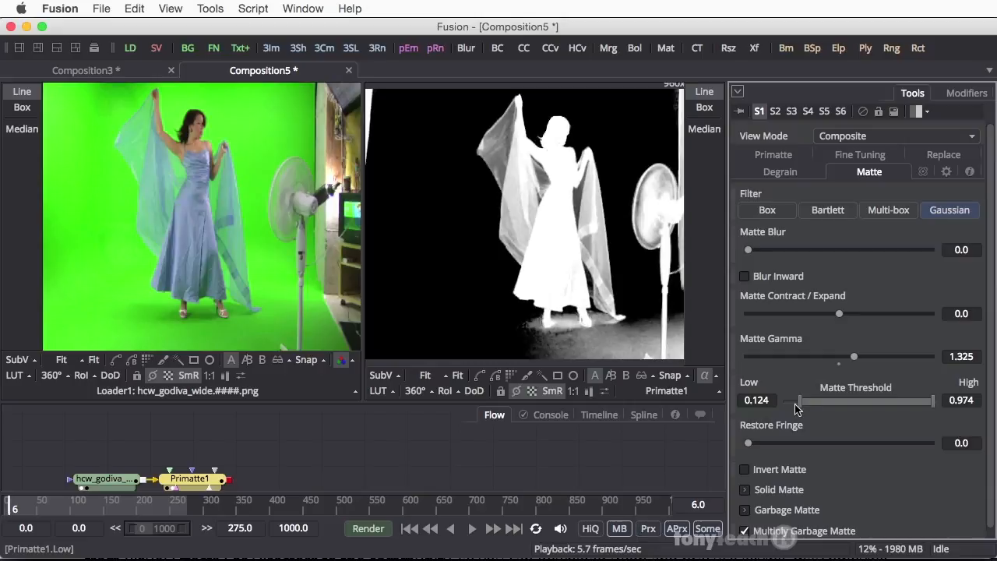
drag(782, 399, 808, 398)
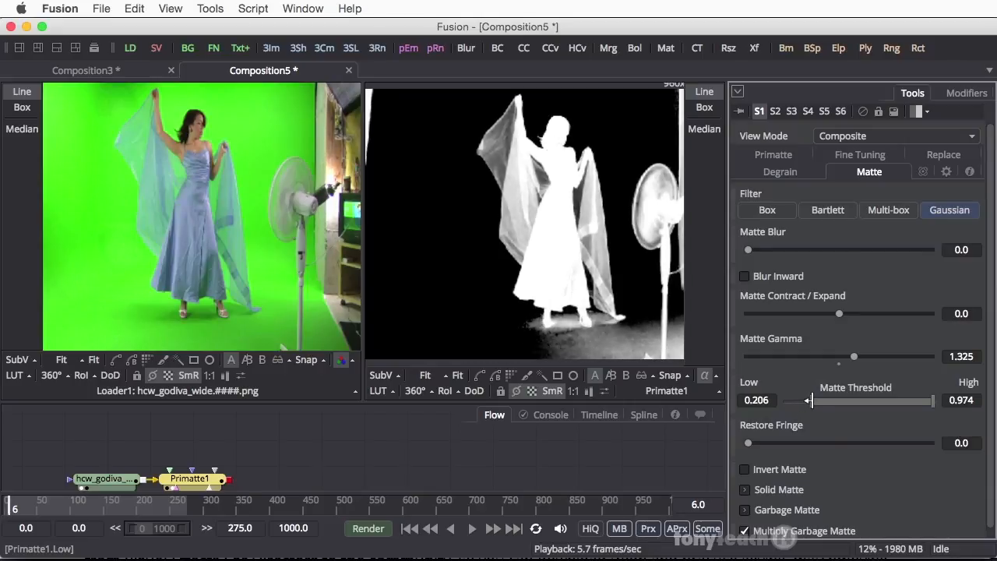
drag(810, 399, 802, 398)
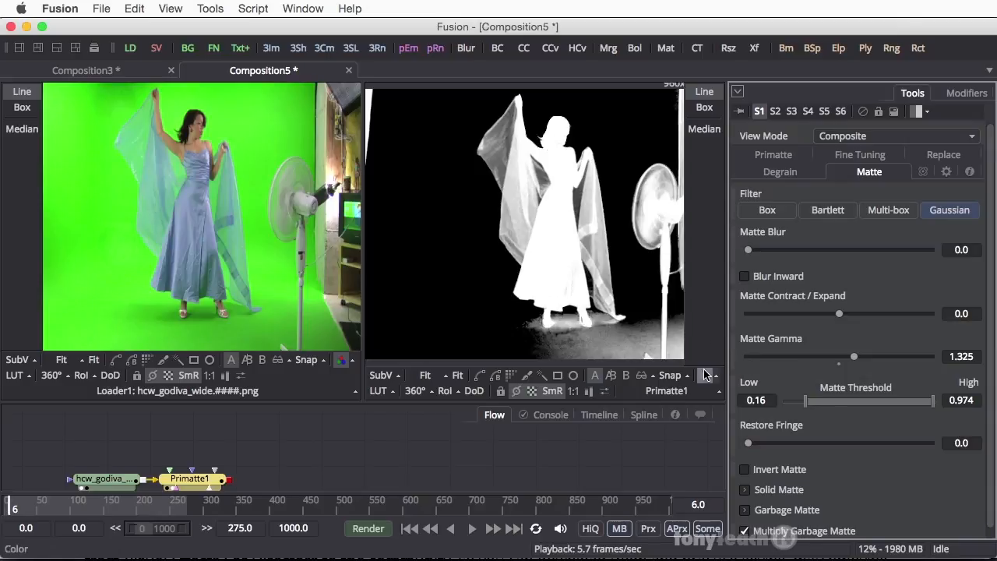
mouse_move(704, 380)
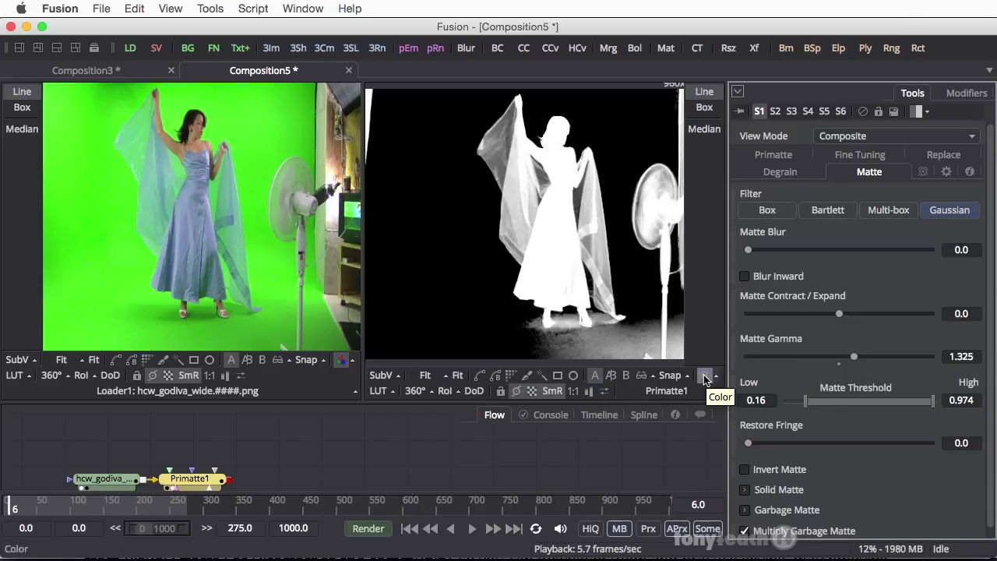
- Switch the right viewer back to the colour channel to see the keyed dancer over transparency
click(772, 171)
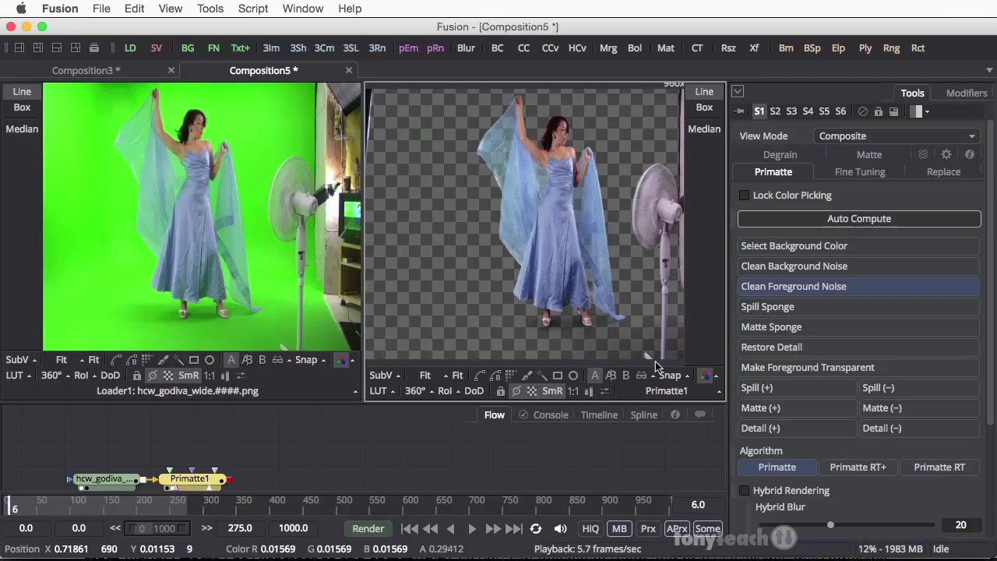
mouse_move(499, 273)
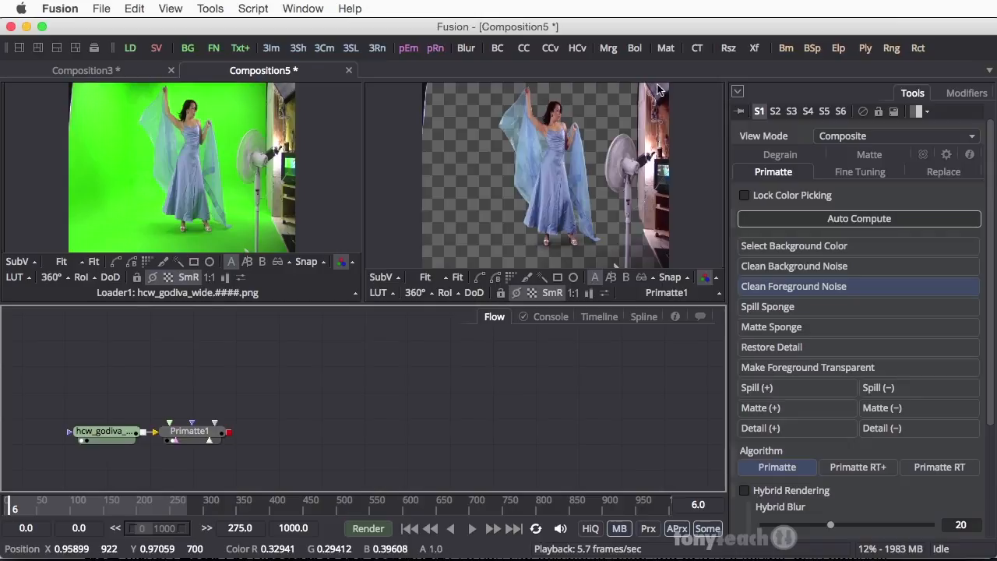
mouse_move(381, 186)
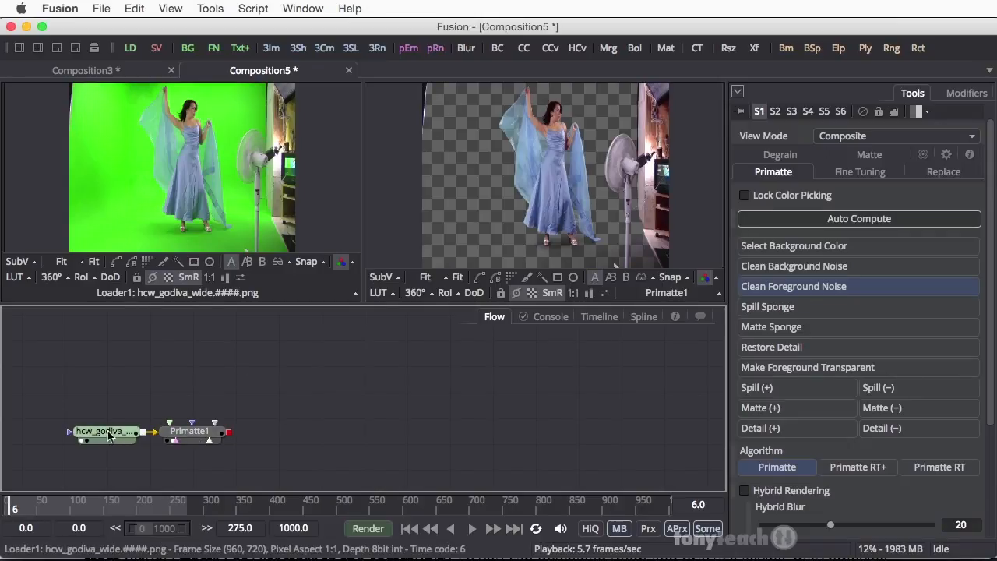
- Focus the left viewer and zoom out so the whole green-screen Loader frame is visible
click(190, 430)
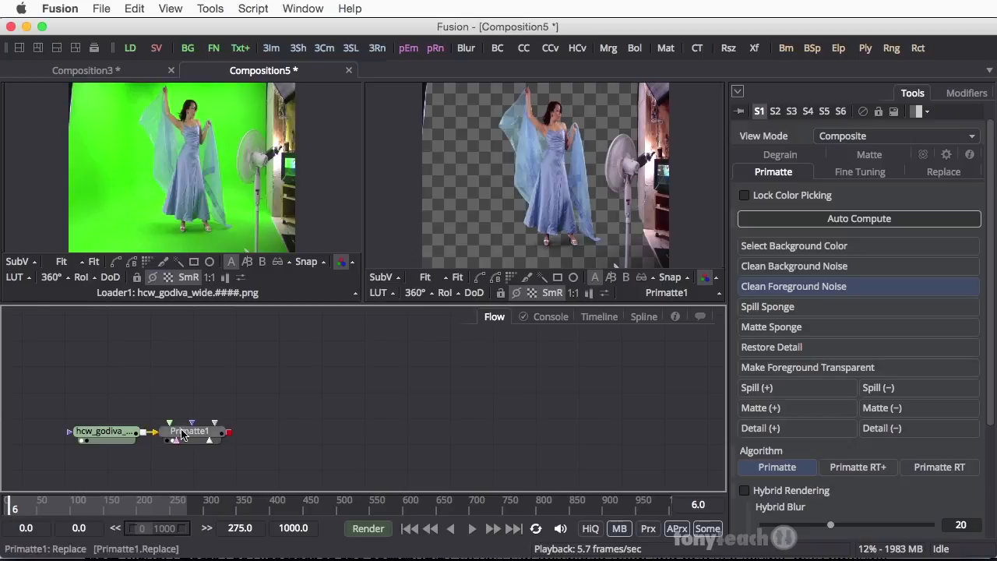
mouse_move(165, 399)
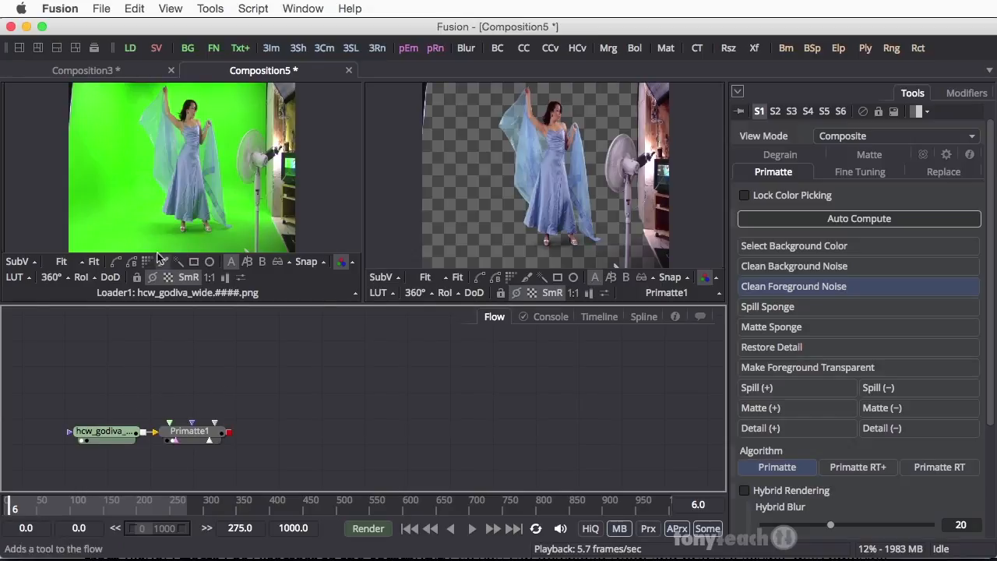
mouse_move(200, 199)
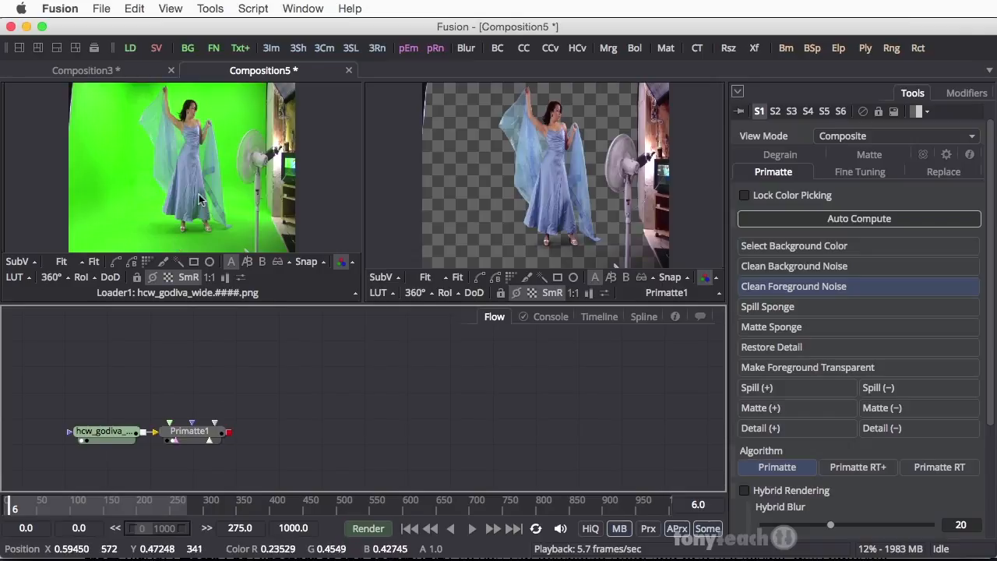
mouse_move(137, 234)
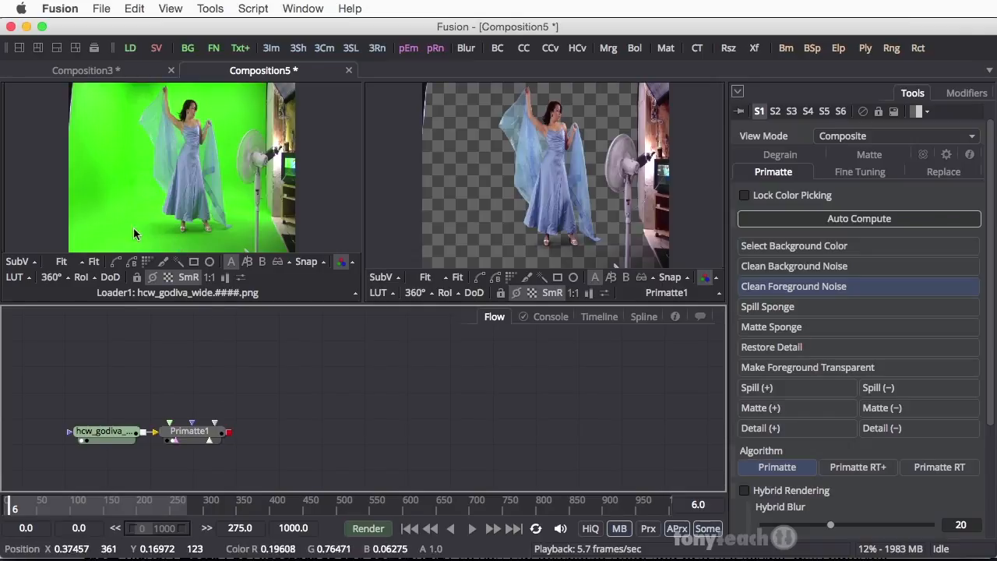
click(61, 262)
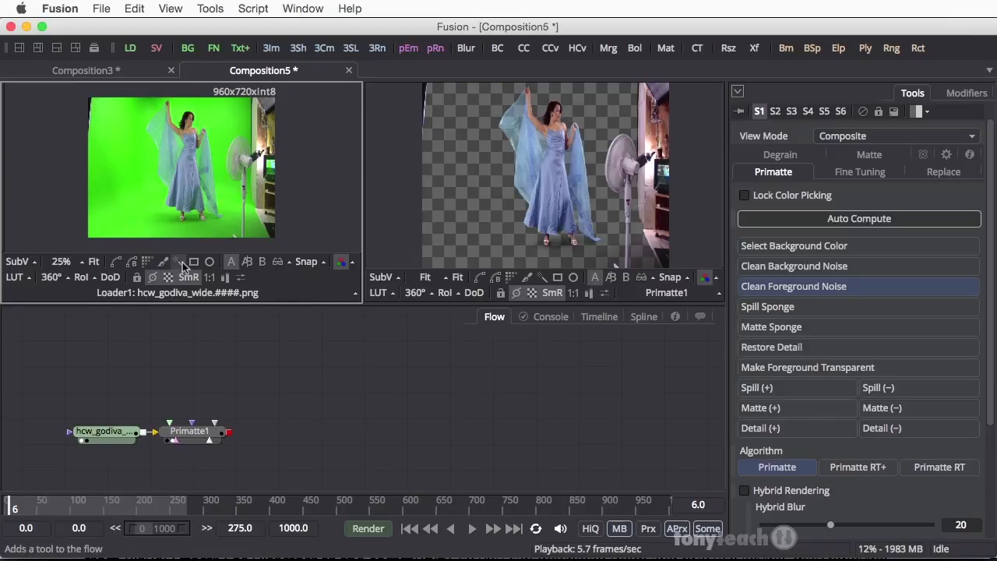
mouse_move(119, 267)
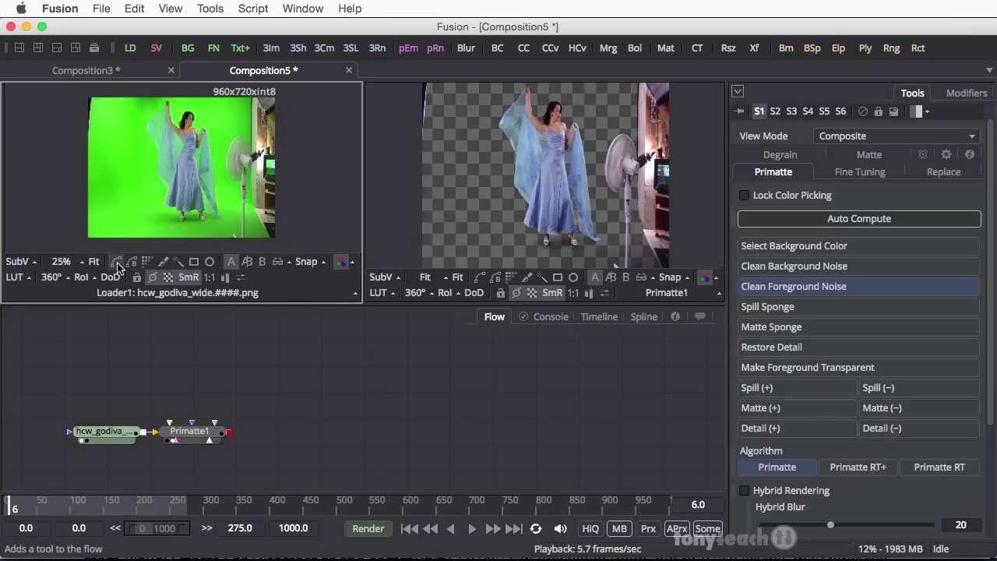
mouse_move(117, 261)
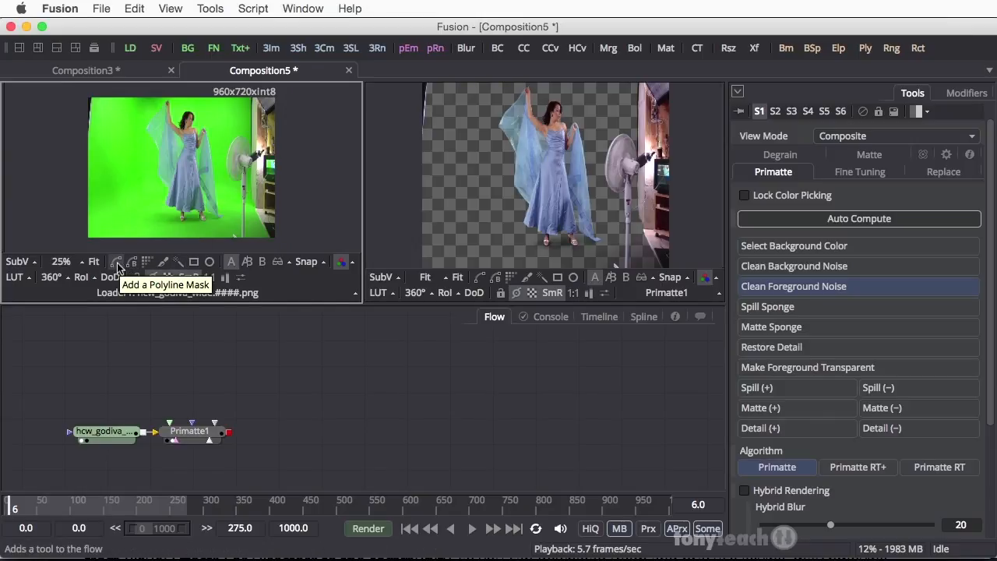
mouse_move(280, 128)
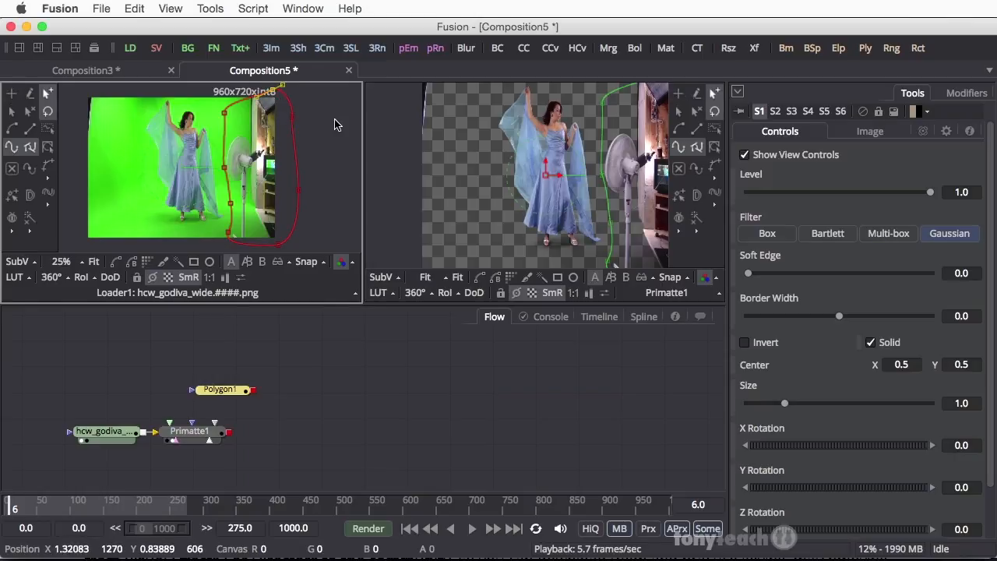
mouse_move(312, 123)
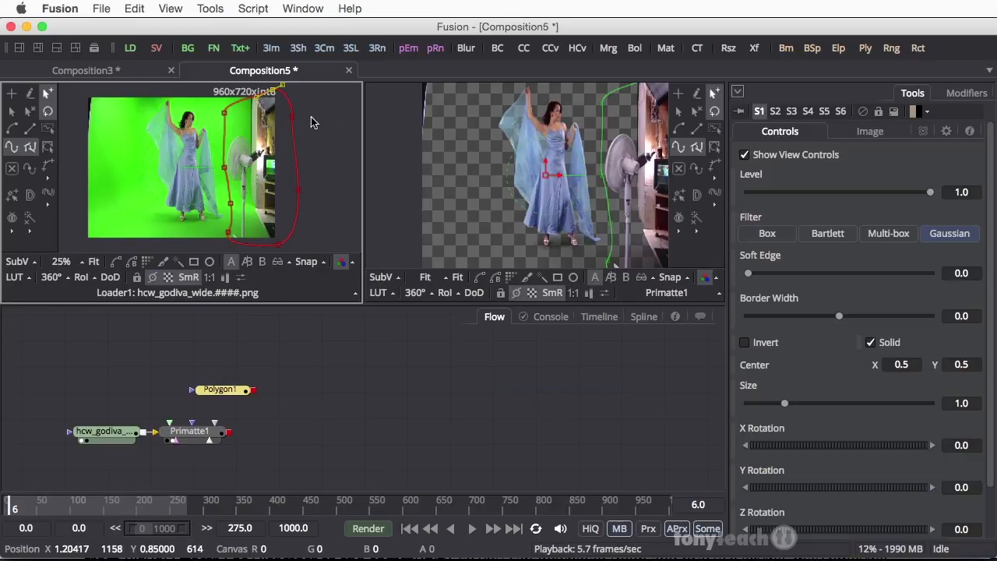
- Create the Polygon1 mask shape around the fan and stand on the right of the frame
click(218, 389)
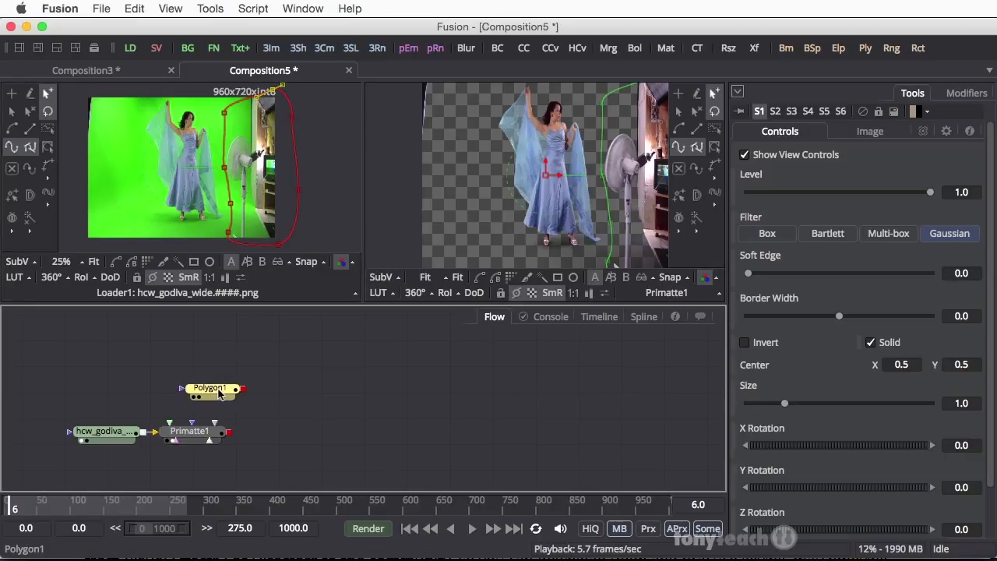
- Move Polygon1 above Primatte1 and wire its output into Primatte1's garbage matte input
drag(212, 388, 190, 379)
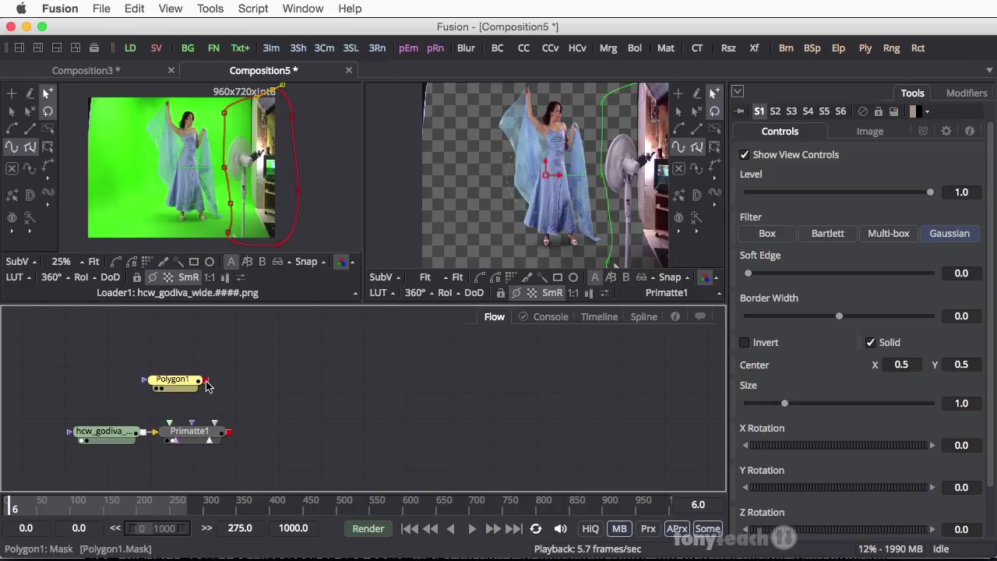
mouse_move(206, 382)
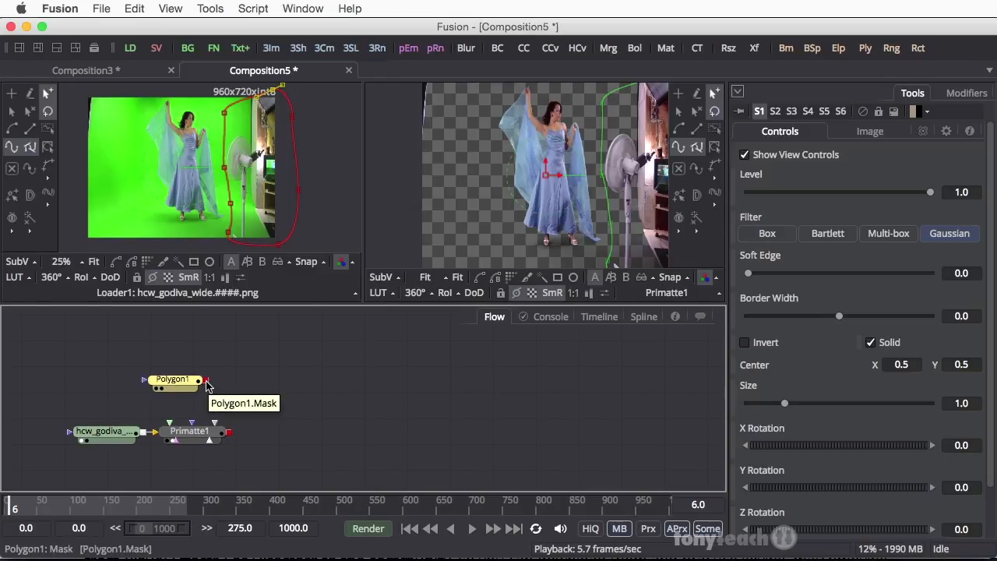
mouse_move(215, 391)
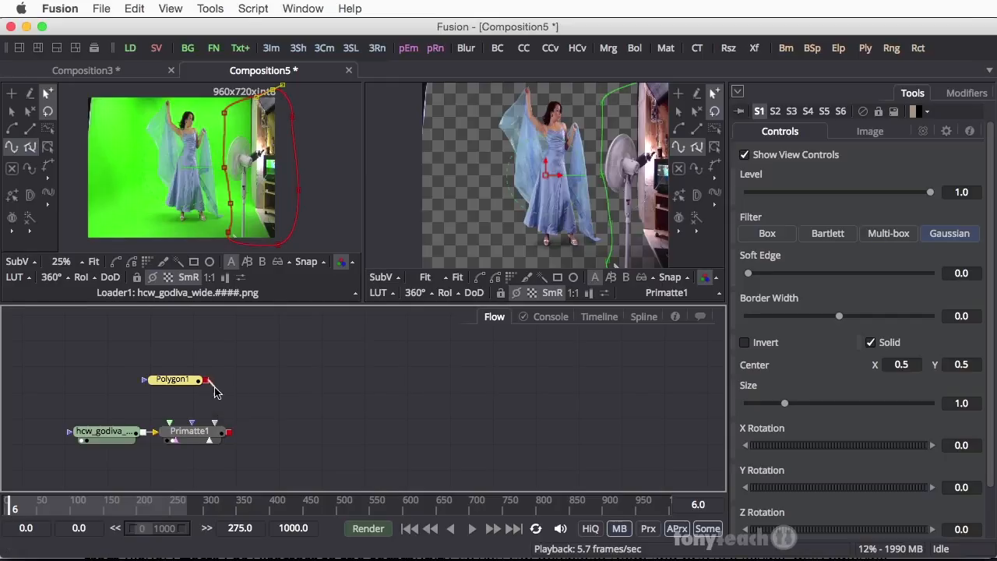
drag(209, 380, 237, 405)
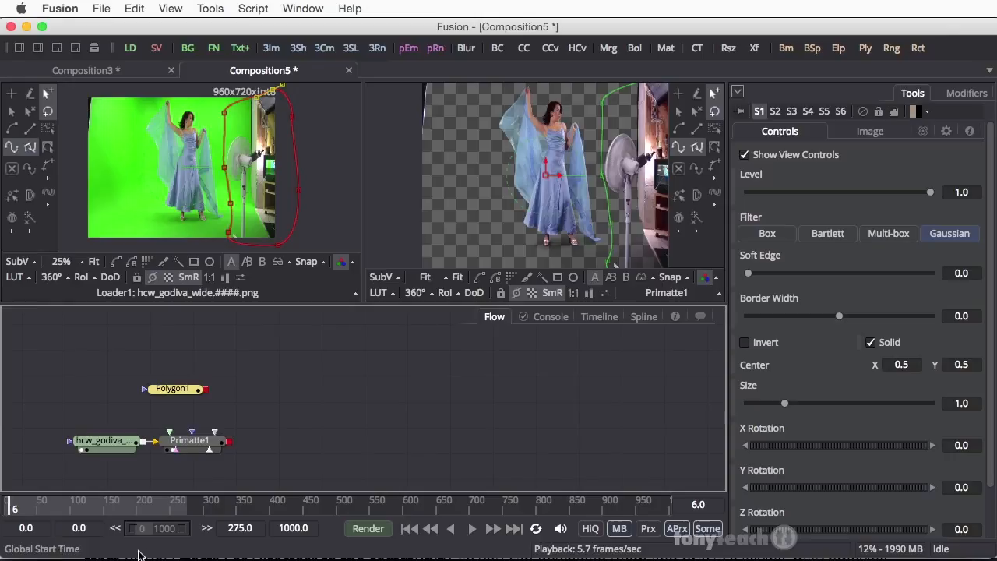
drag(198, 388, 217, 436)
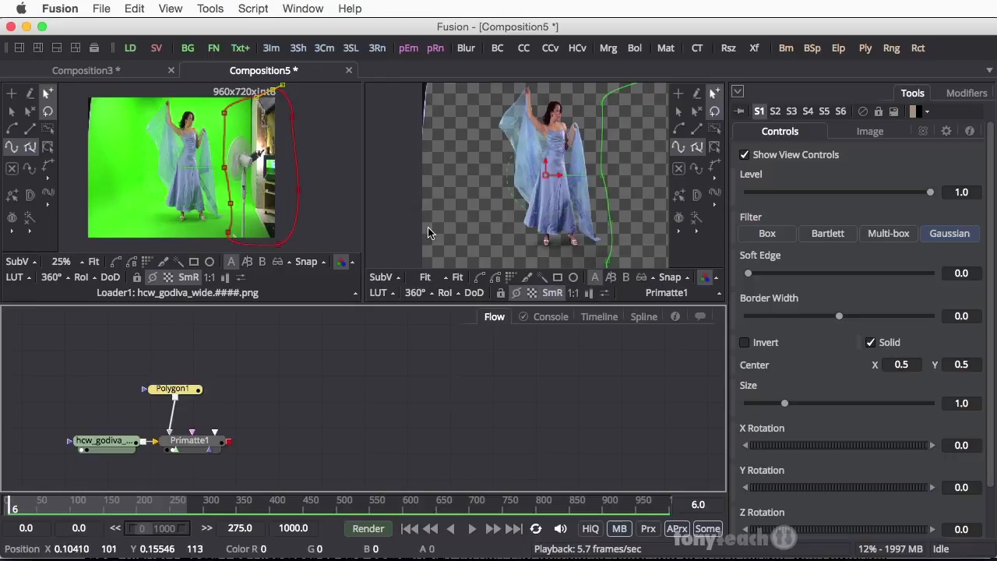
mouse_move(271, 205)
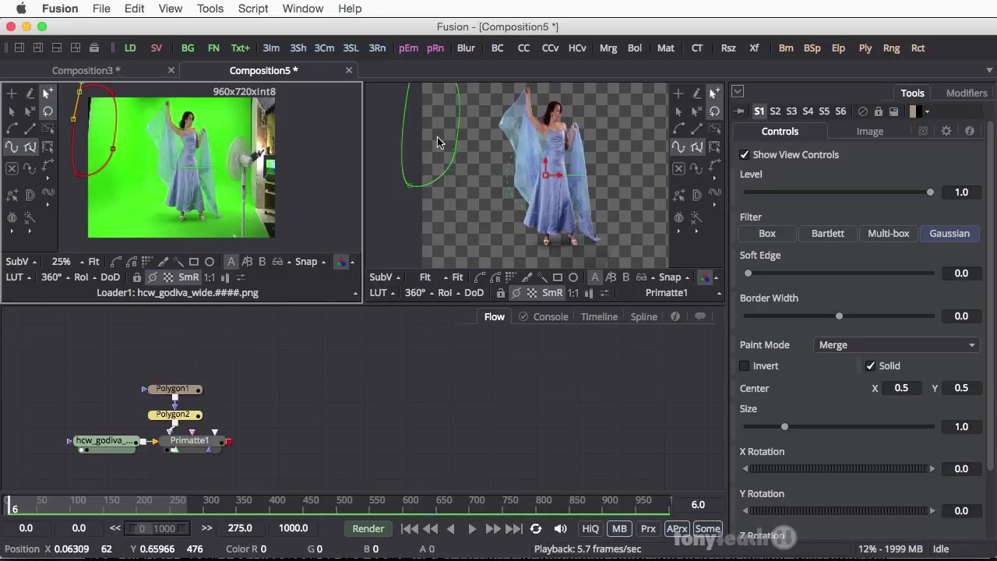
mouse_move(579, 102)
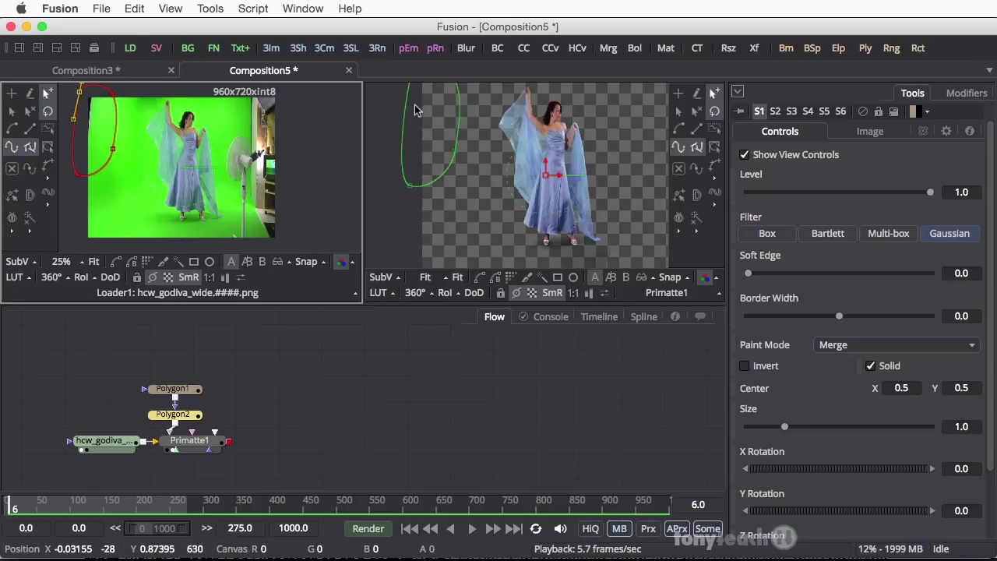
mouse_move(641, 165)
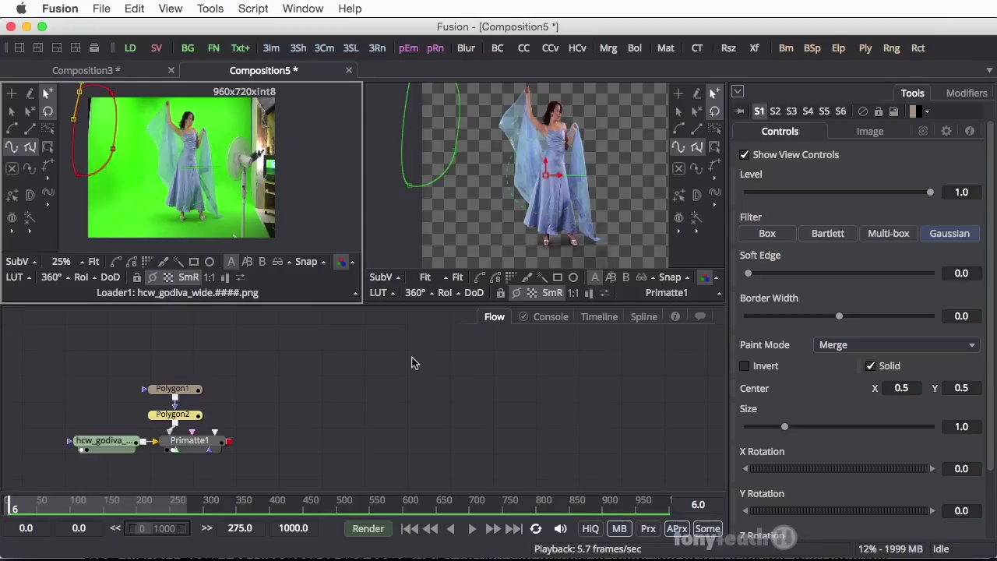
mouse_move(268, 415)
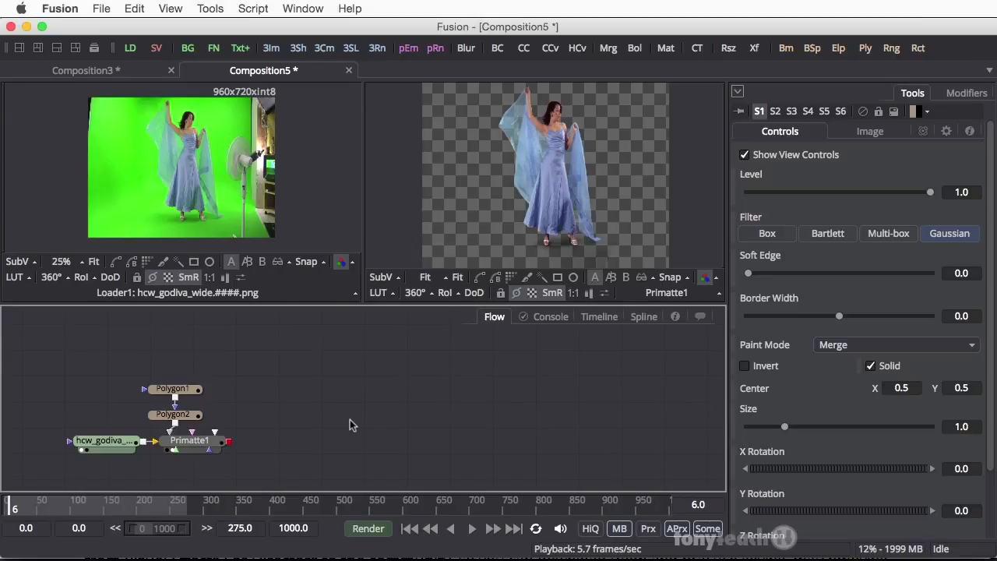
mouse_move(578, 214)
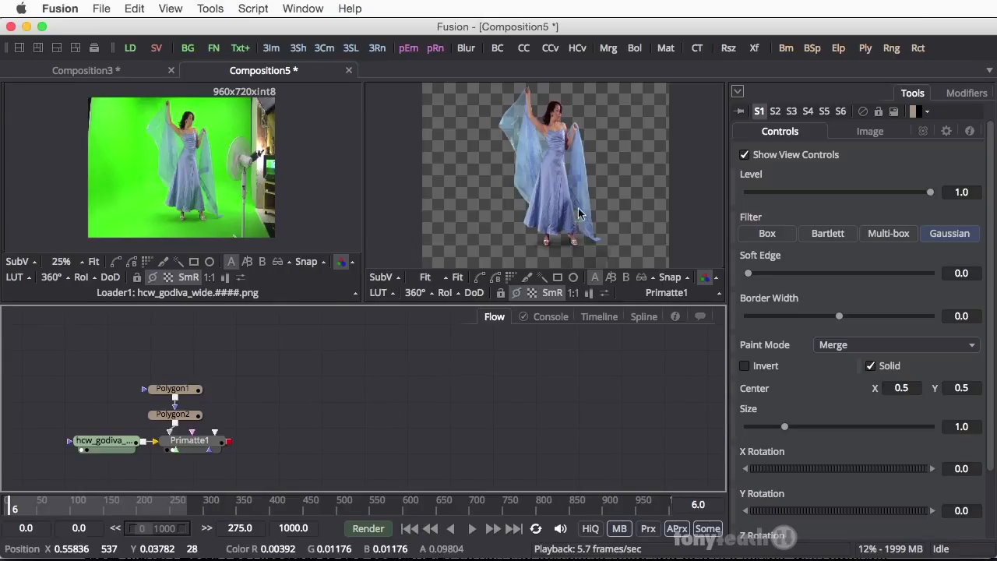
mouse_move(558, 164)
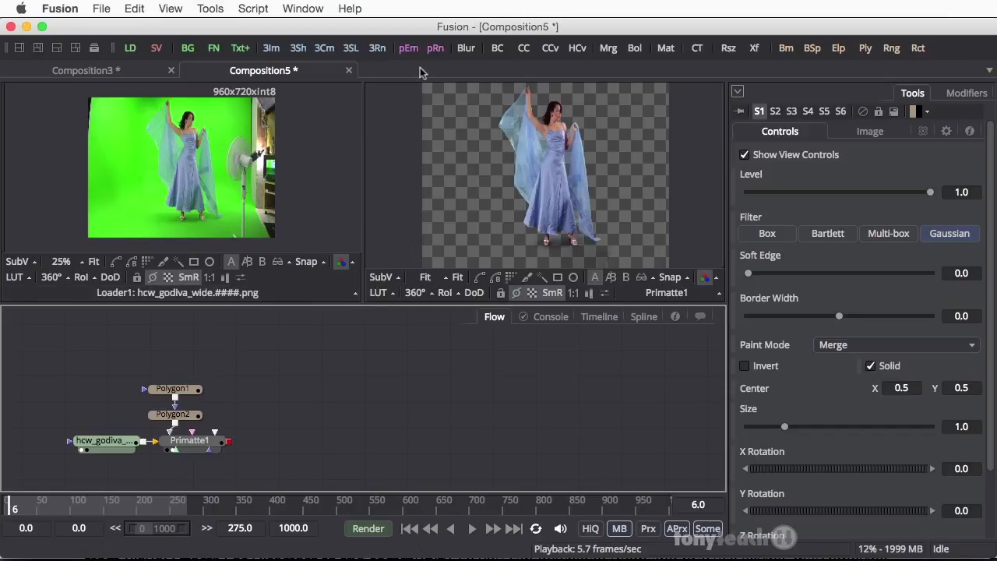
mouse_move(576, 47)
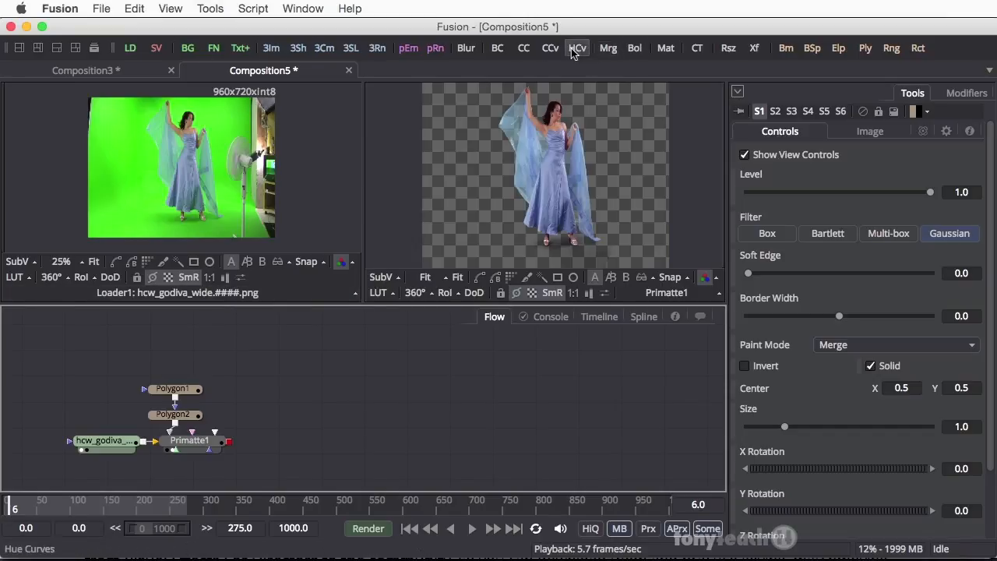
mouse_move(608, 47)
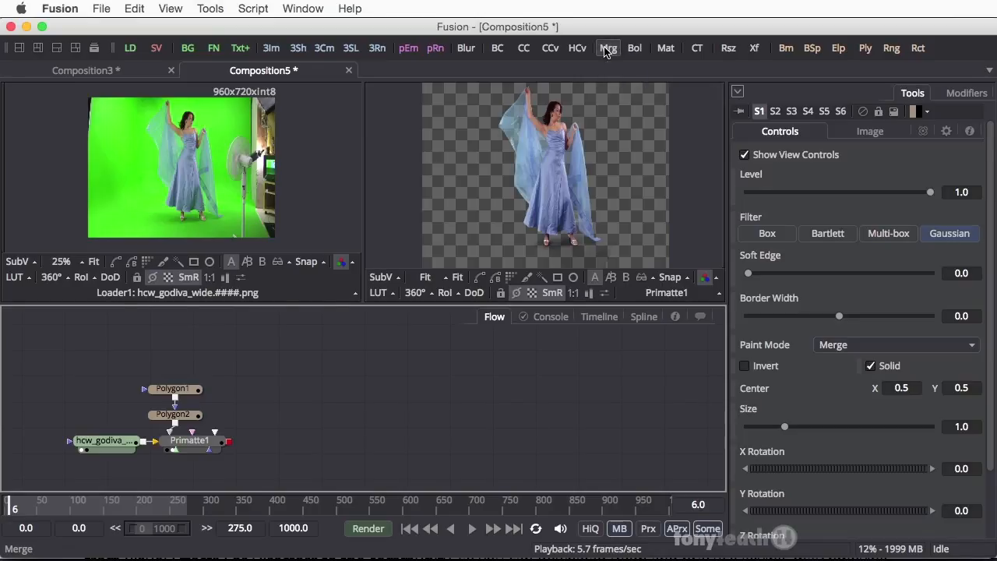
- Add a Merge1 node to the flow and start loading a new image source
click(607, 46)
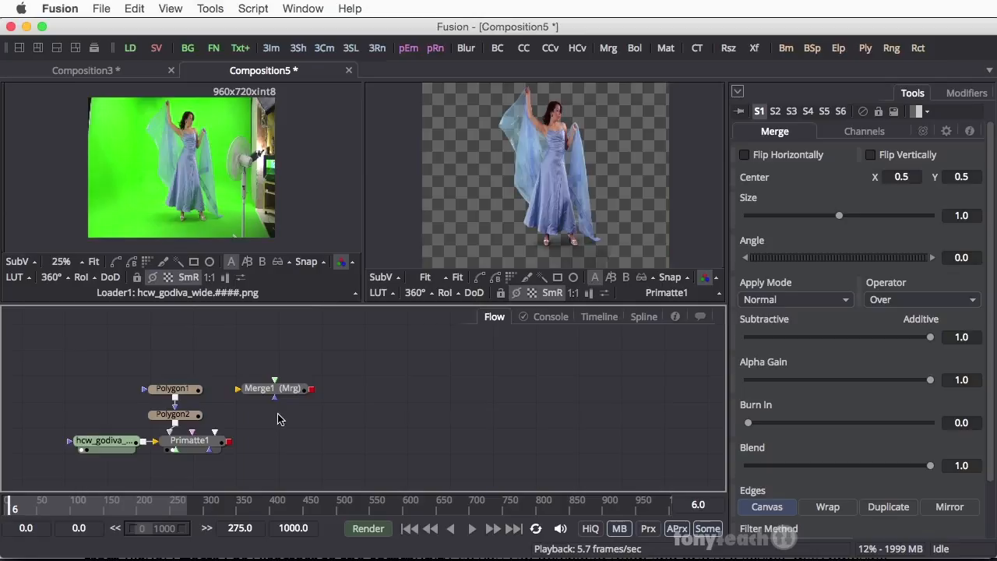
mouse_move(286, 442)
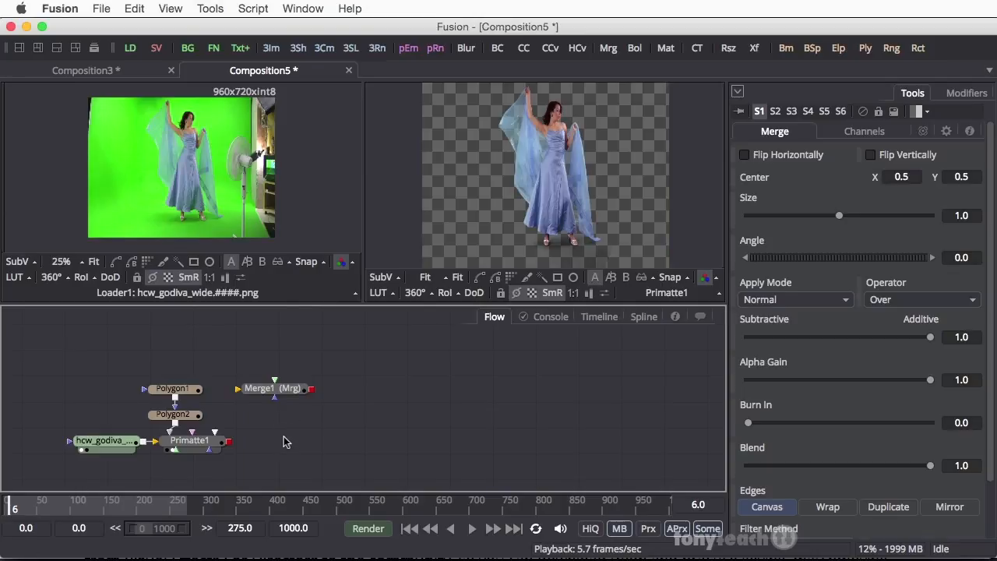
click(131, 47)
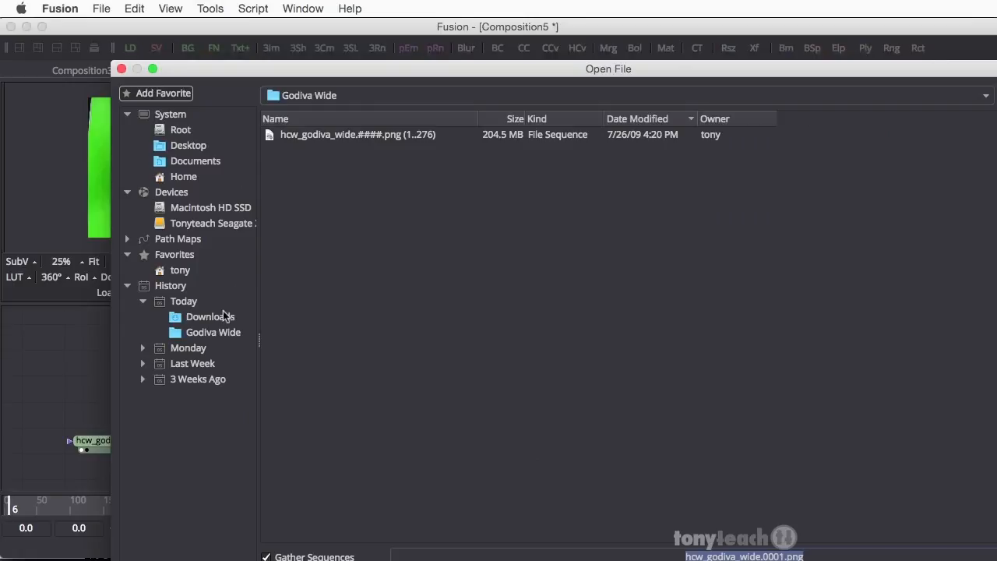
- Load sunset_720p.jpg from Downloads as Loader2 beside the Merge node
click(209, 316)
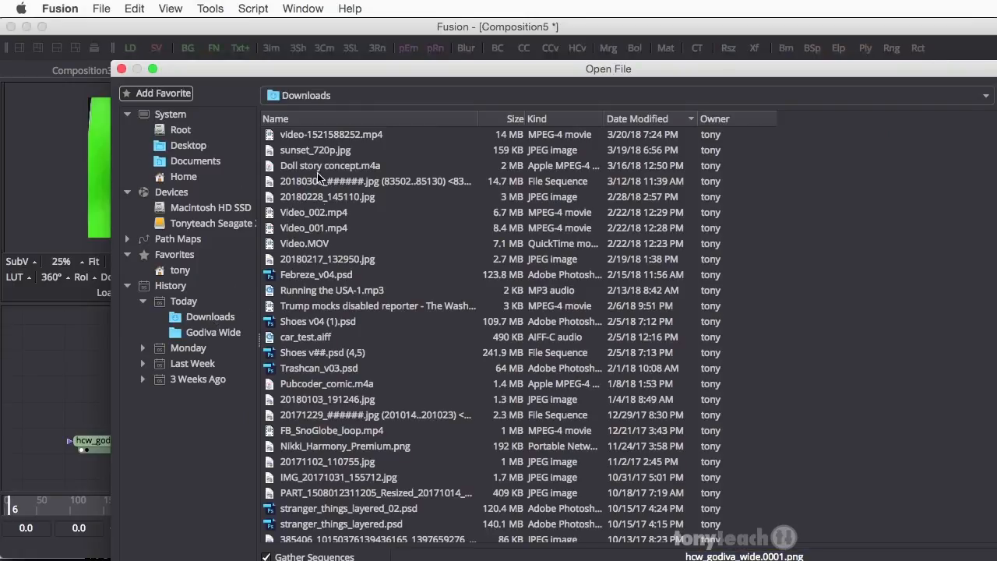
click(315, 150)
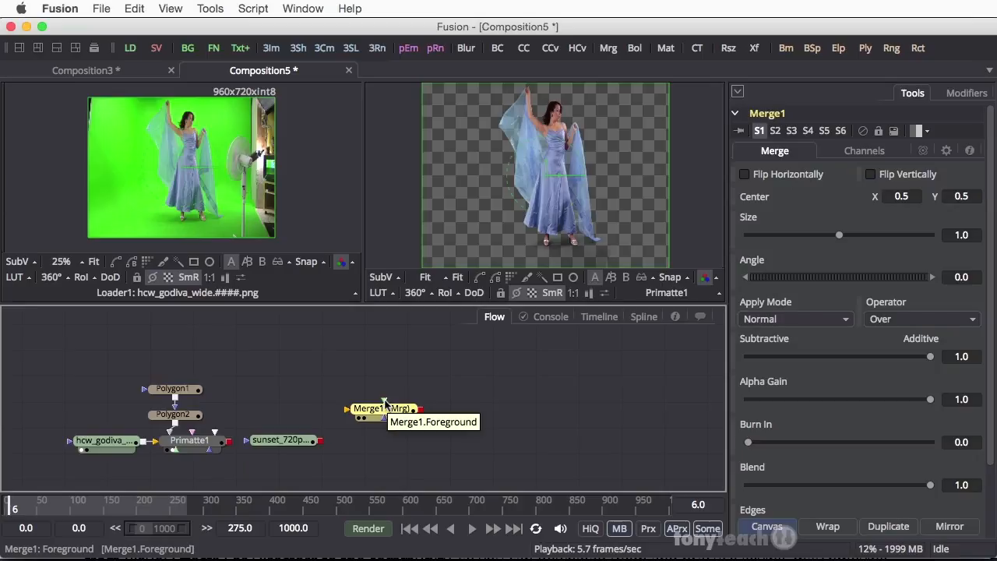
mouse_move(235, 445)
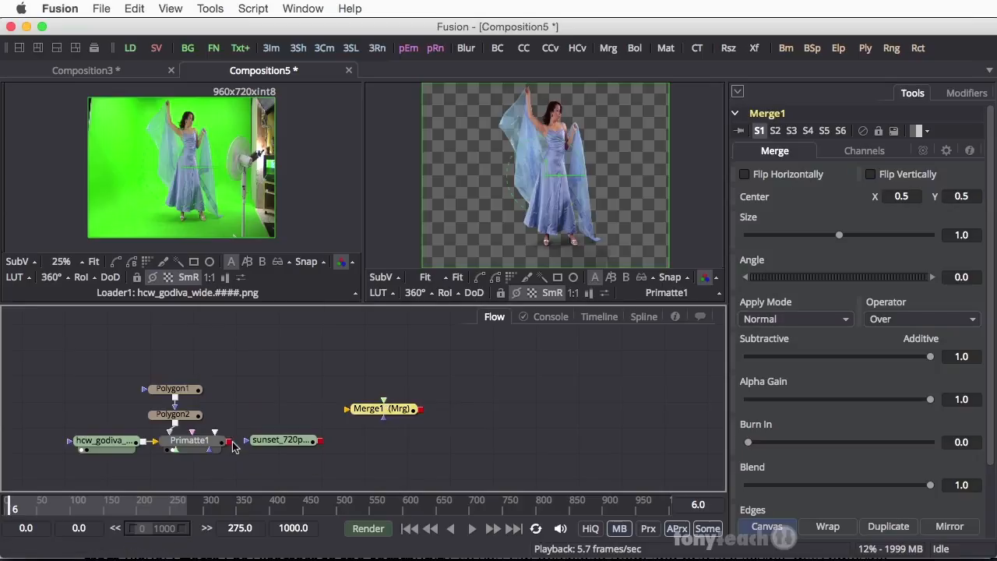
- Connect Primatte1 to Merge1's foreground and the sunset_720p loader to its background
drag(226, 441, 304, 389)
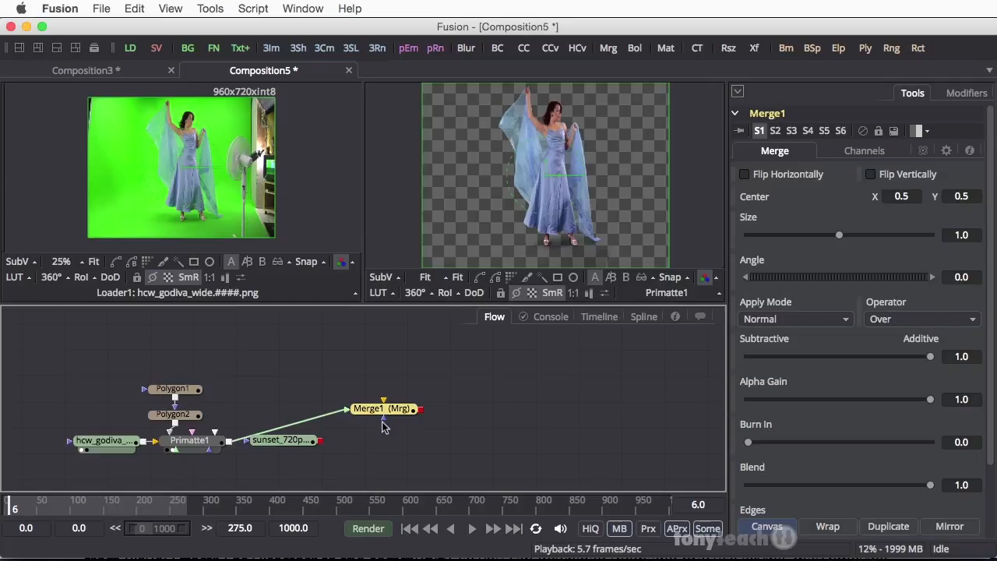
mouse_move(383, 427)
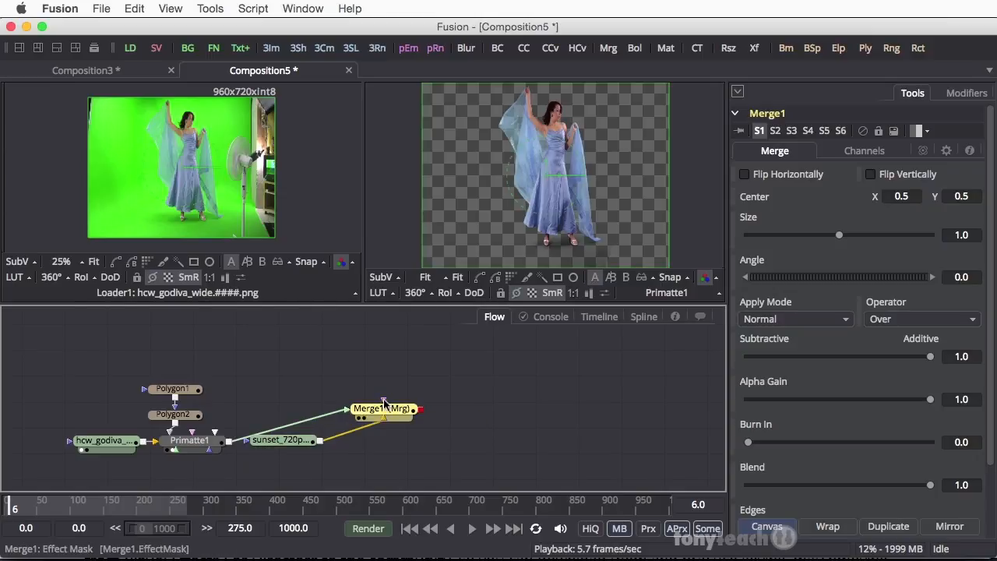
click(281, 440)
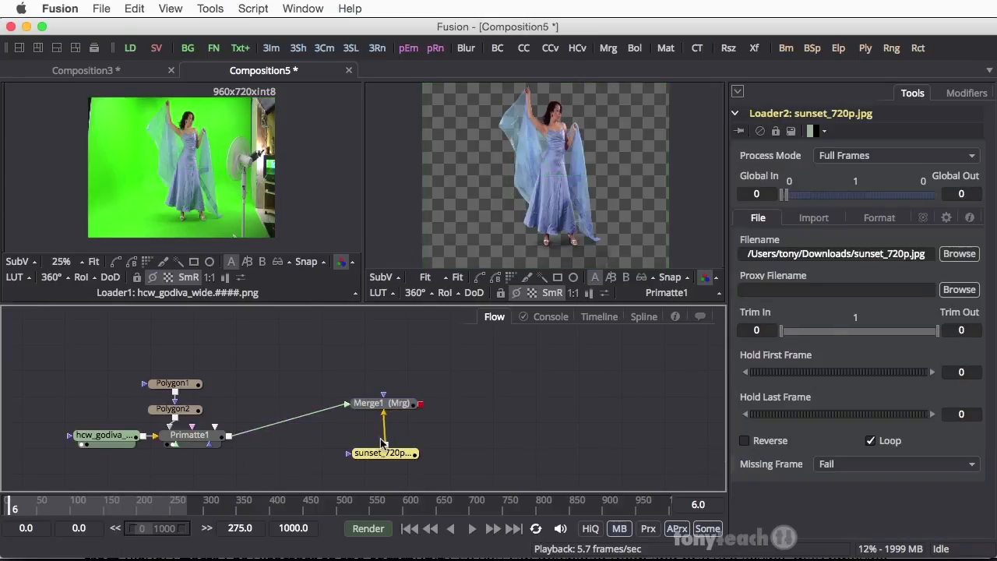
mouse_move(564, 126)
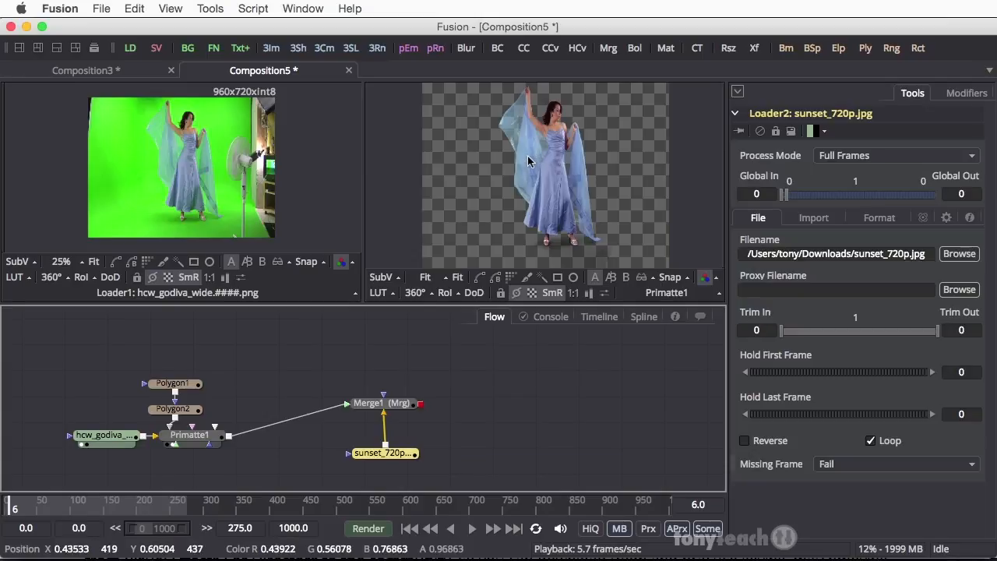
click(382, 402)
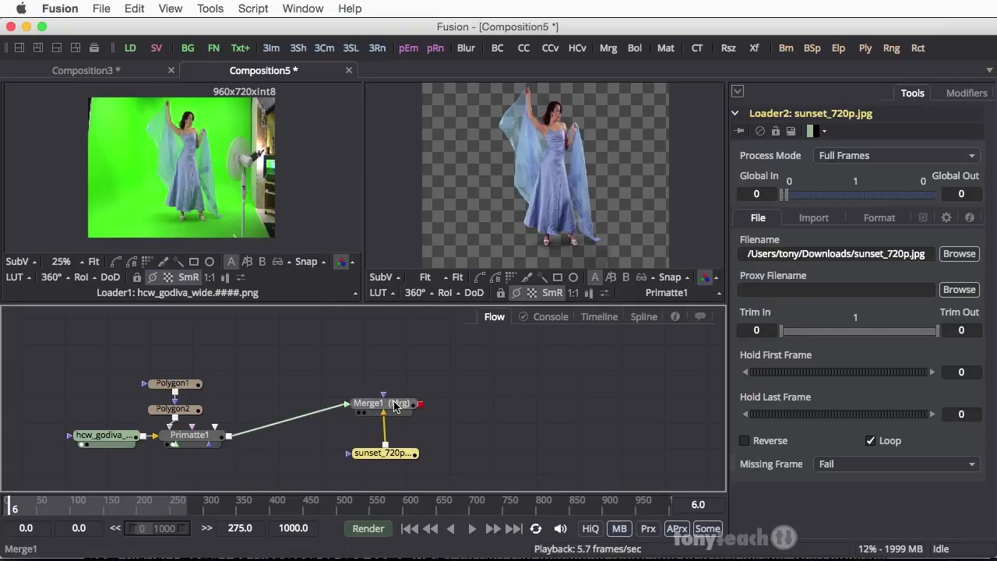
- Load Merge1 into the right viewer to show the dancer over the sunset meadow
click(367, 402)
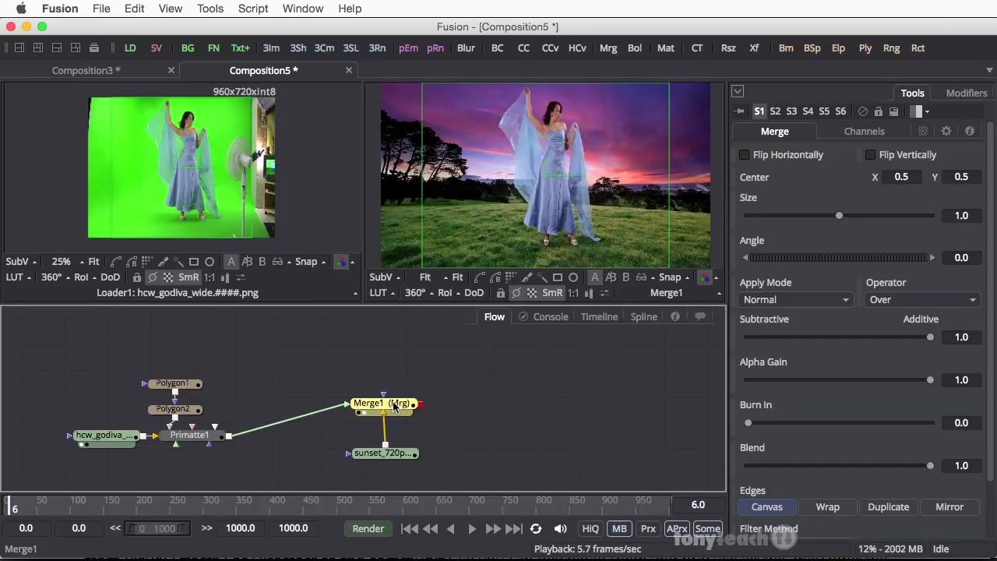
mouse_move(461, 381)
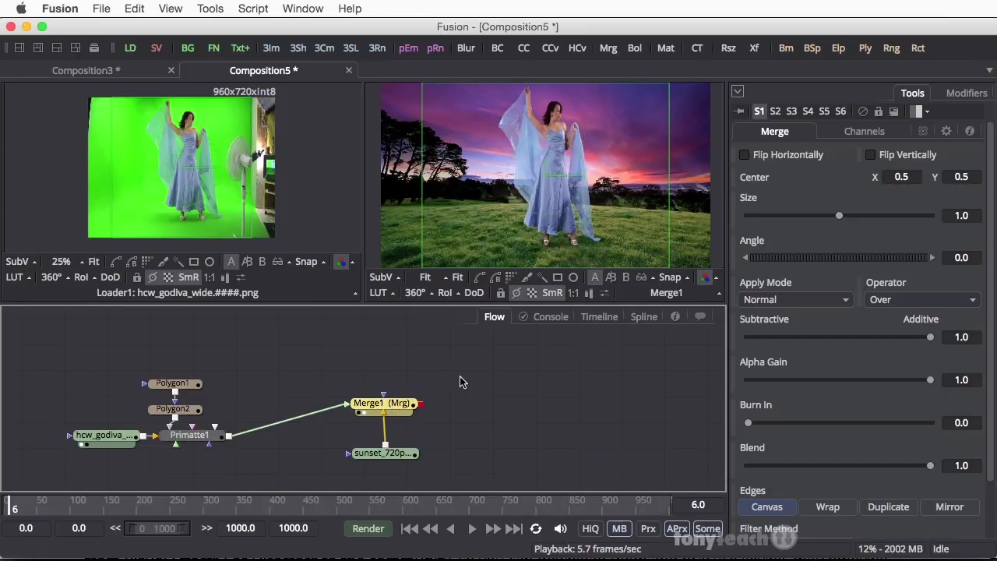
mouse_move(466, 134)
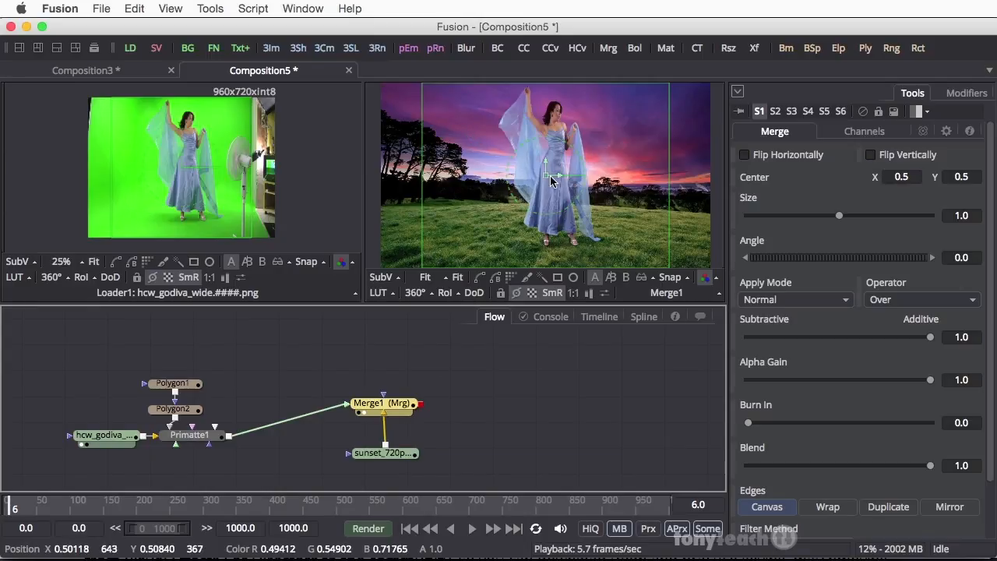
mouse_move(521, 131)
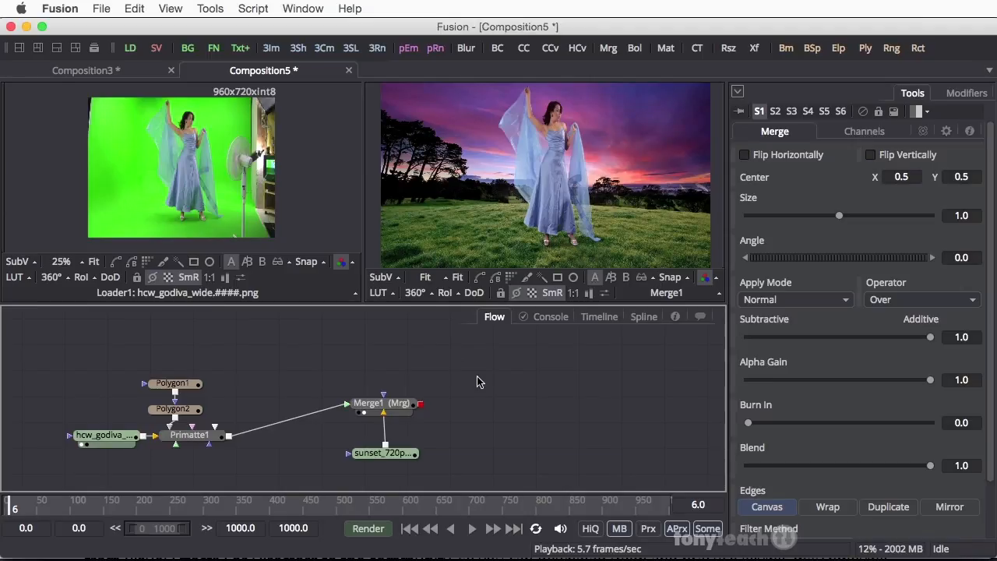
mouse_move(483, 496)
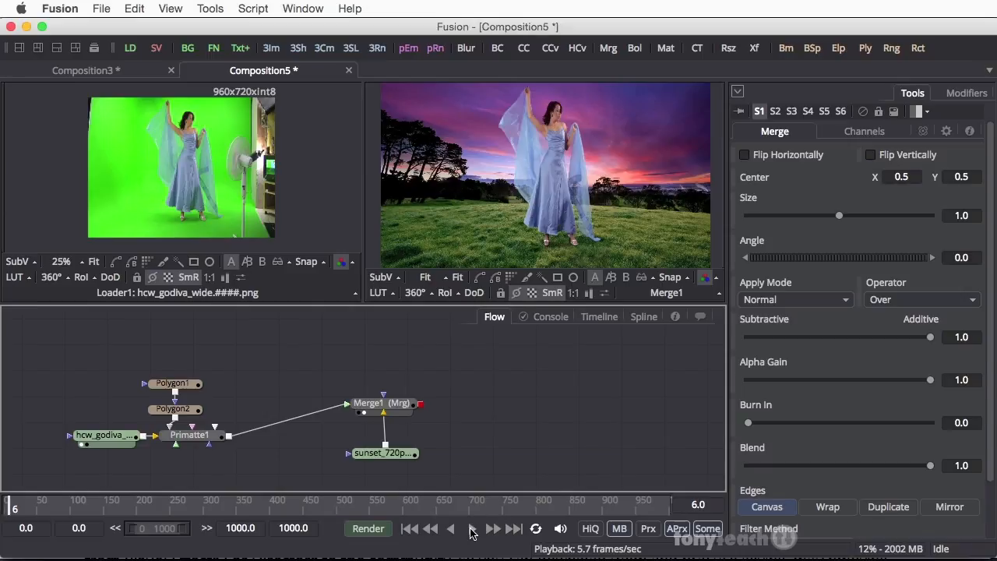
- Play the dancer-over-sunset composite through its frames using the transport controls
click(470, 528)
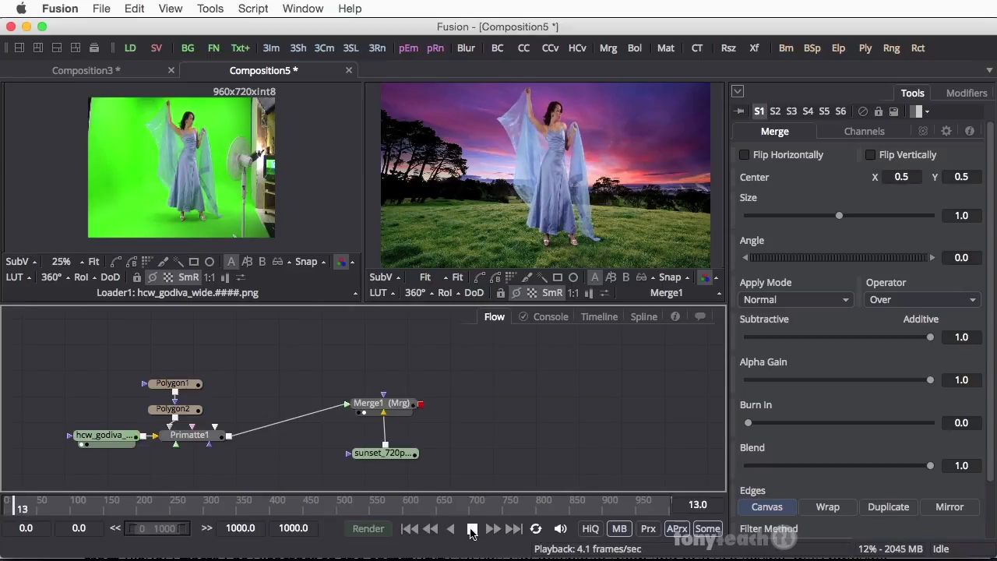
click(470, 528)
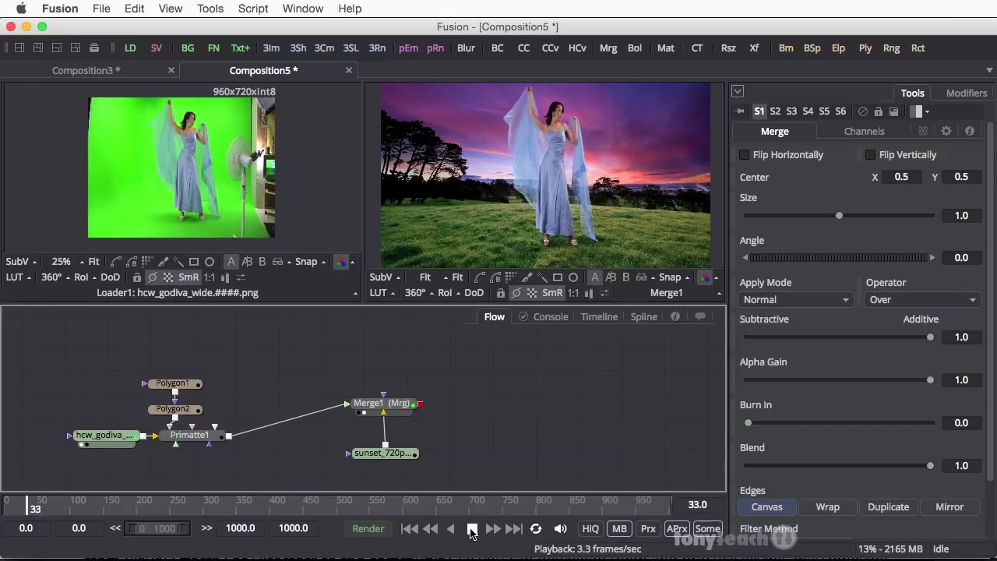
click(470, 528)
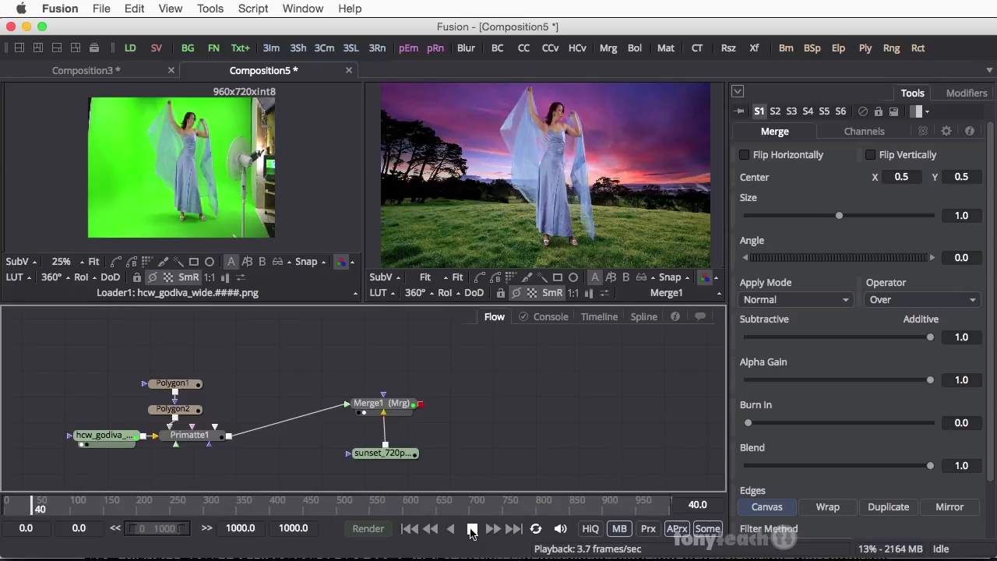
click(470, 528)
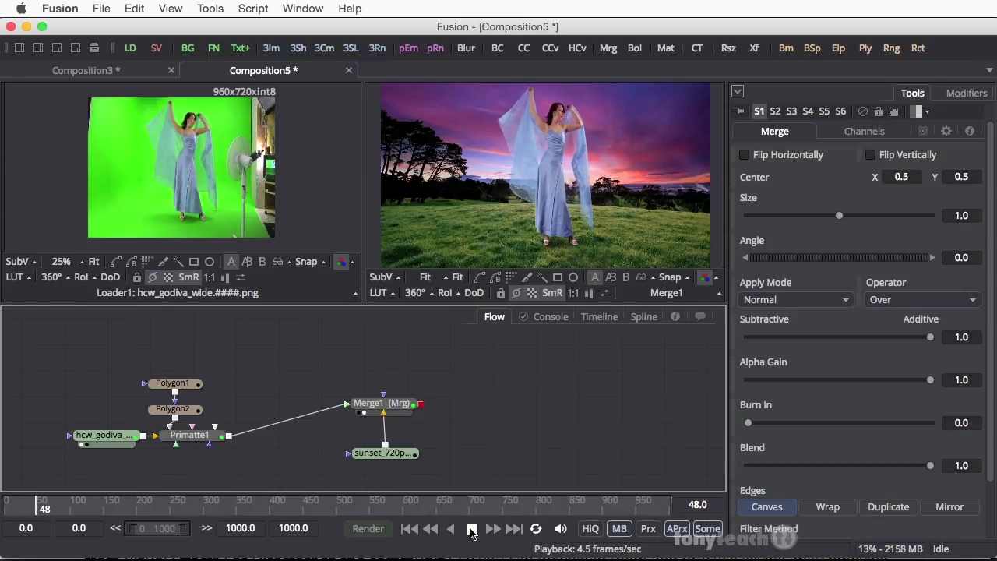
click(472, 528)
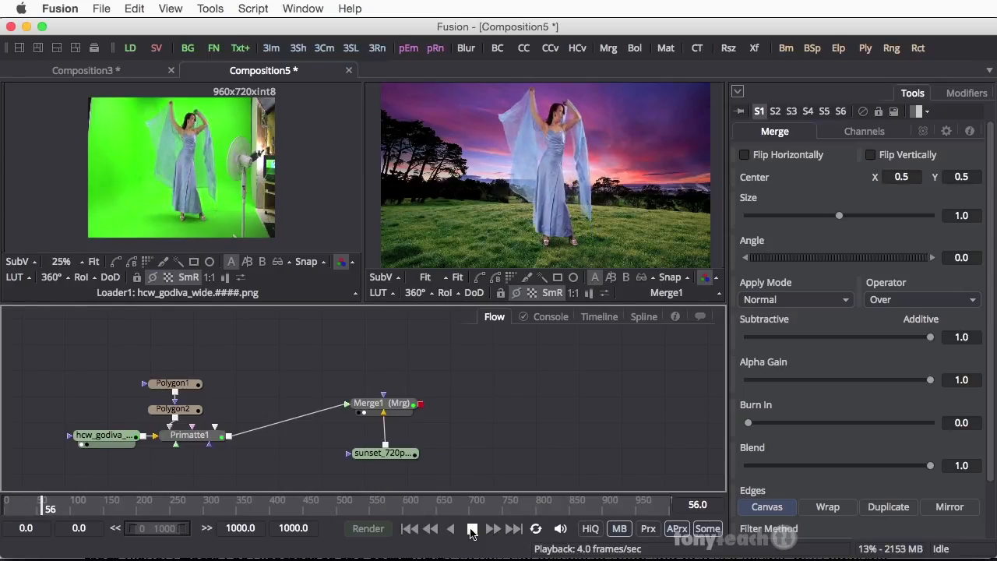
click(470, 528)
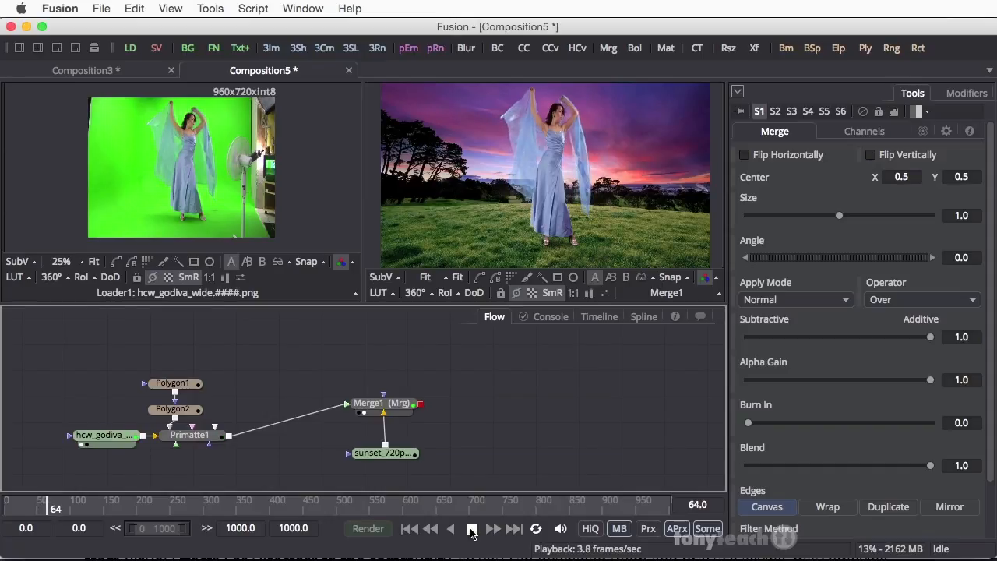
click(470, 528)
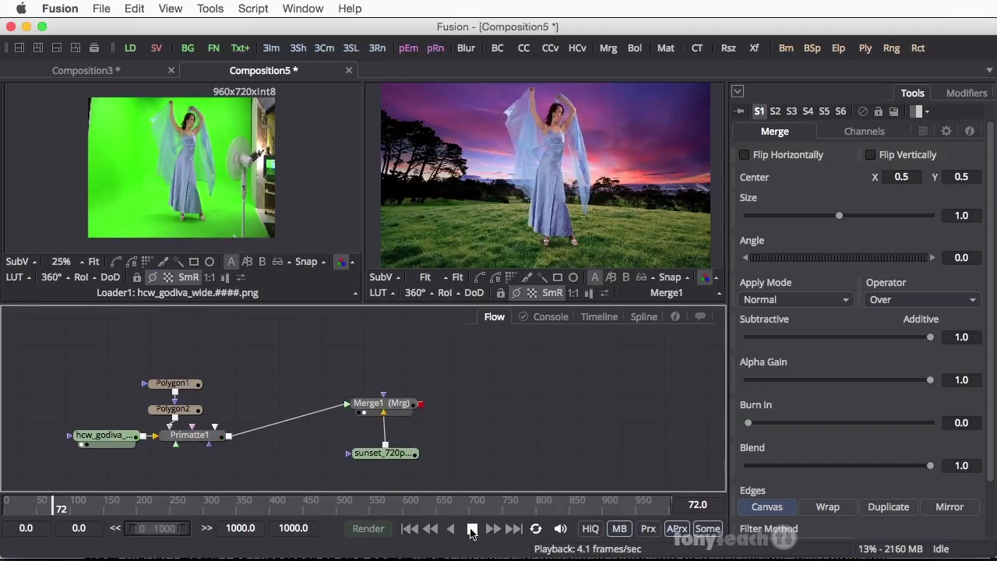
click(471, 528)
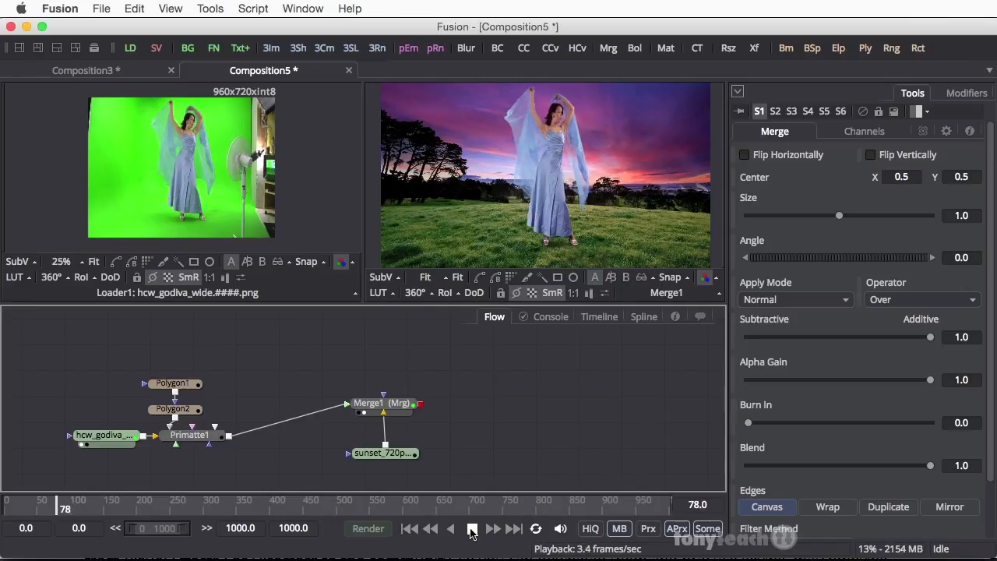
click(470, 528)
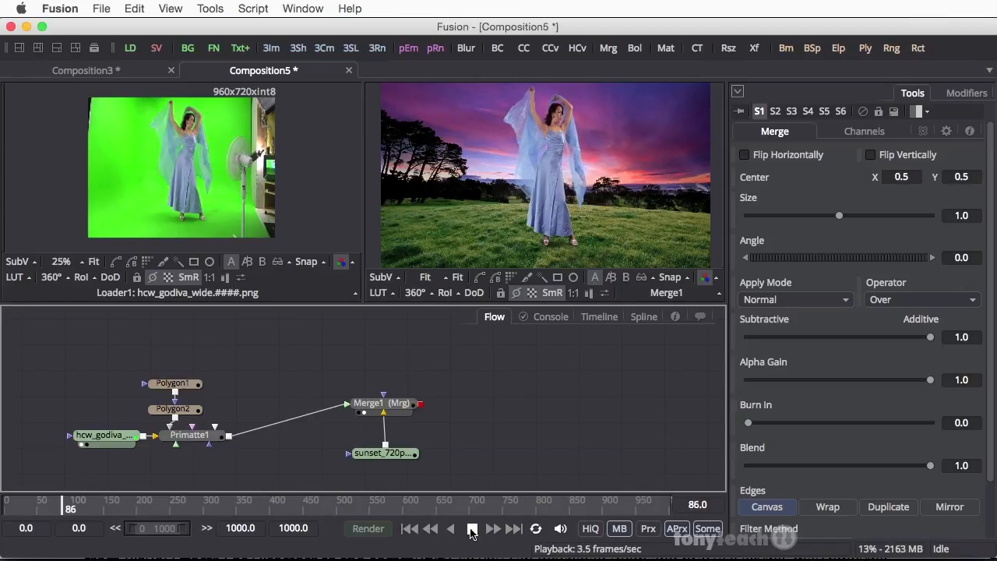
click(471, 528)
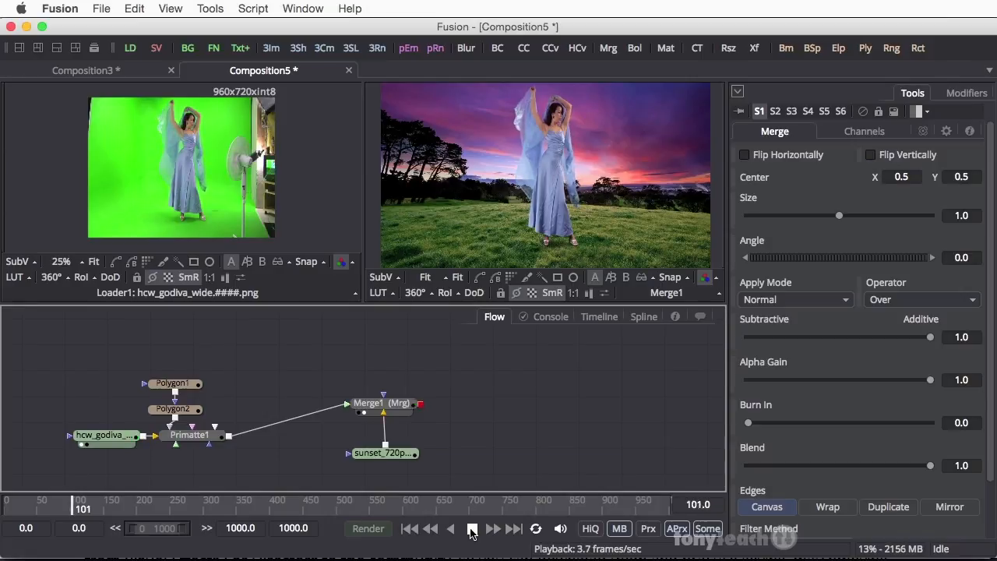
click(470, 528)
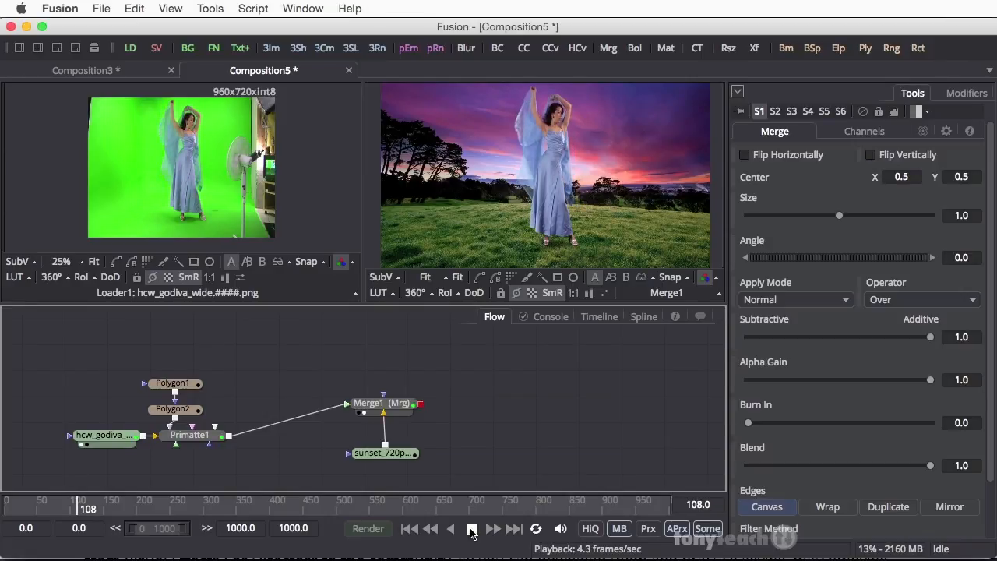
click(471, 528)
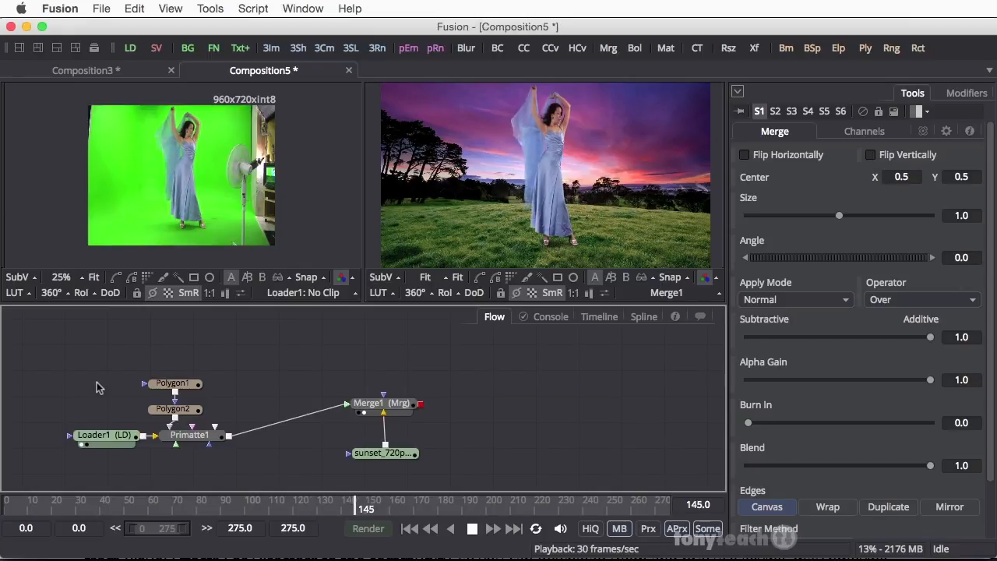
click(495, 500)
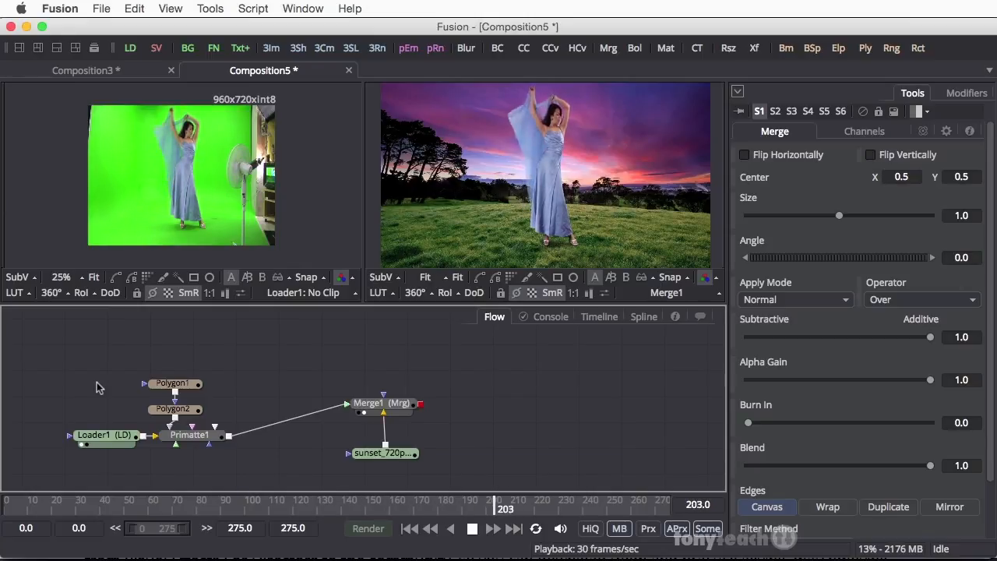